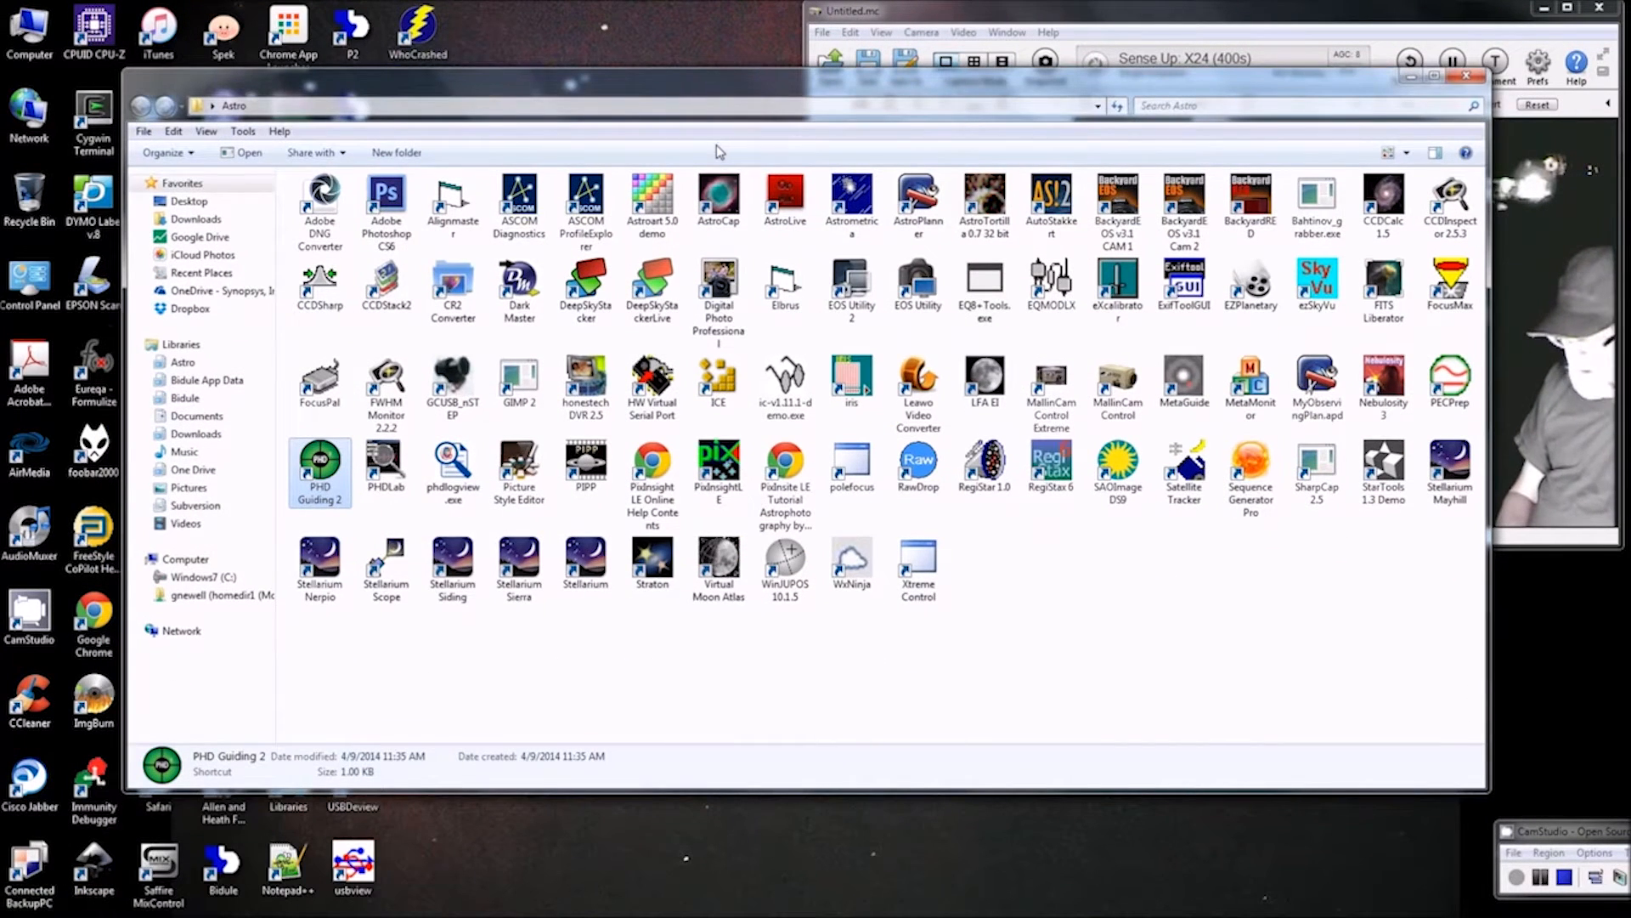
pyautogui.moveTo(658, 344)
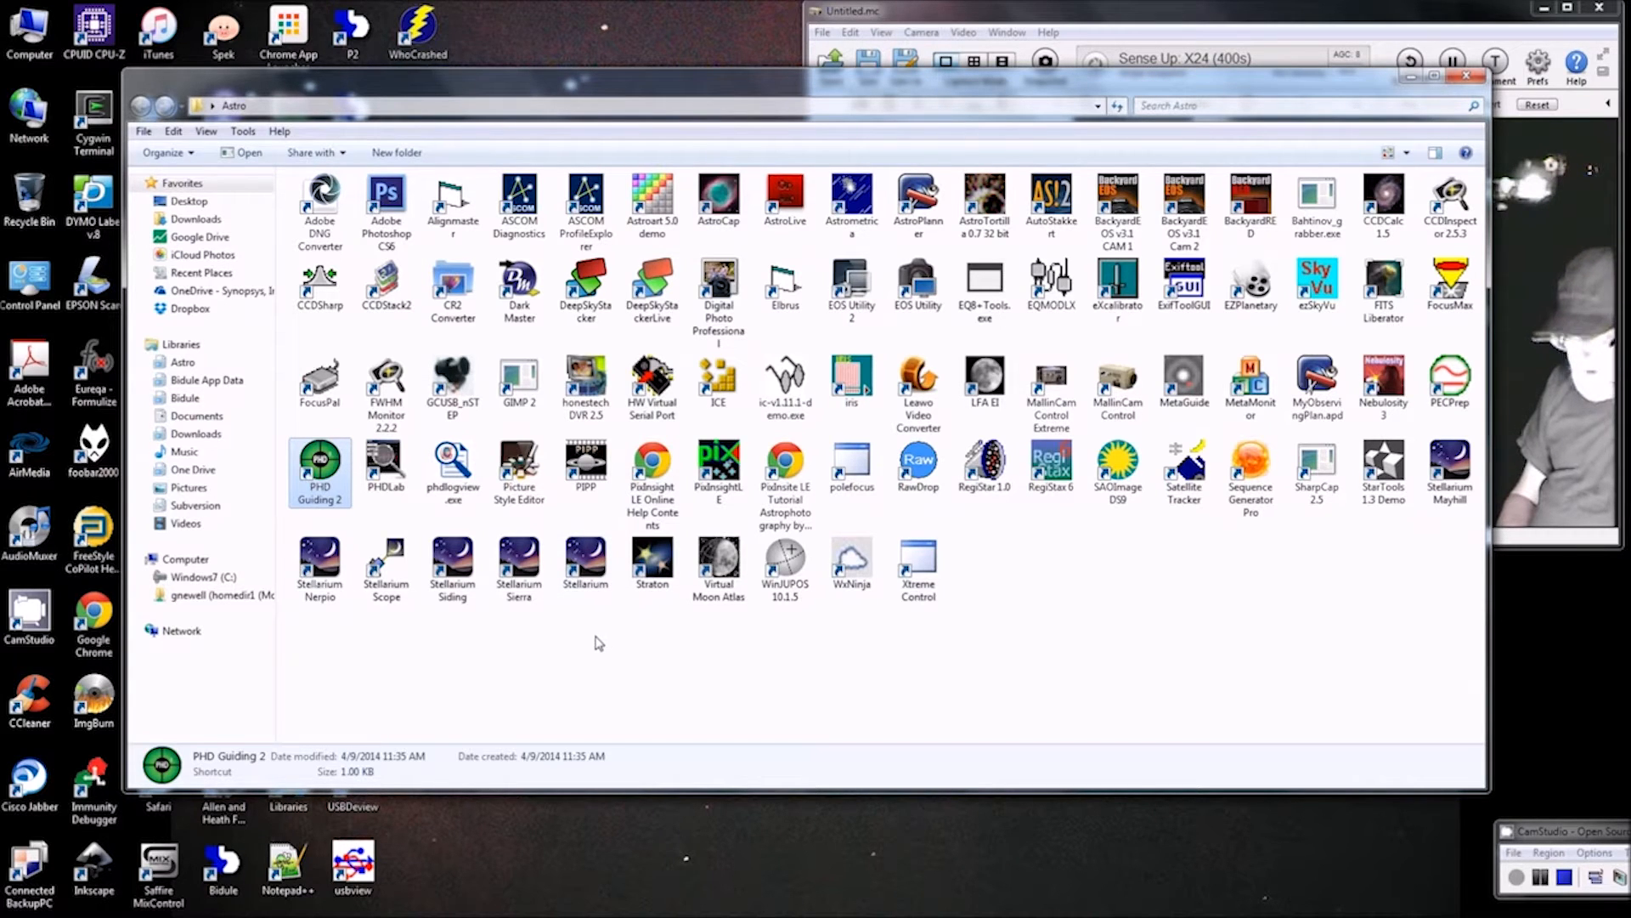
# Launch StellariumScope so Stellarium shows the Scotts Valley night sky, then return to StellariumScope
pyautogui.click(385, 561)
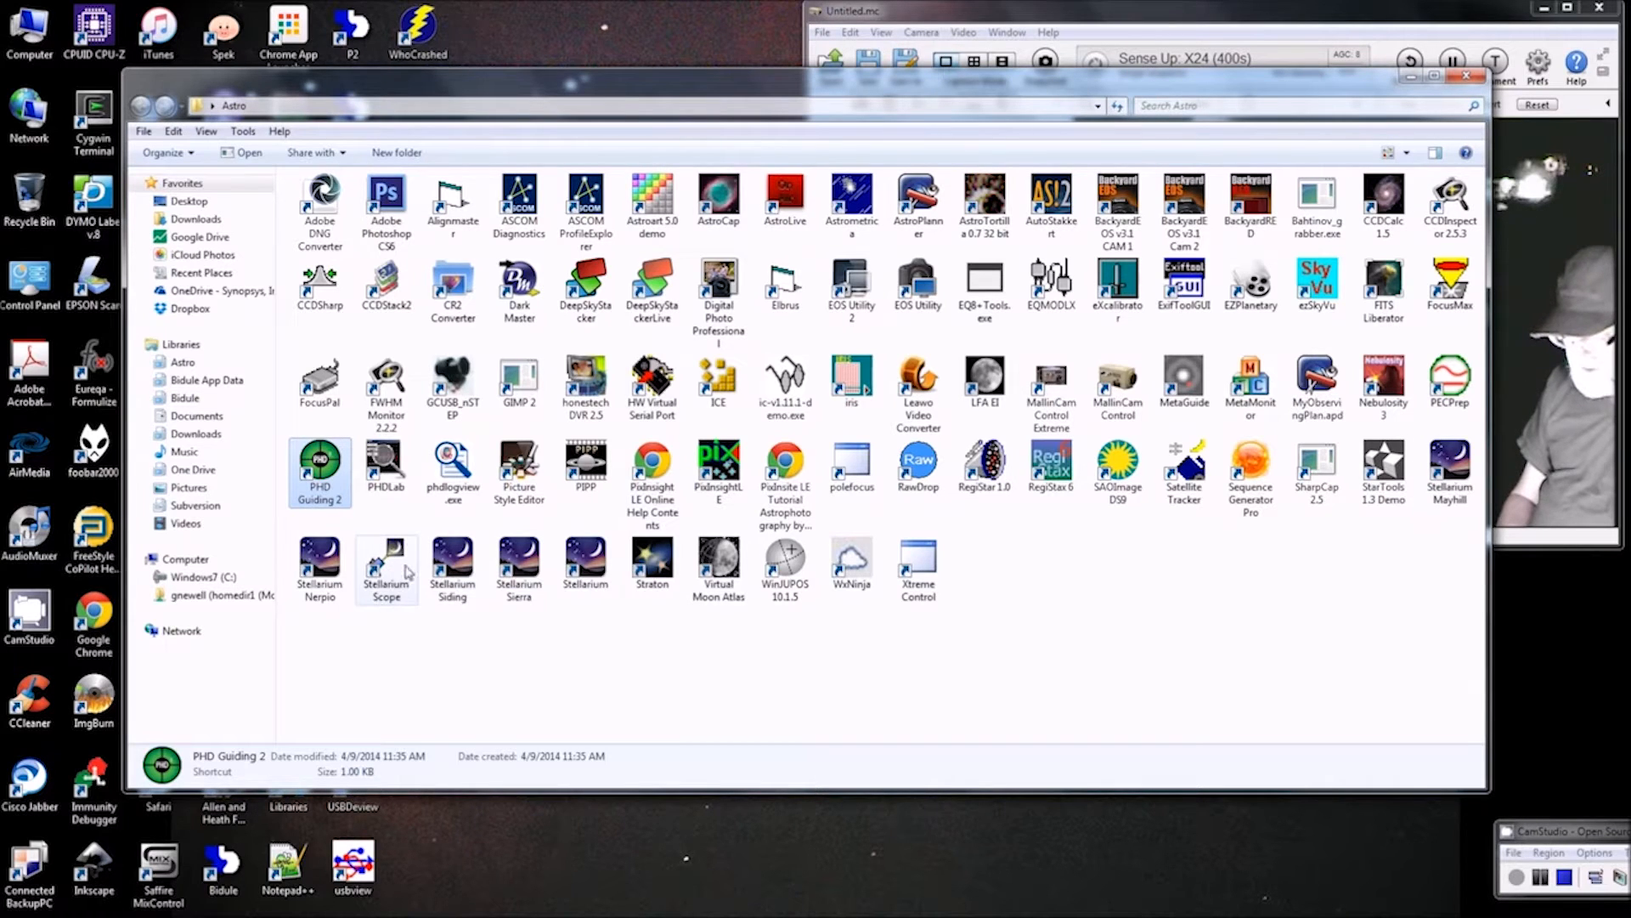
pyautogui.moveTo(386, 562)
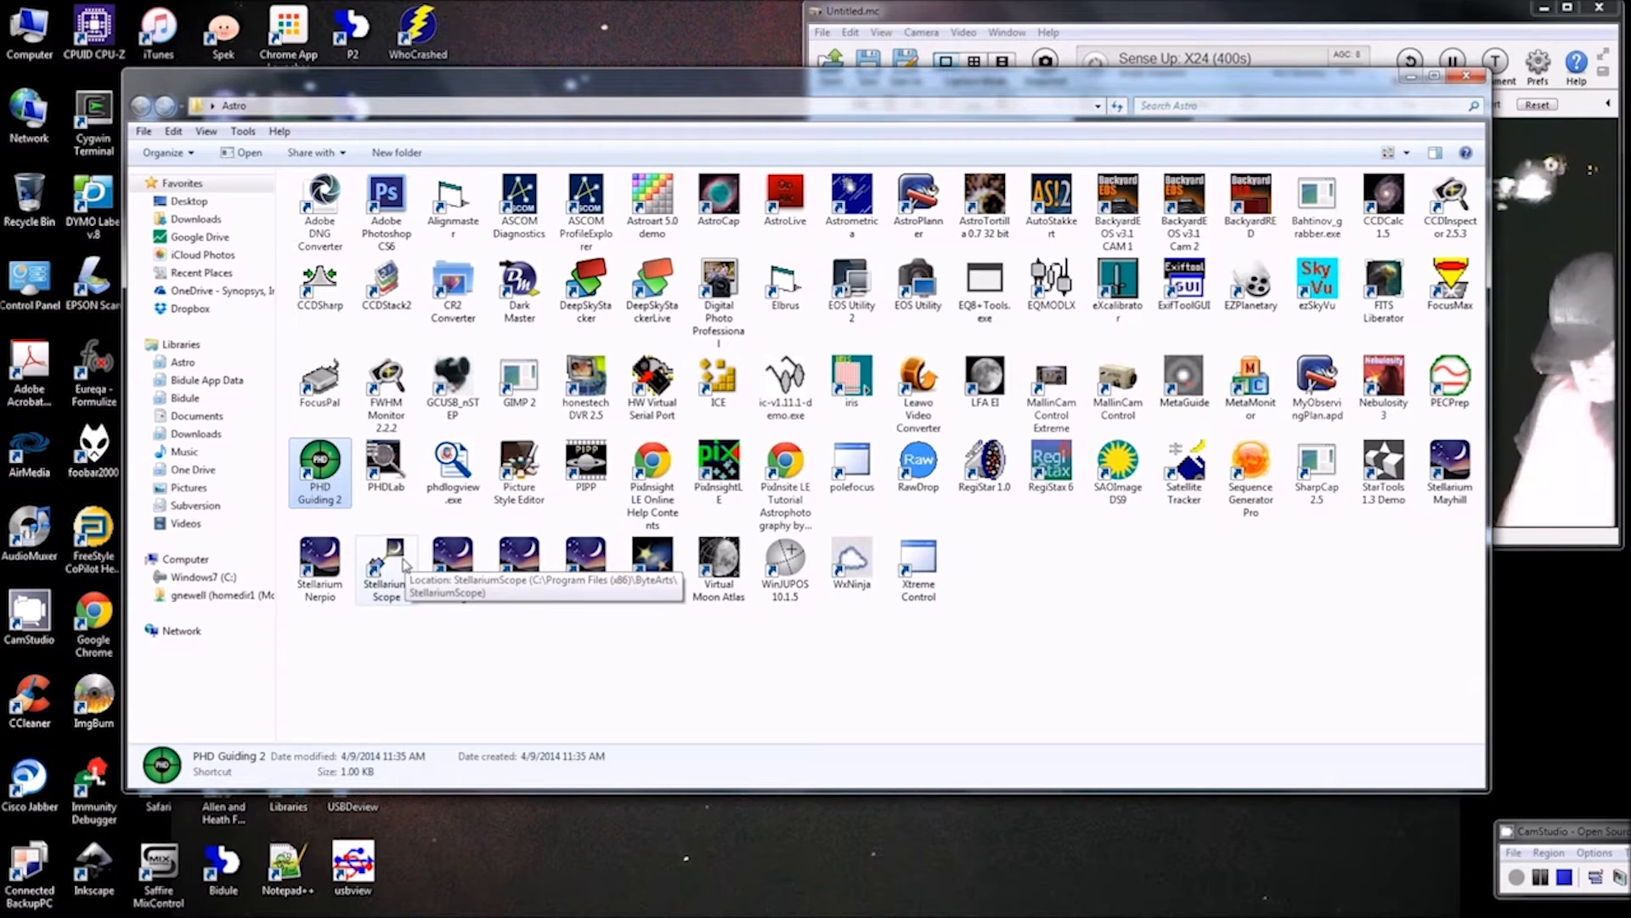
pyautogui.moveTo(611, 642)
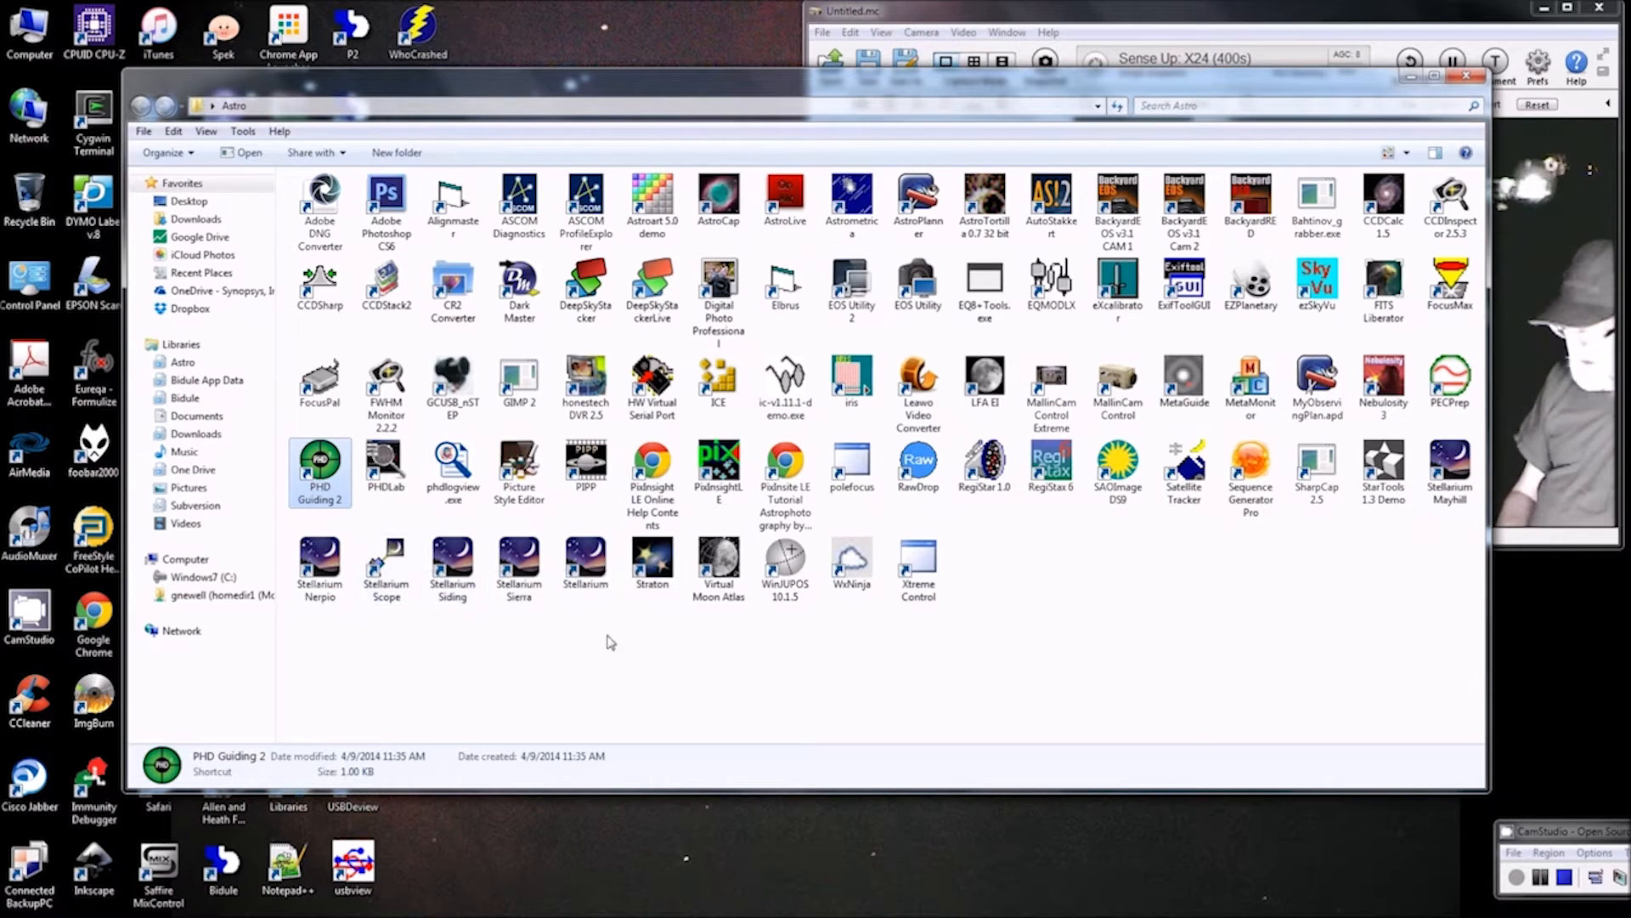
pyautogui.moveTo(742, 677)
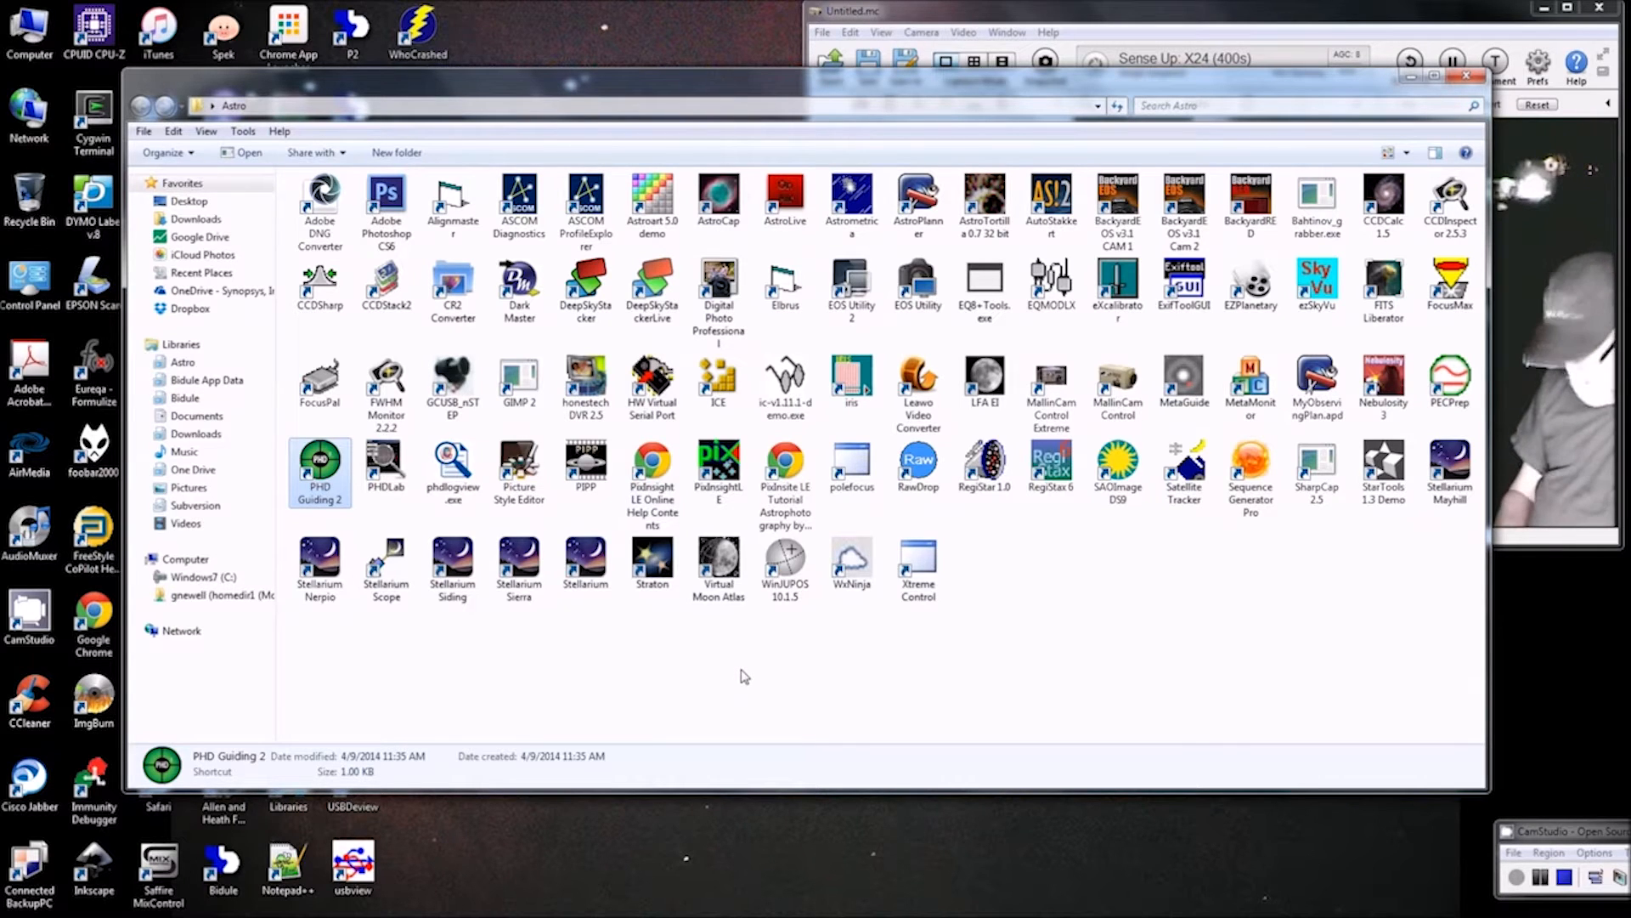
pyautogui.moveTo(795, 684)
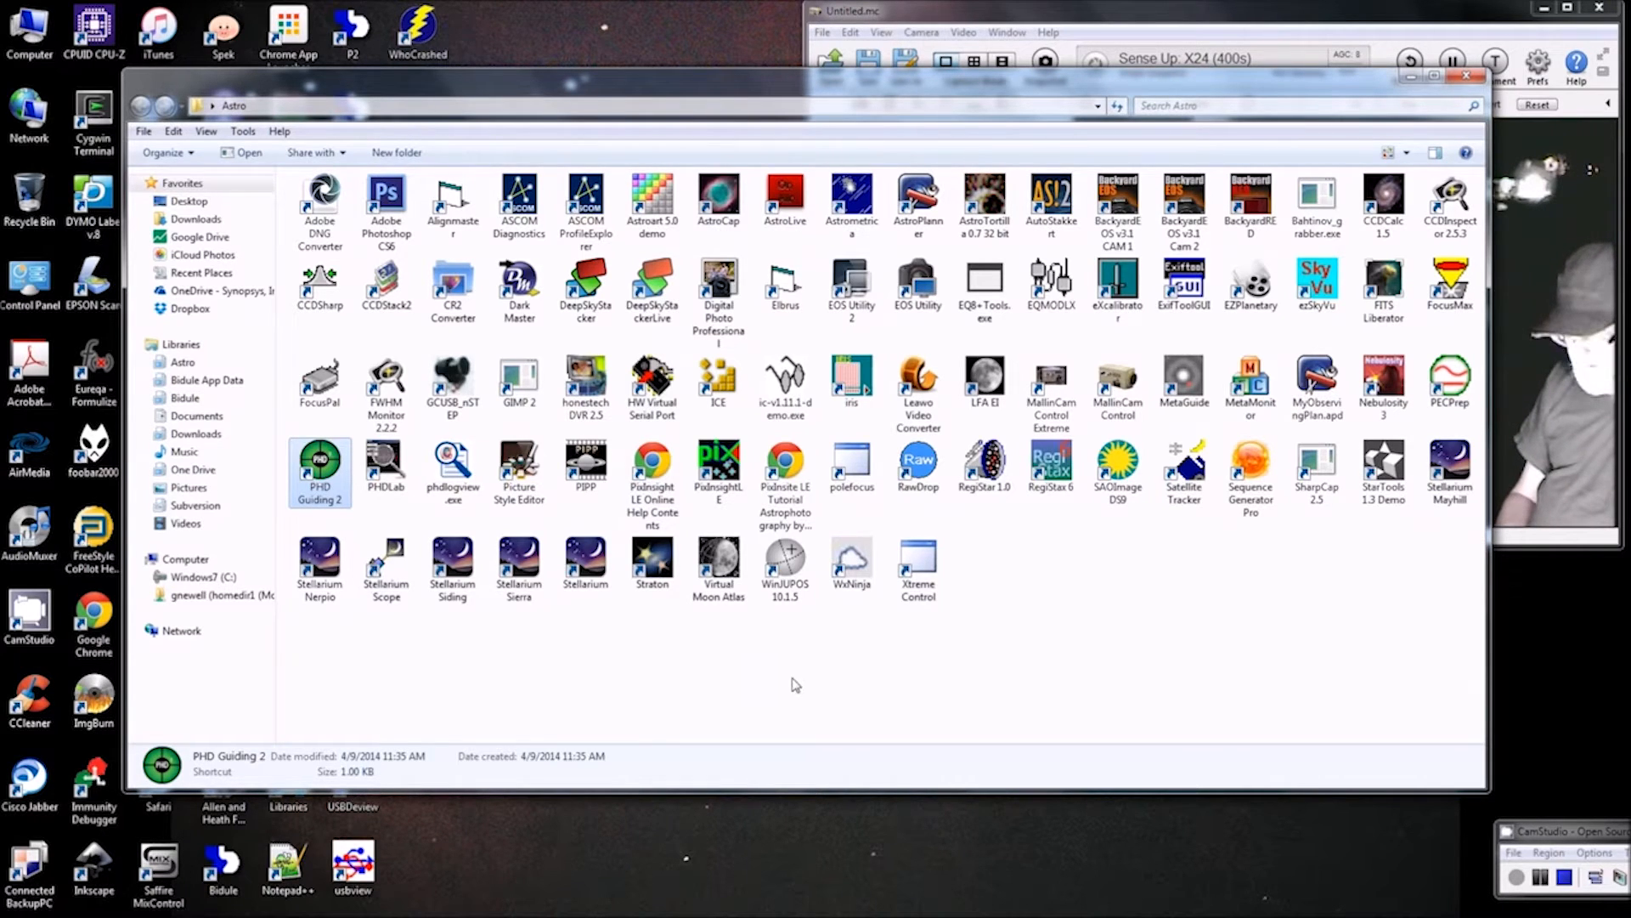
pyautogui.moveTo(787, 686)
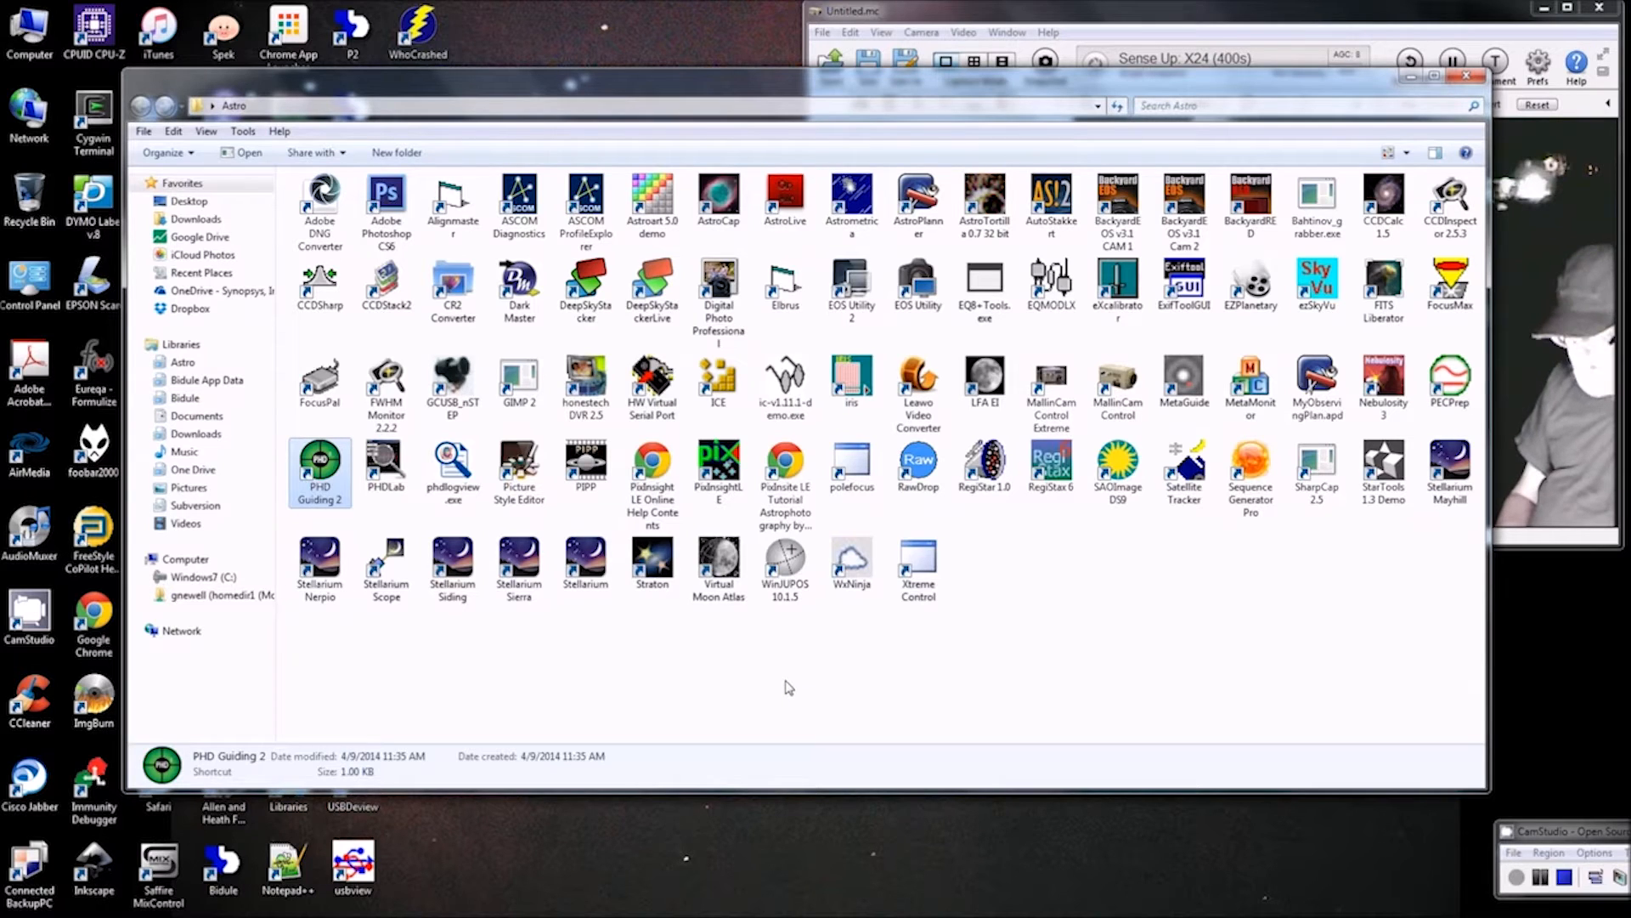
pyautogui.moveTo(639, 681)
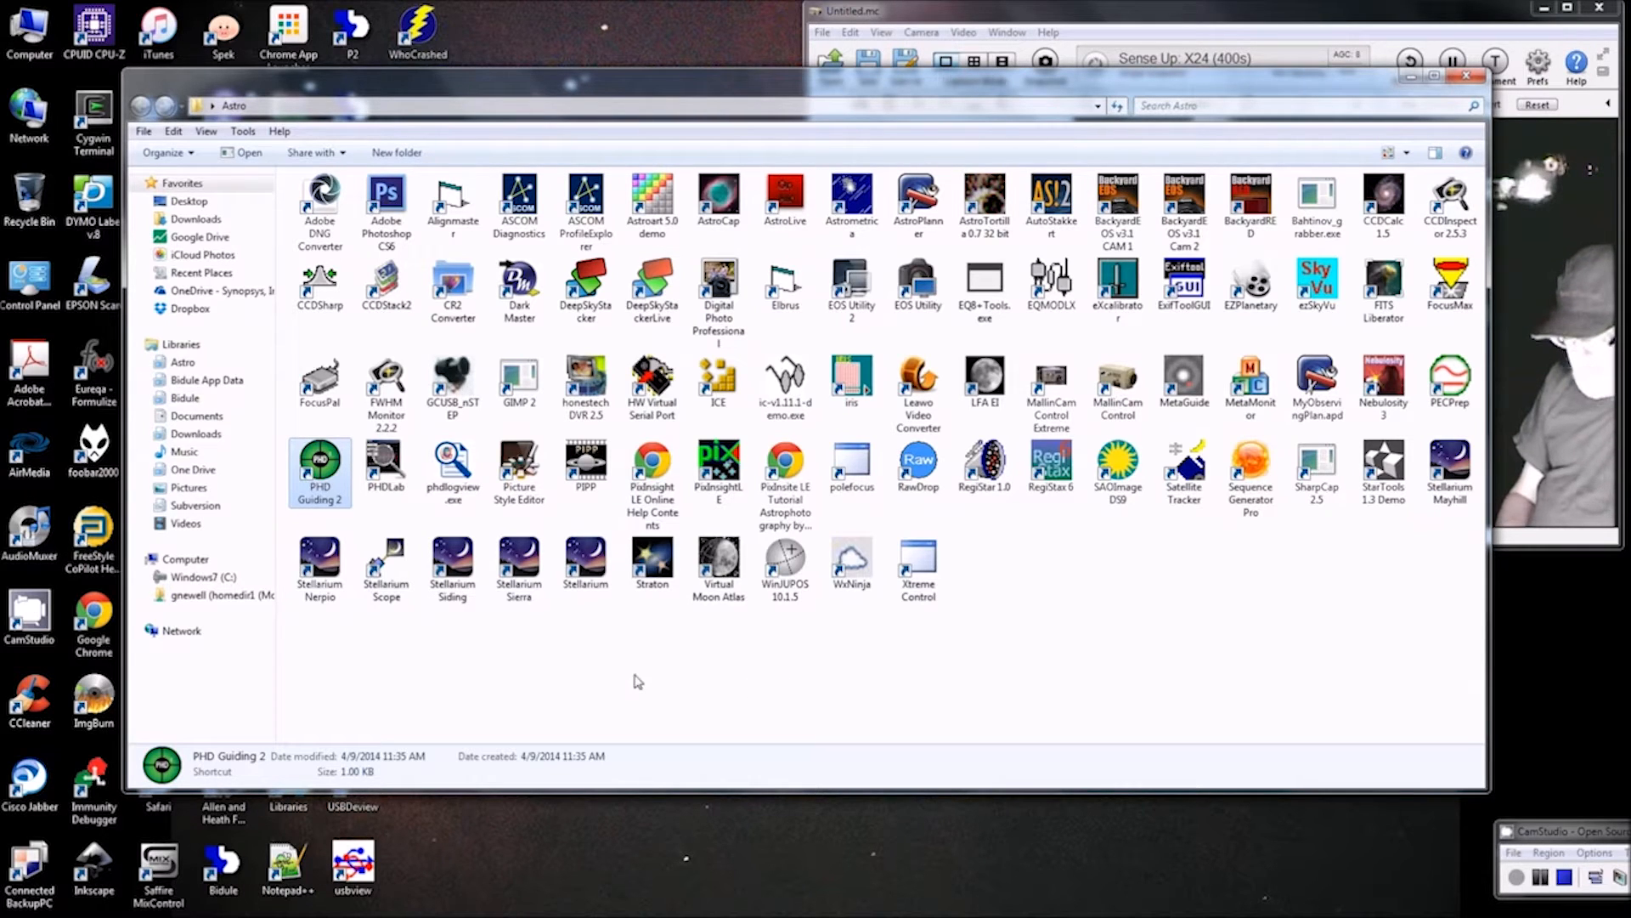
pyautogui.click(385, 567)
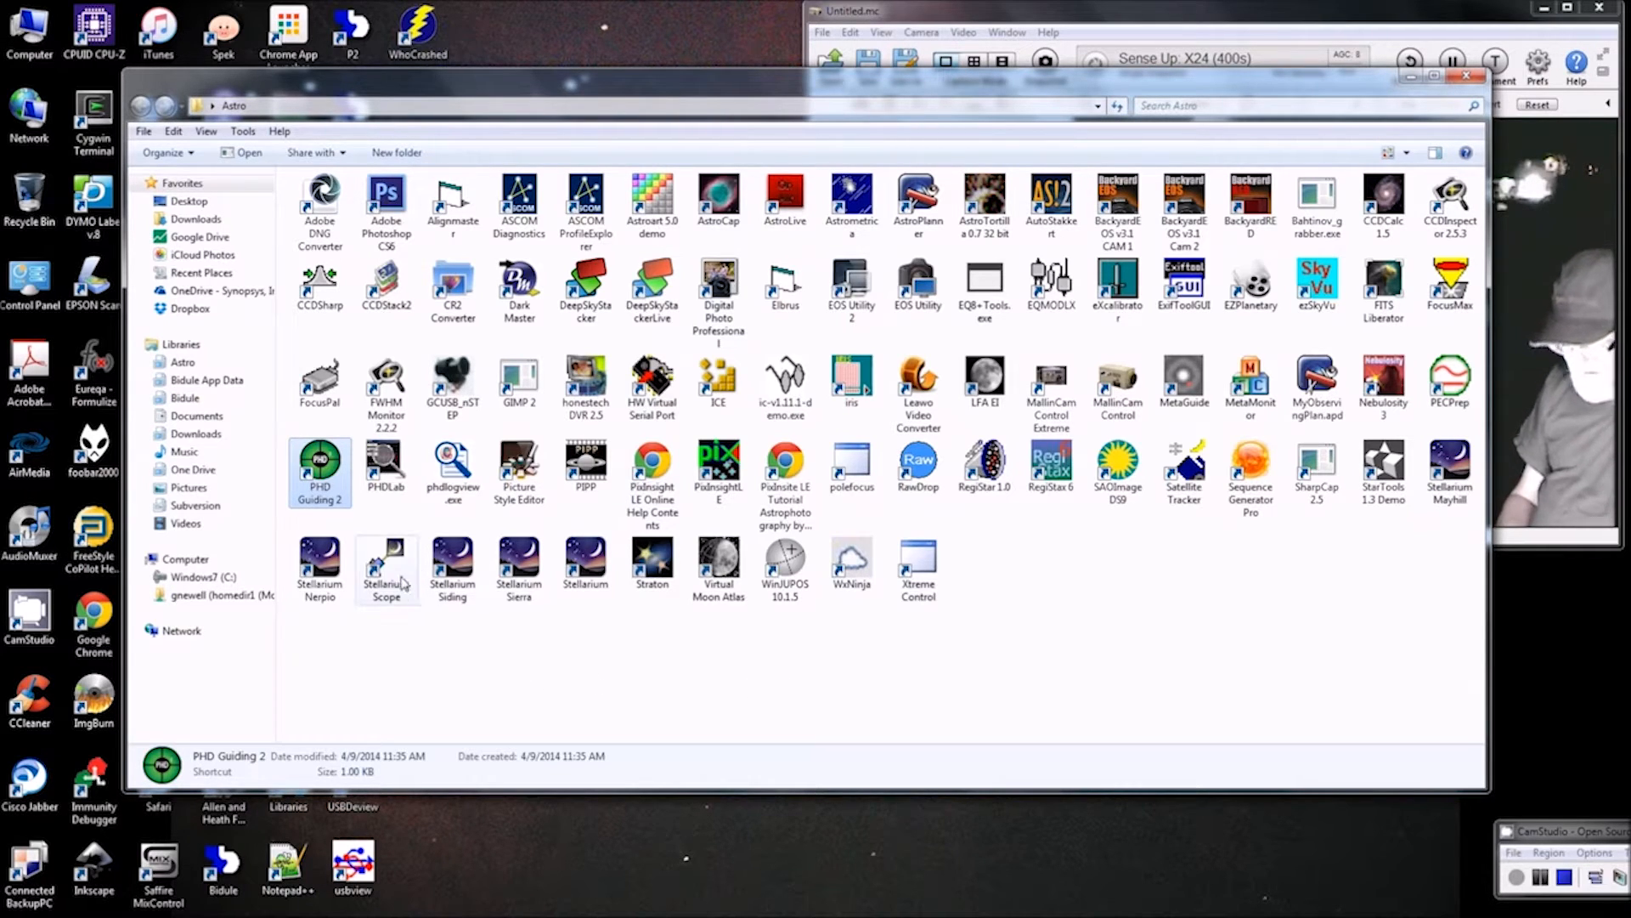
pyautogui.moveTo(386, 561)
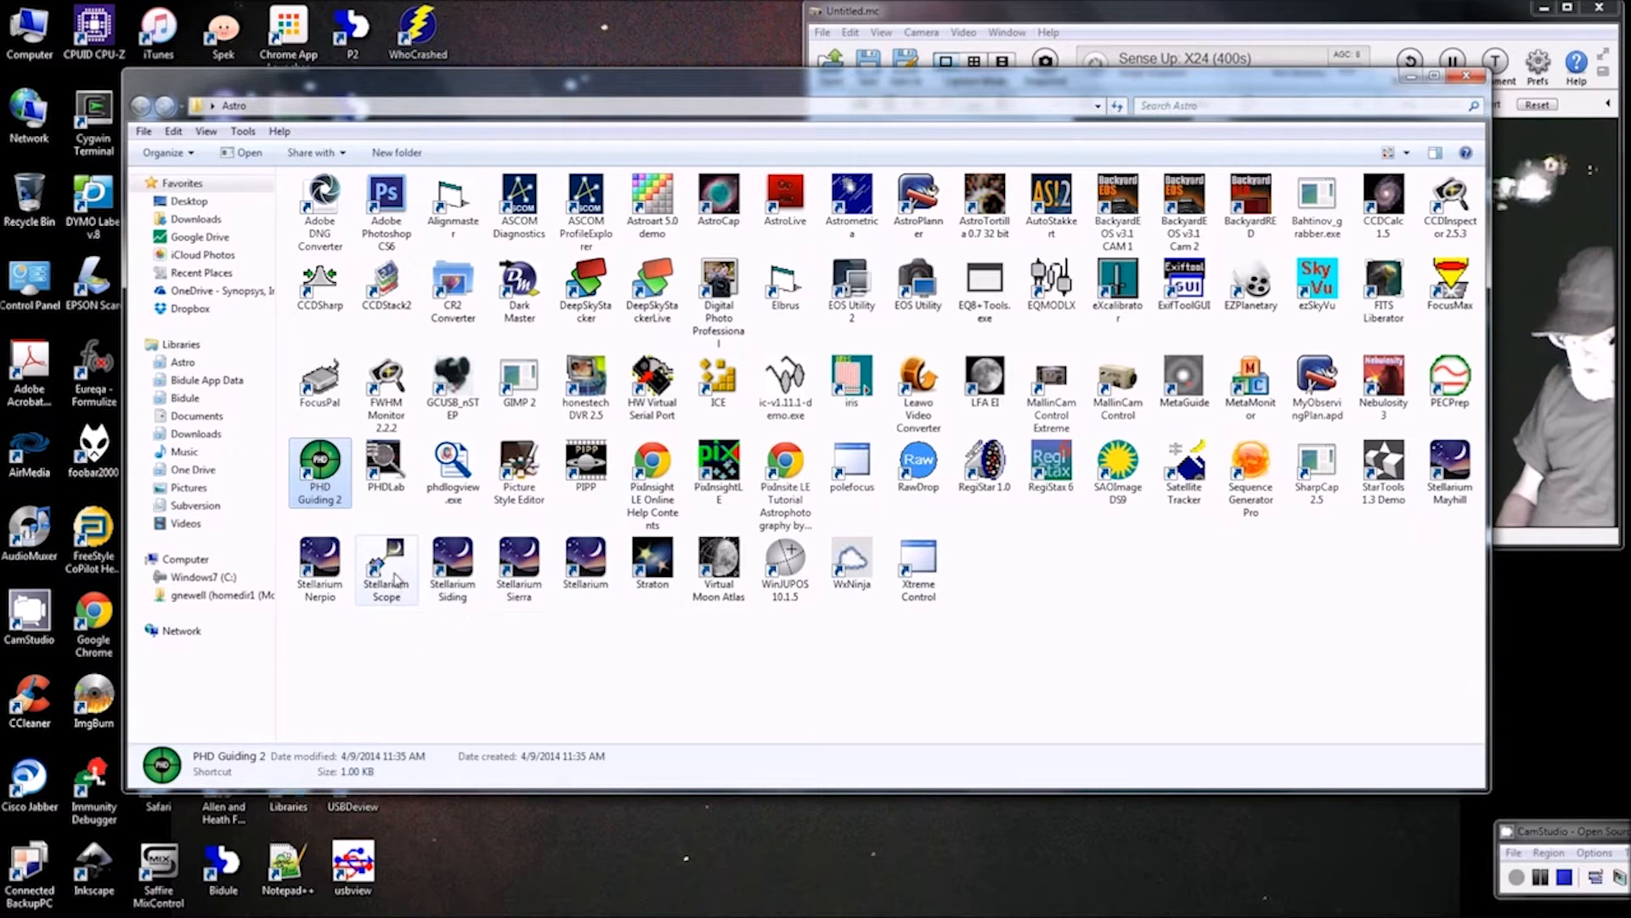
pyautogui.doubleClick(385, 566)
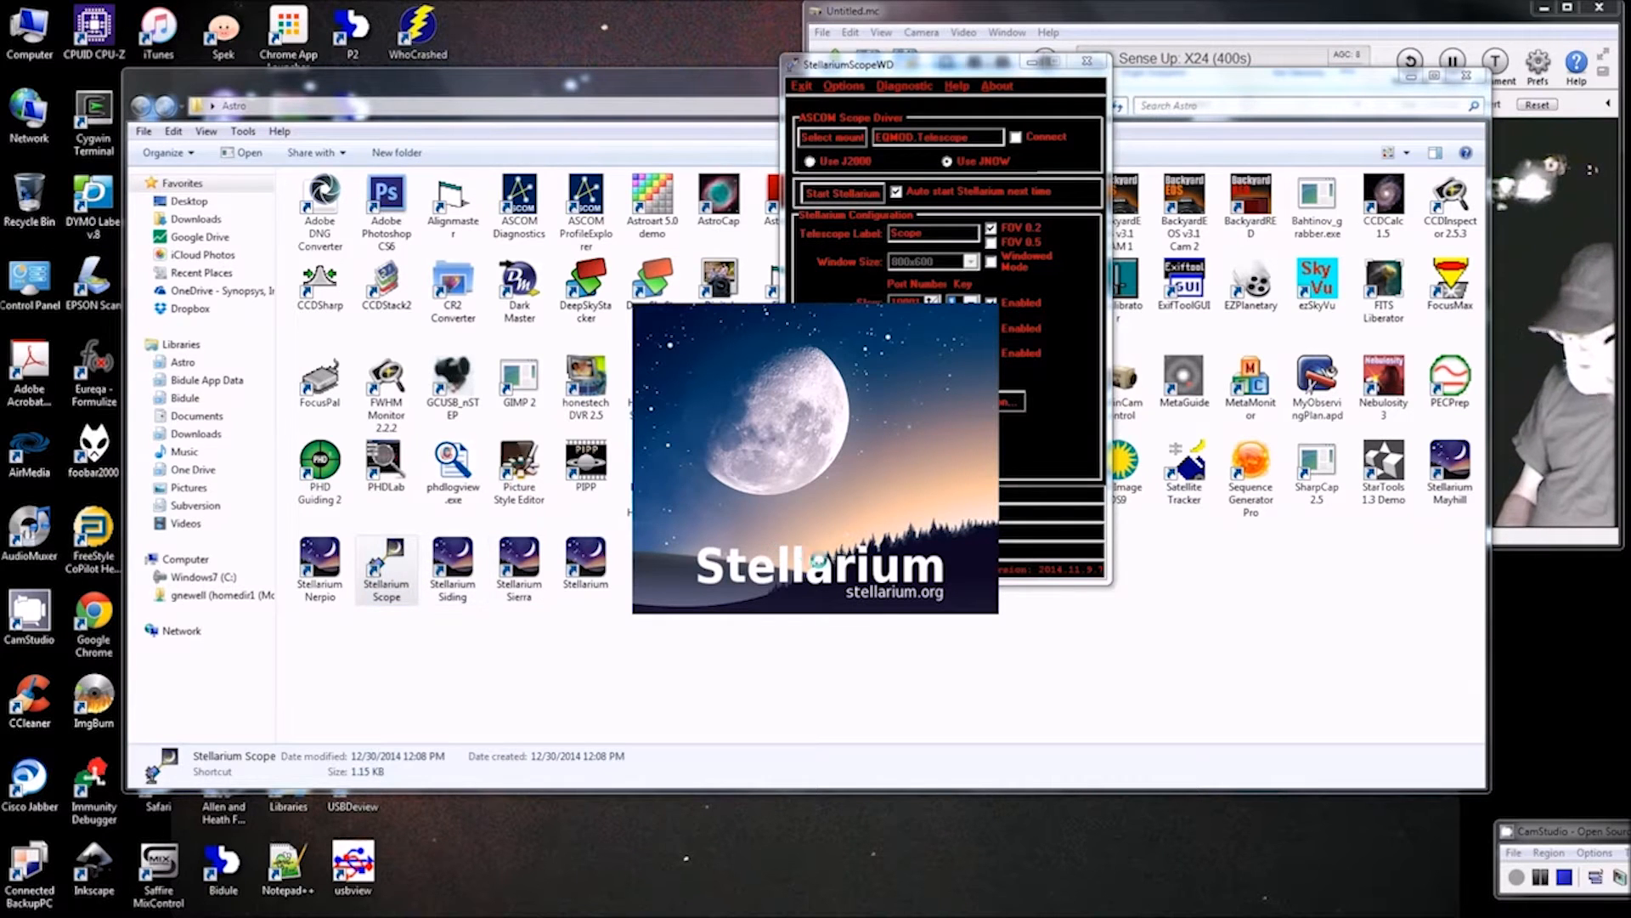
pyautogui.click(843, 193)
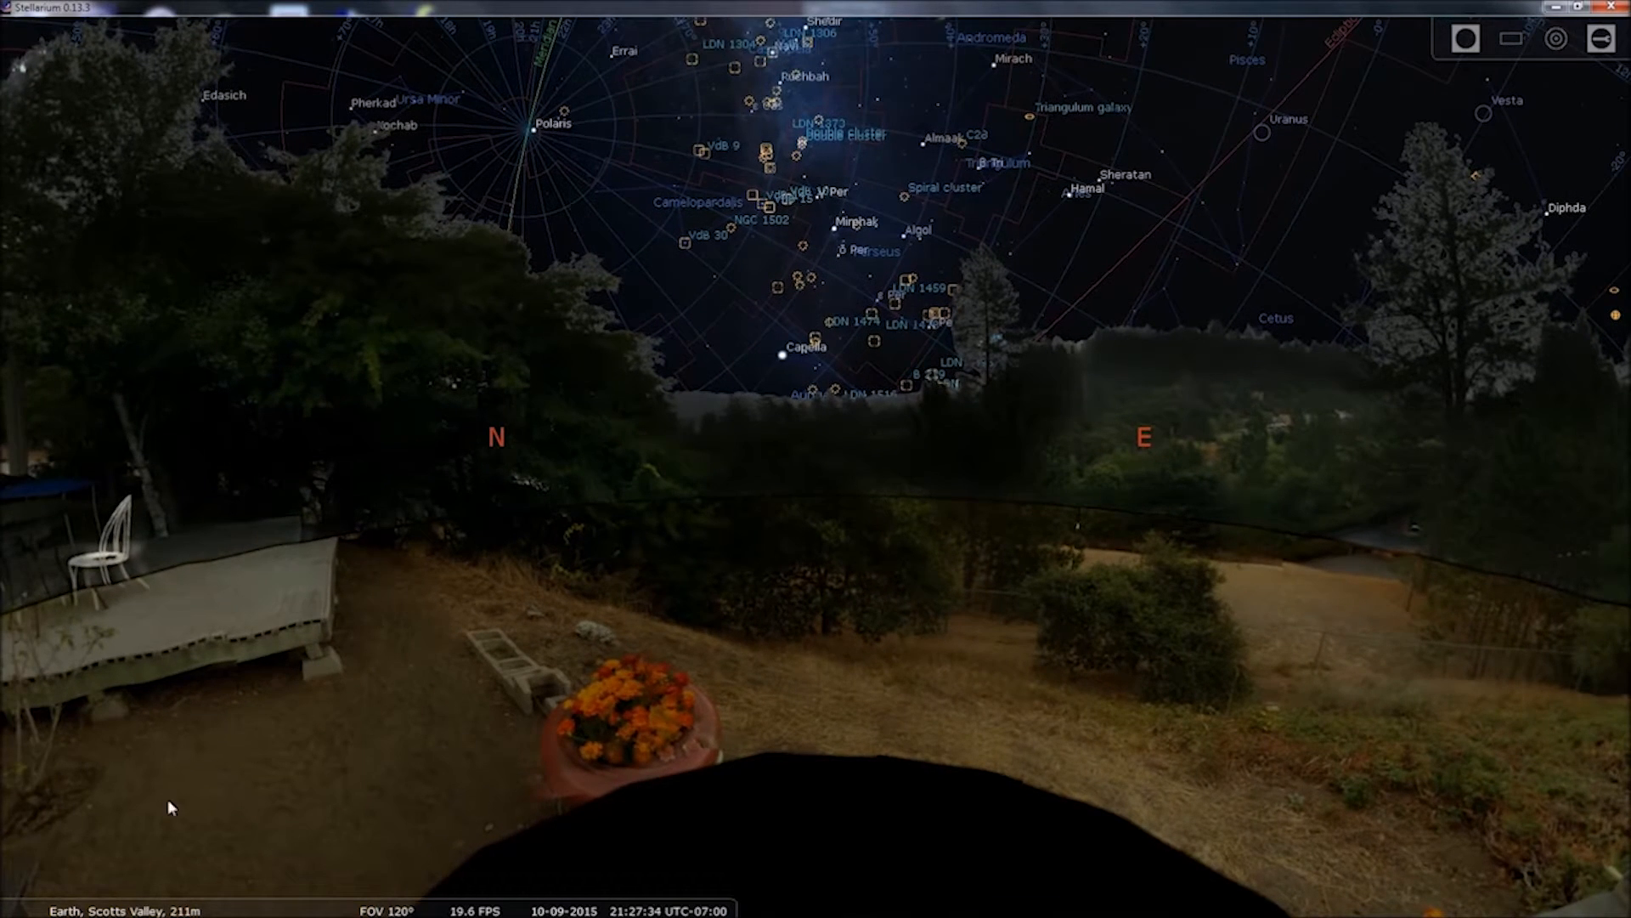
pyautogui.moveTo(268, 756)
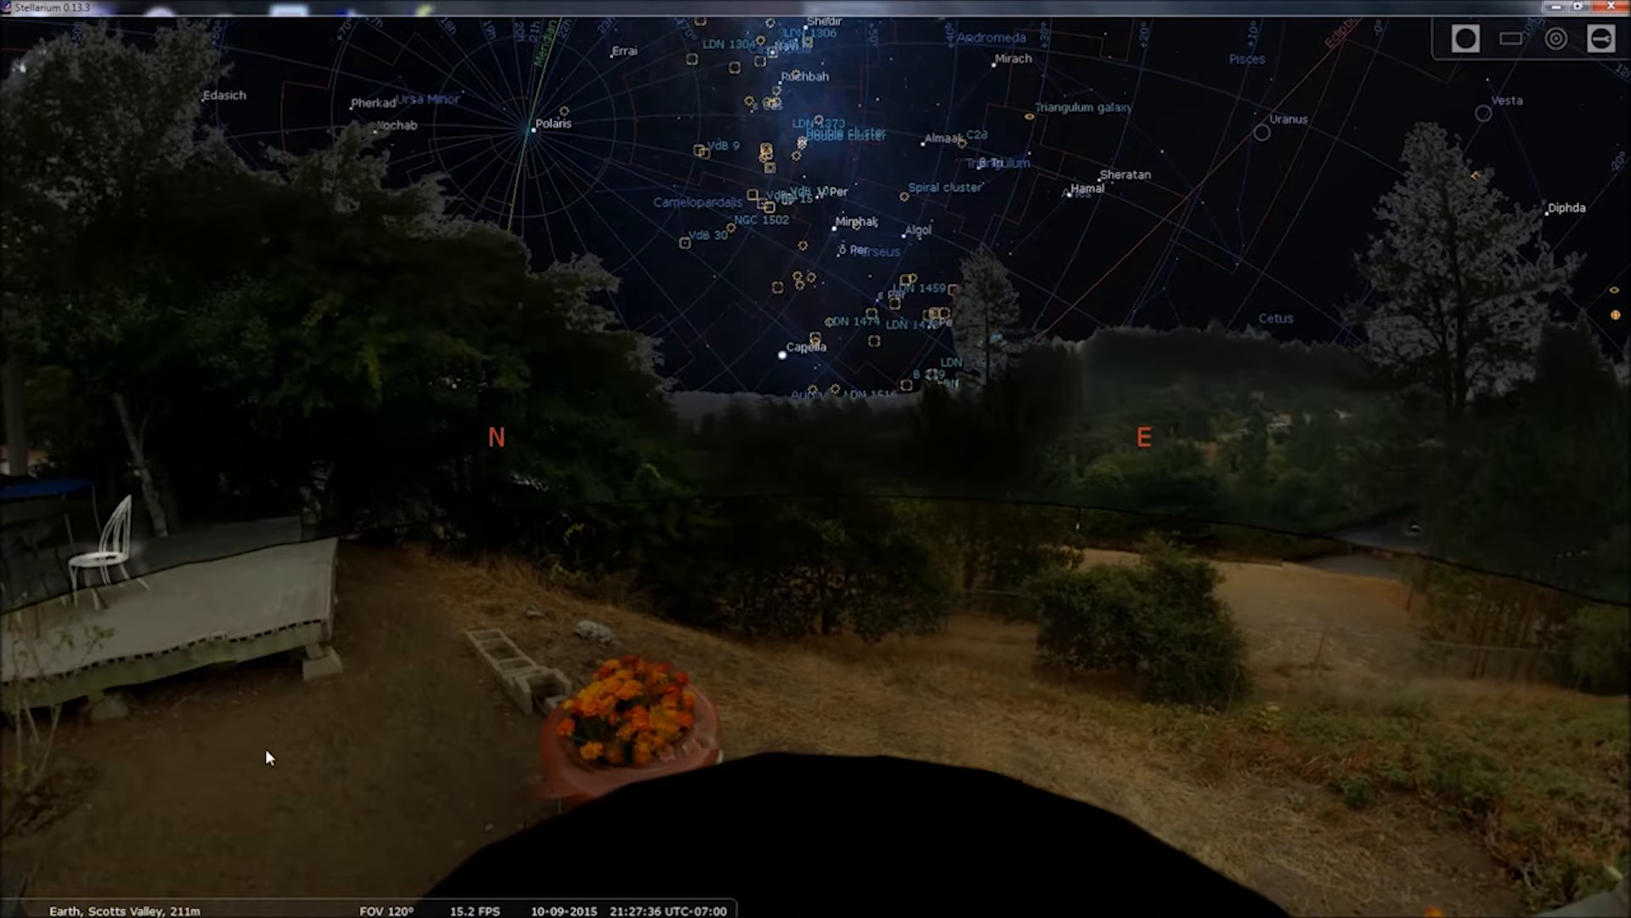
pyautogui.moveTo(1006, 676)
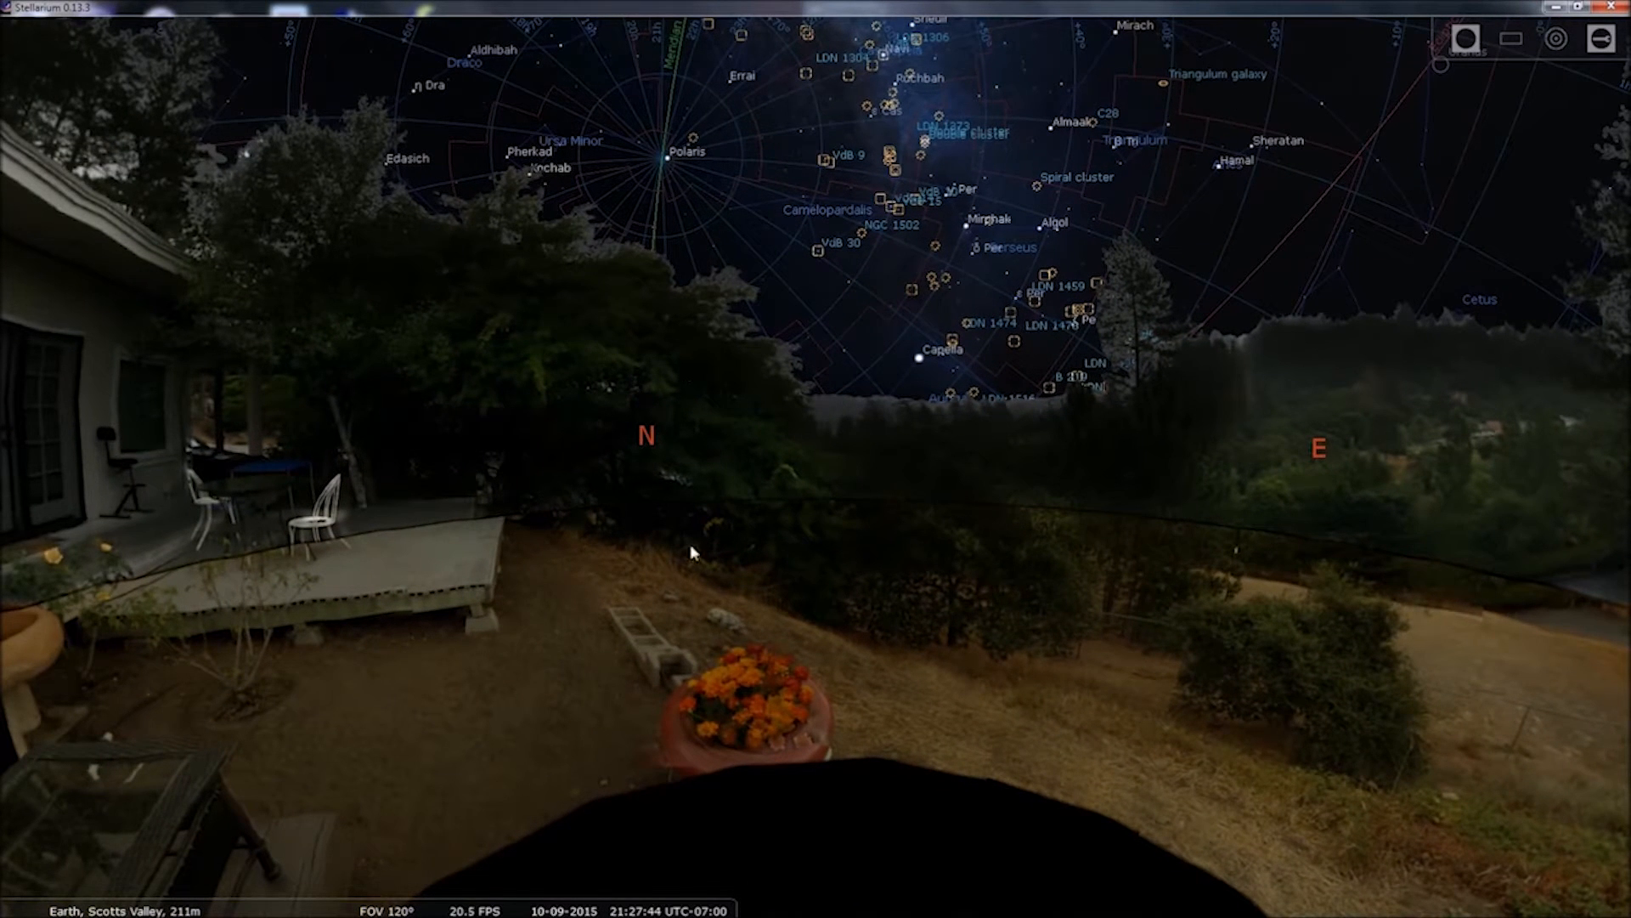
pyautogui.moveTo(335, 629)
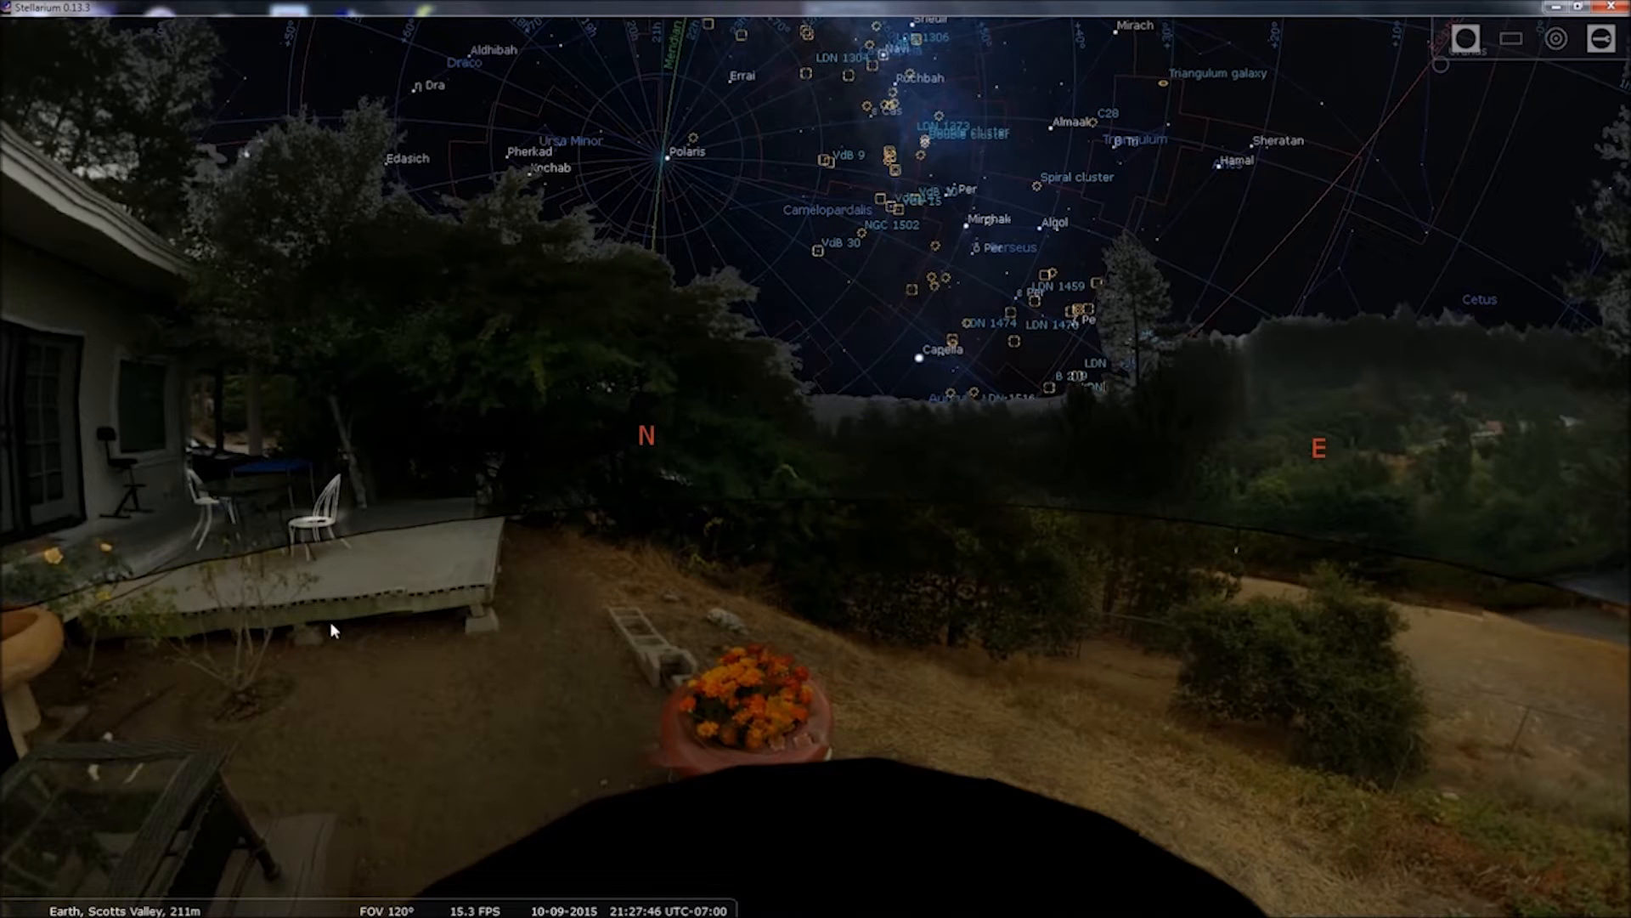
pyautogui.moveTo(487, 636)
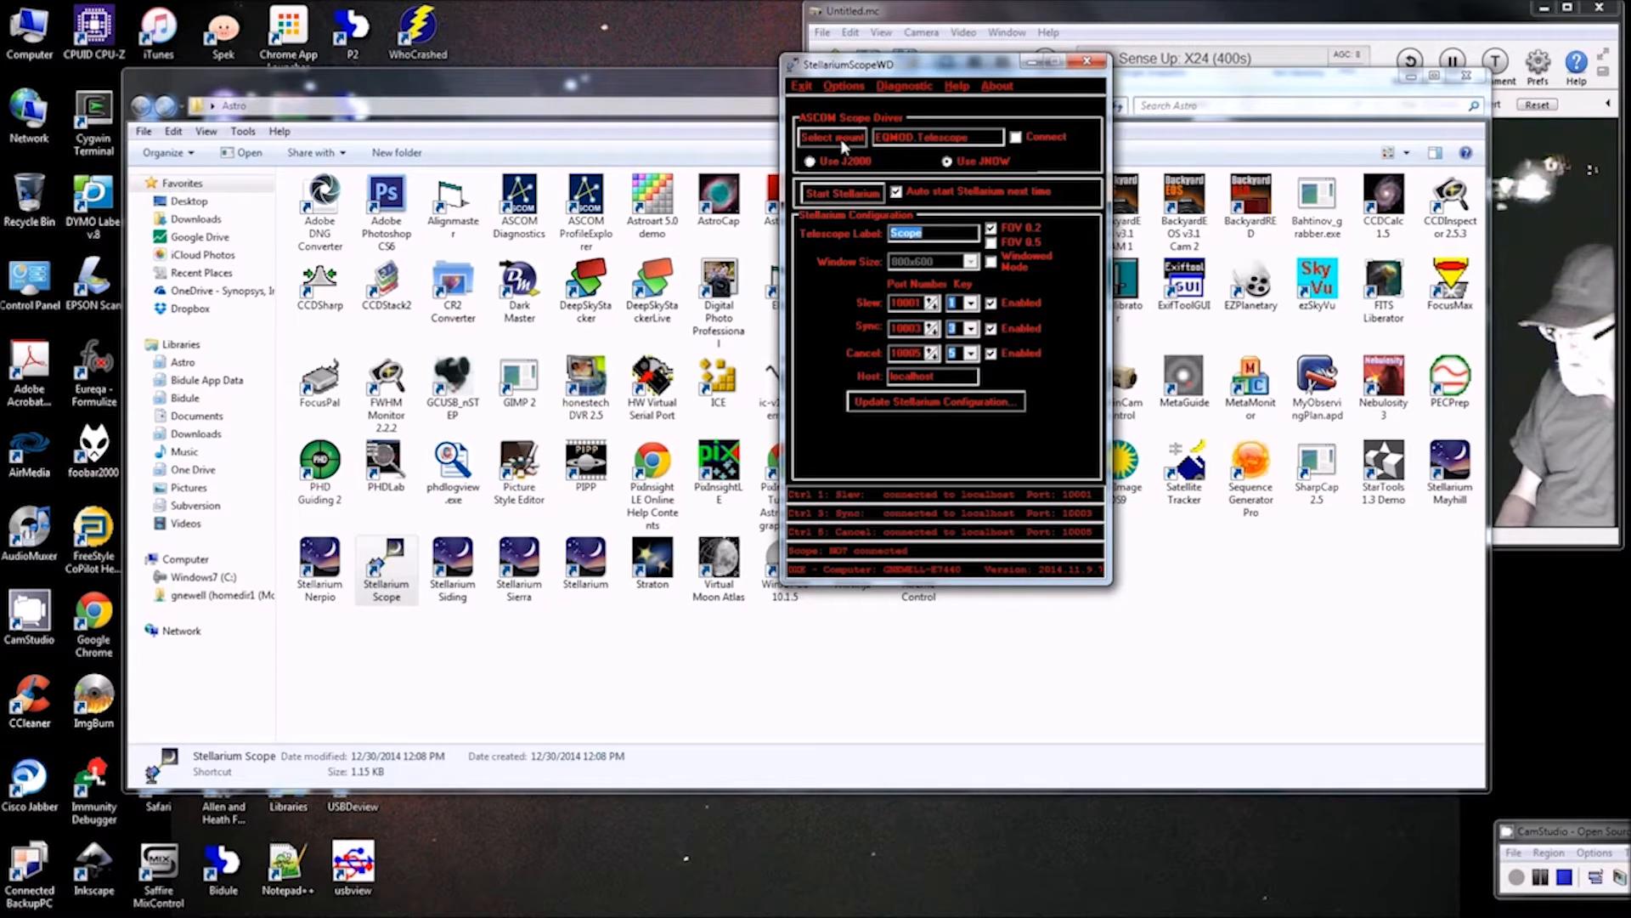
# Select EQMOD ASCOM HEQ5/6 in the ASCOM Telescope Chooser and confirm it
pyautogui.click(833, 136)
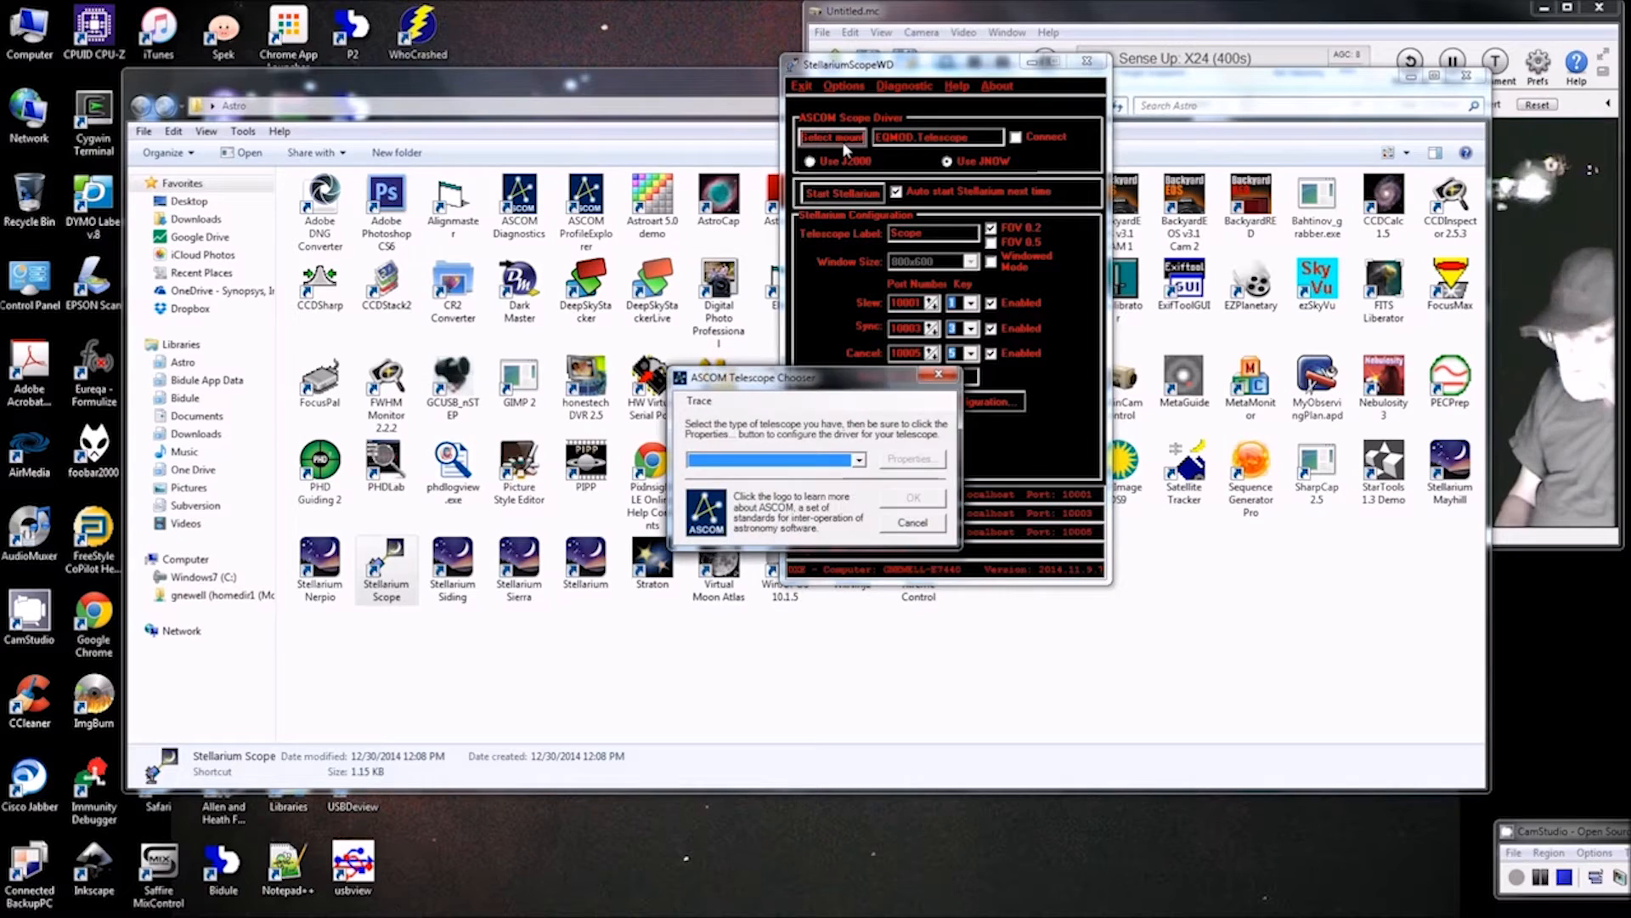
pyautogui.moveTo(825, 396)
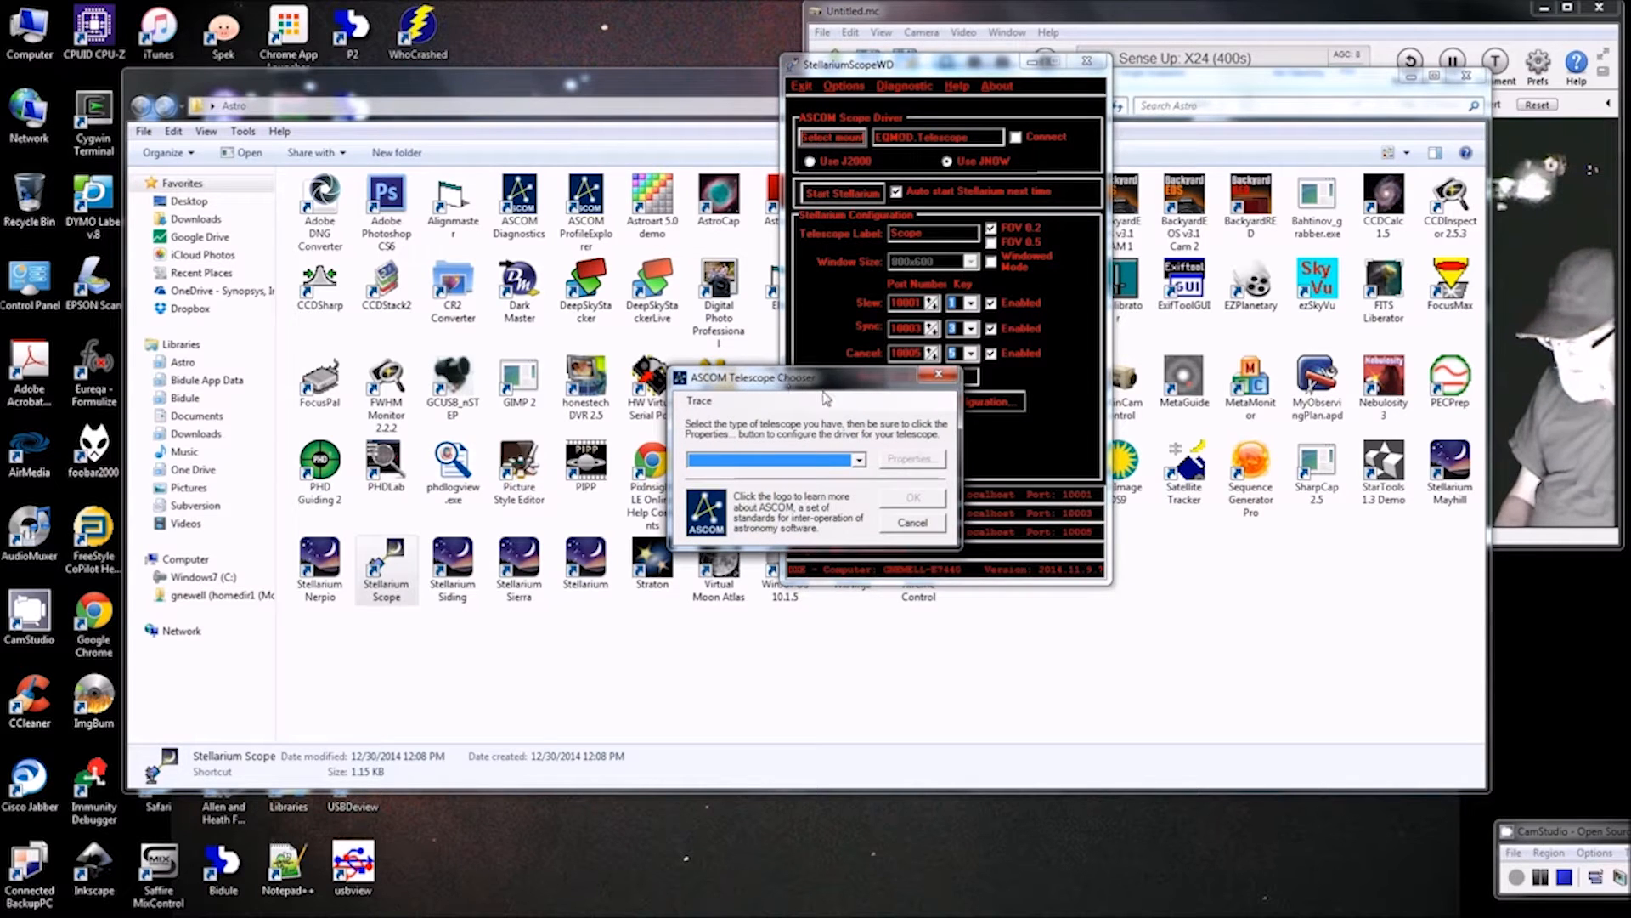
pyautogui.click(859, 459)
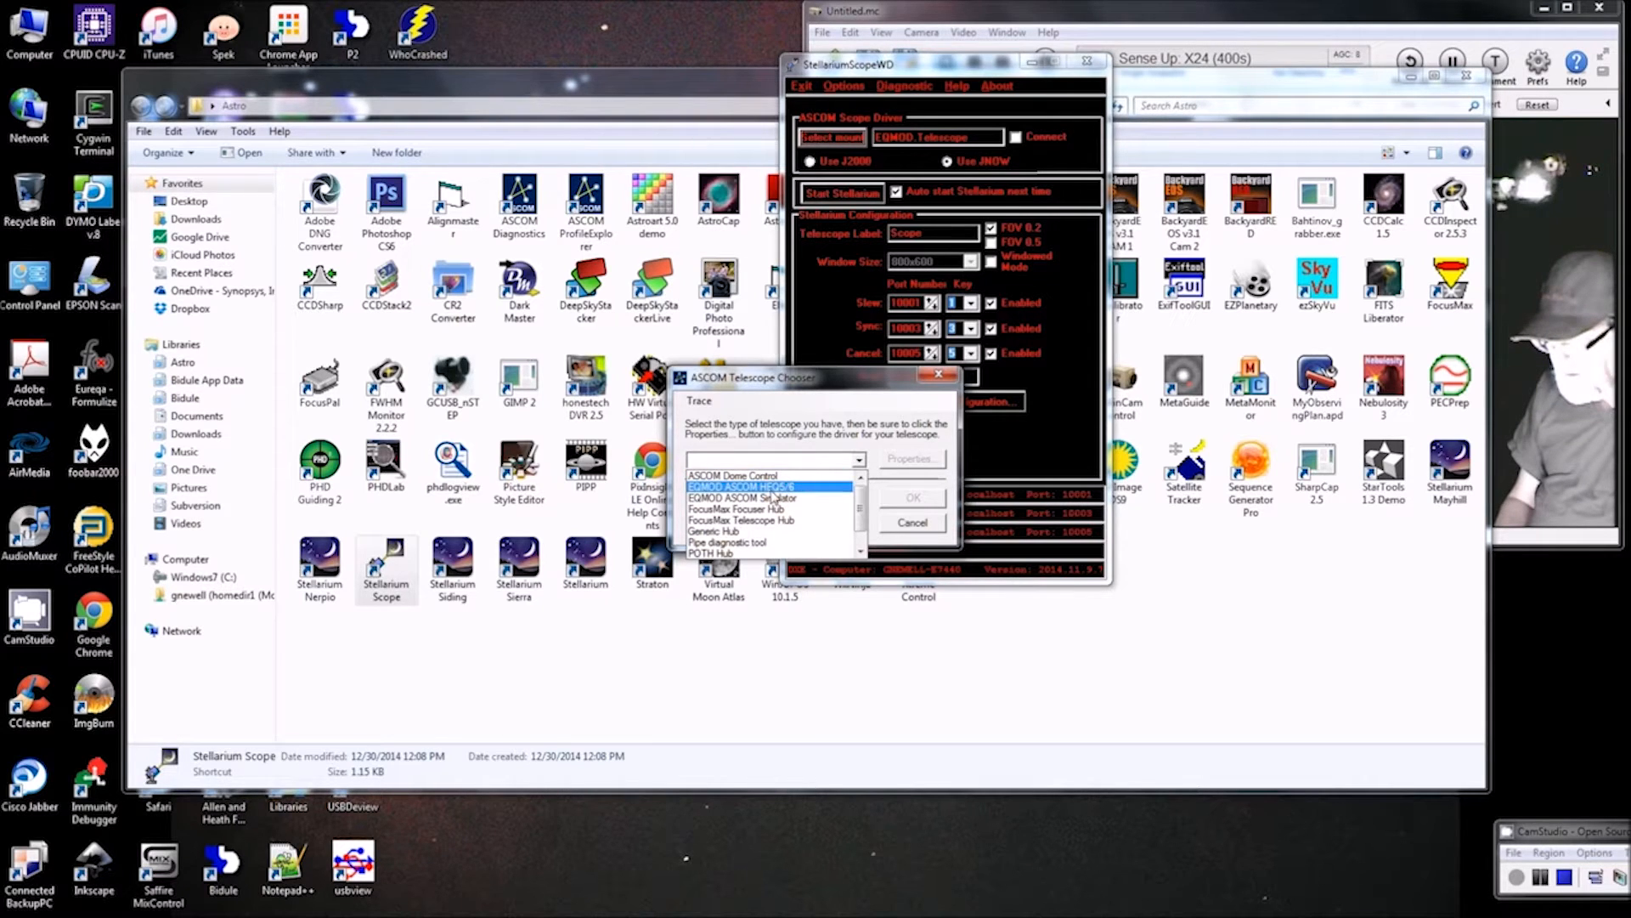
pyautogui.moveTo(814, 496)
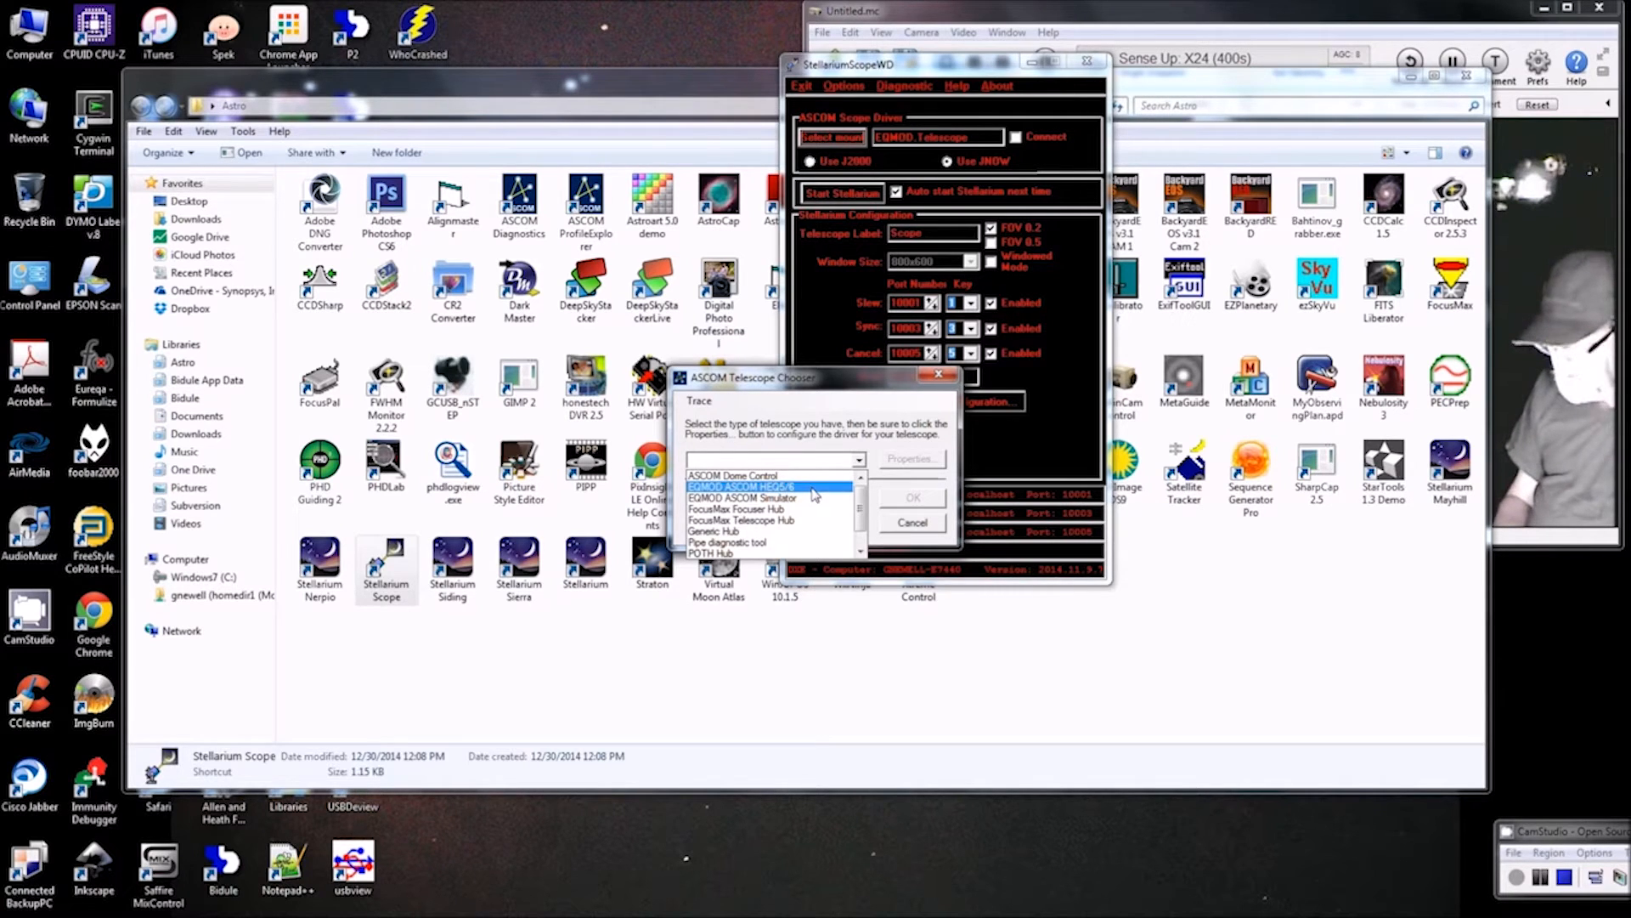
pyautogui.click(742, 487)
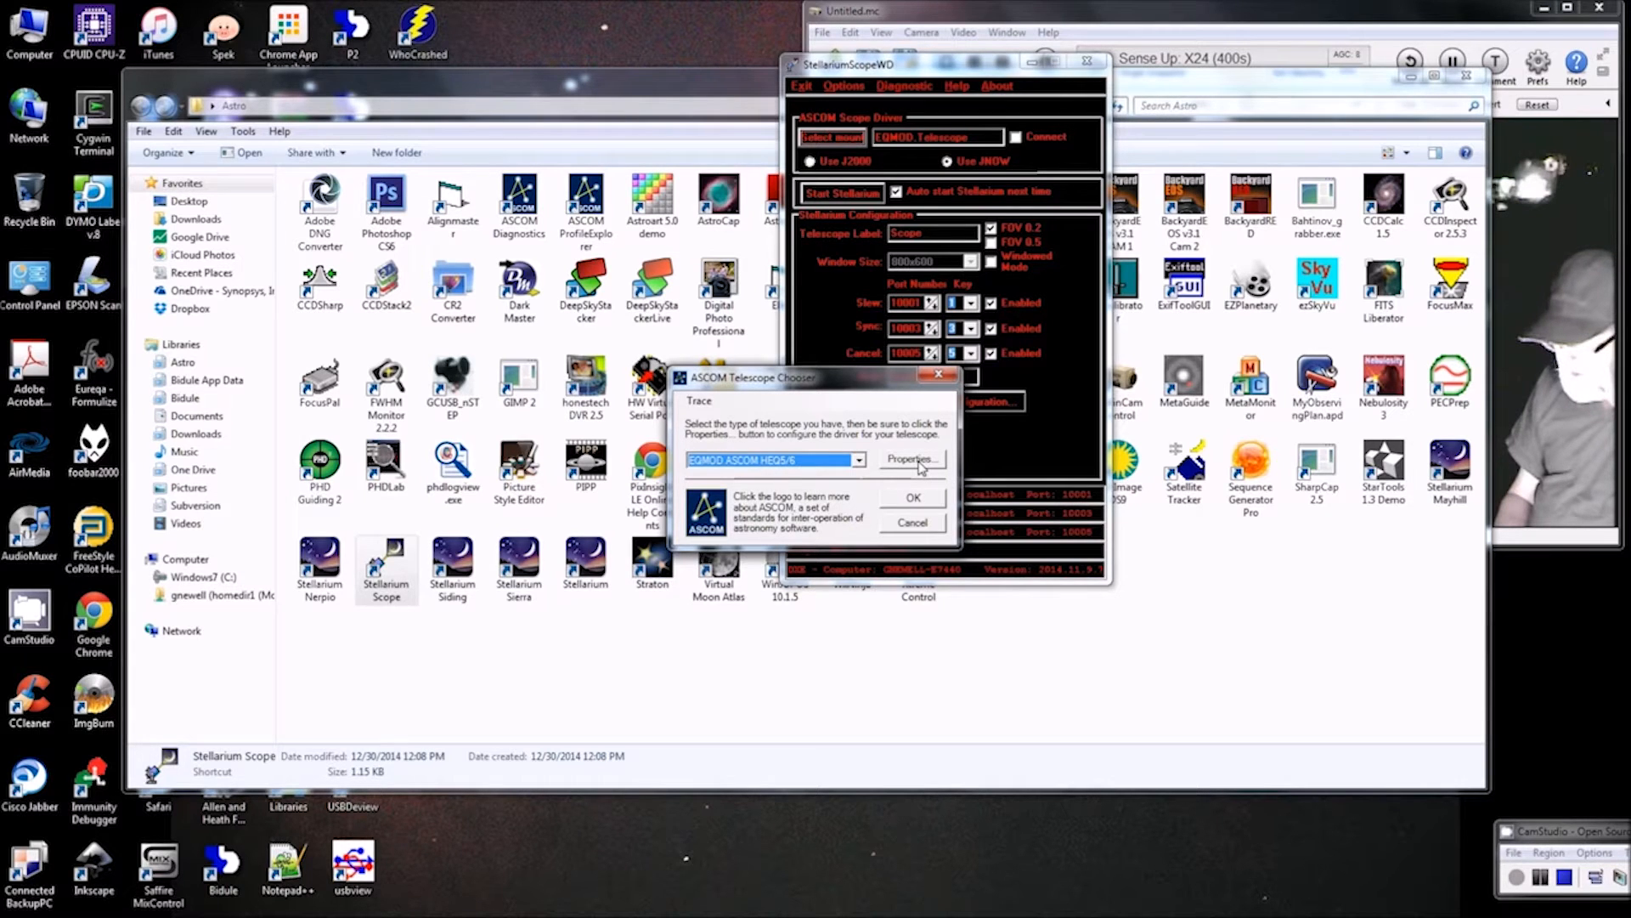
pyautogui.click(909, 459)
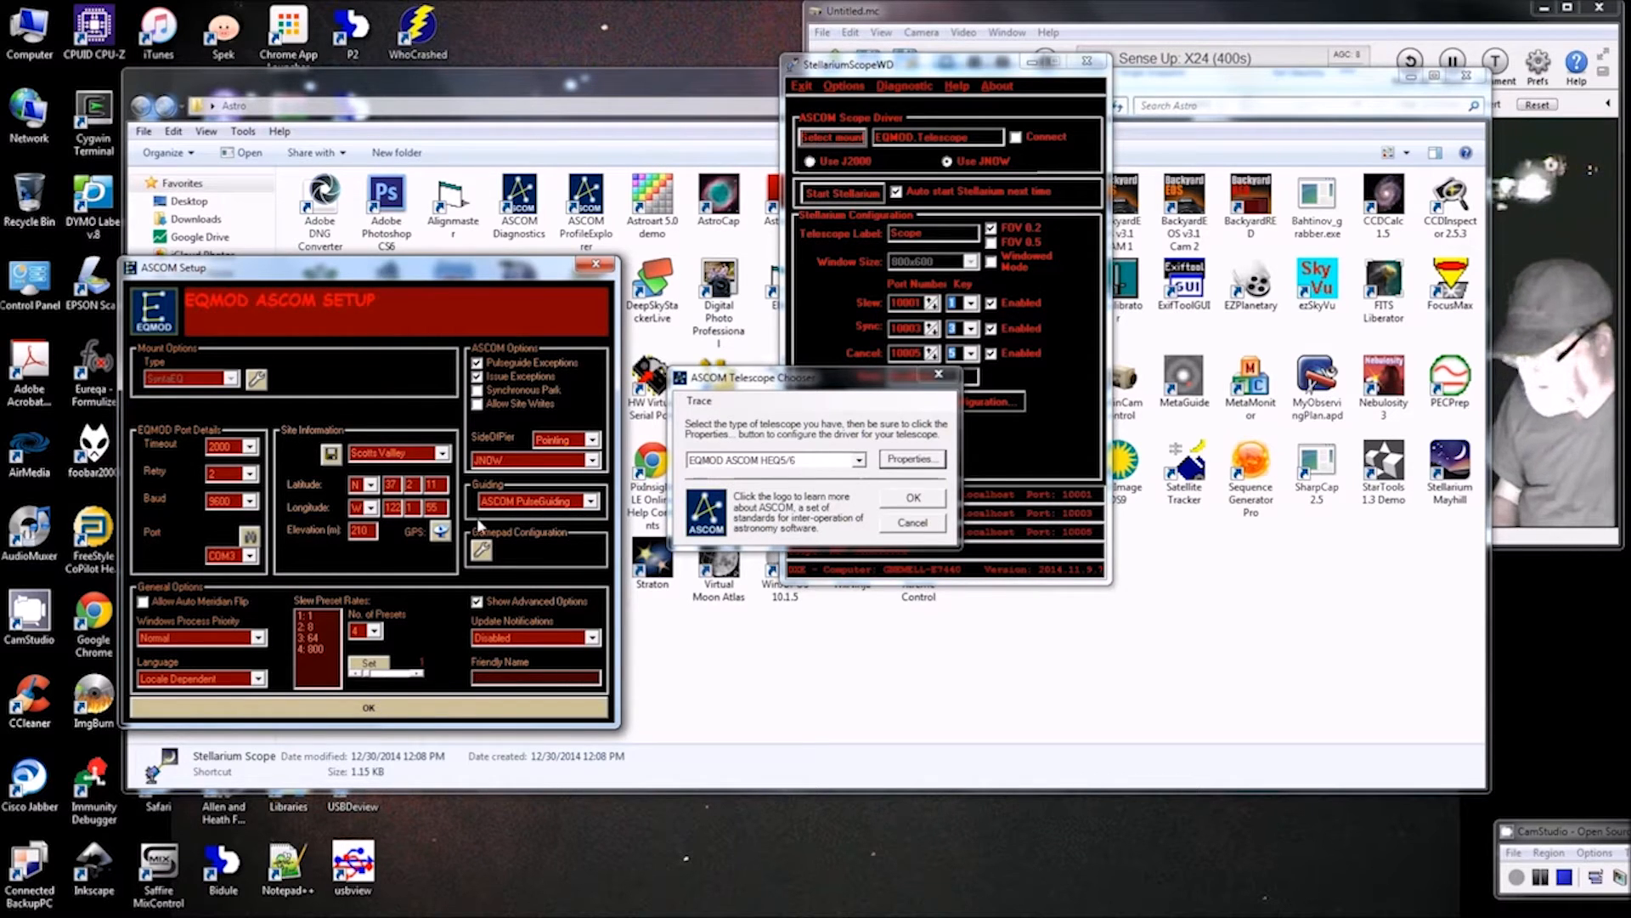
pyautogui.moveTo(551, 528)
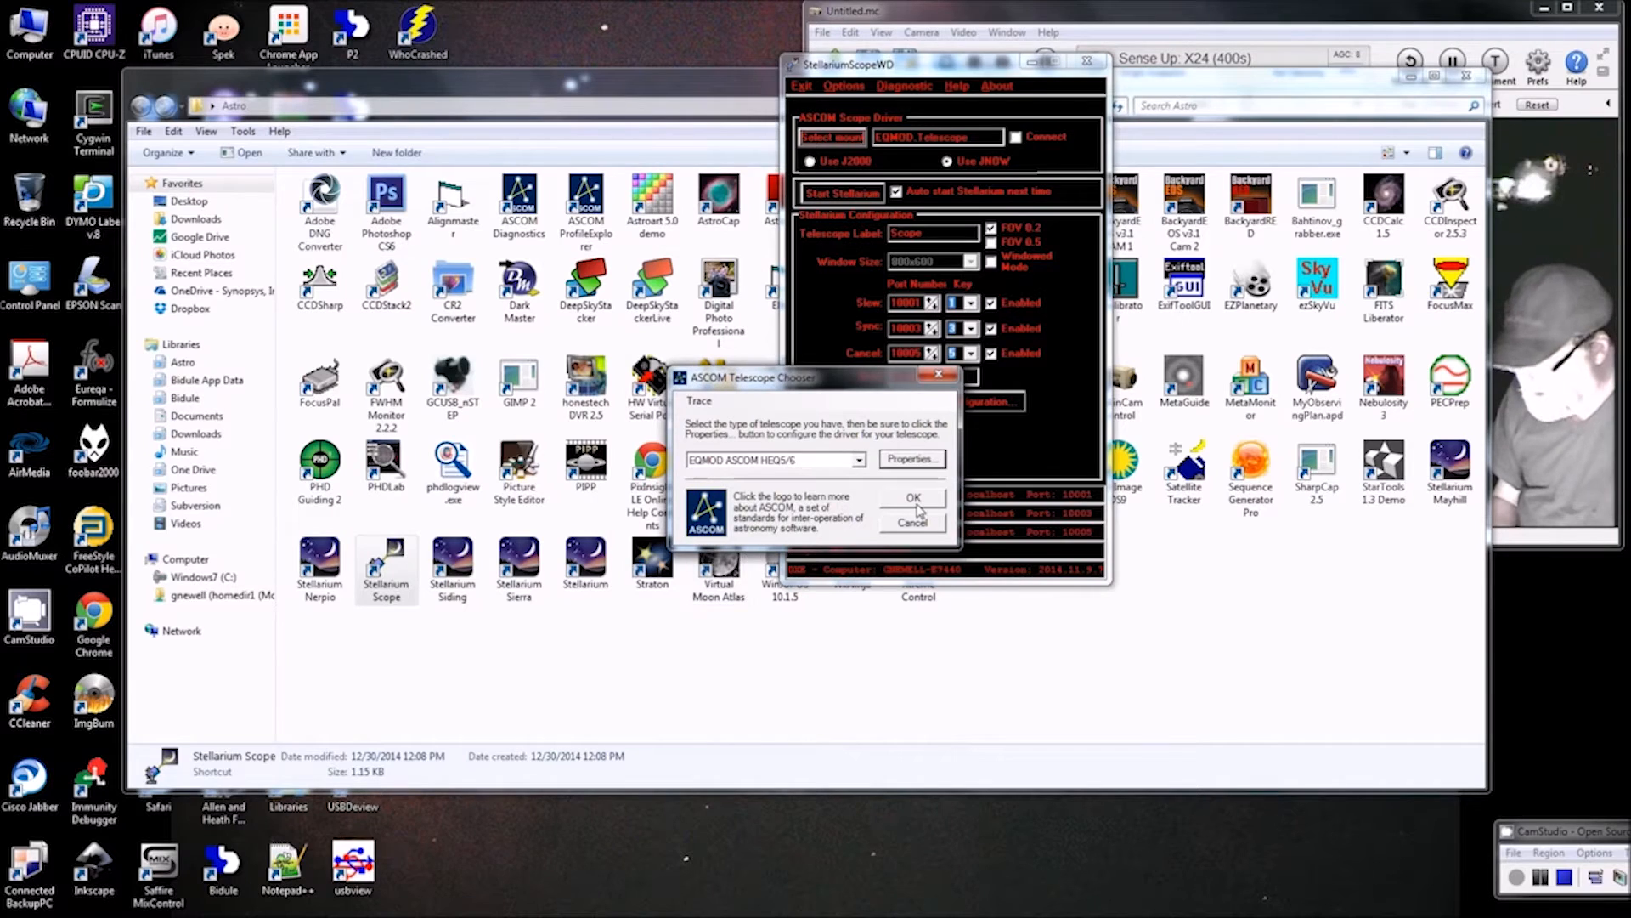
pyautogui.click(912, 496)
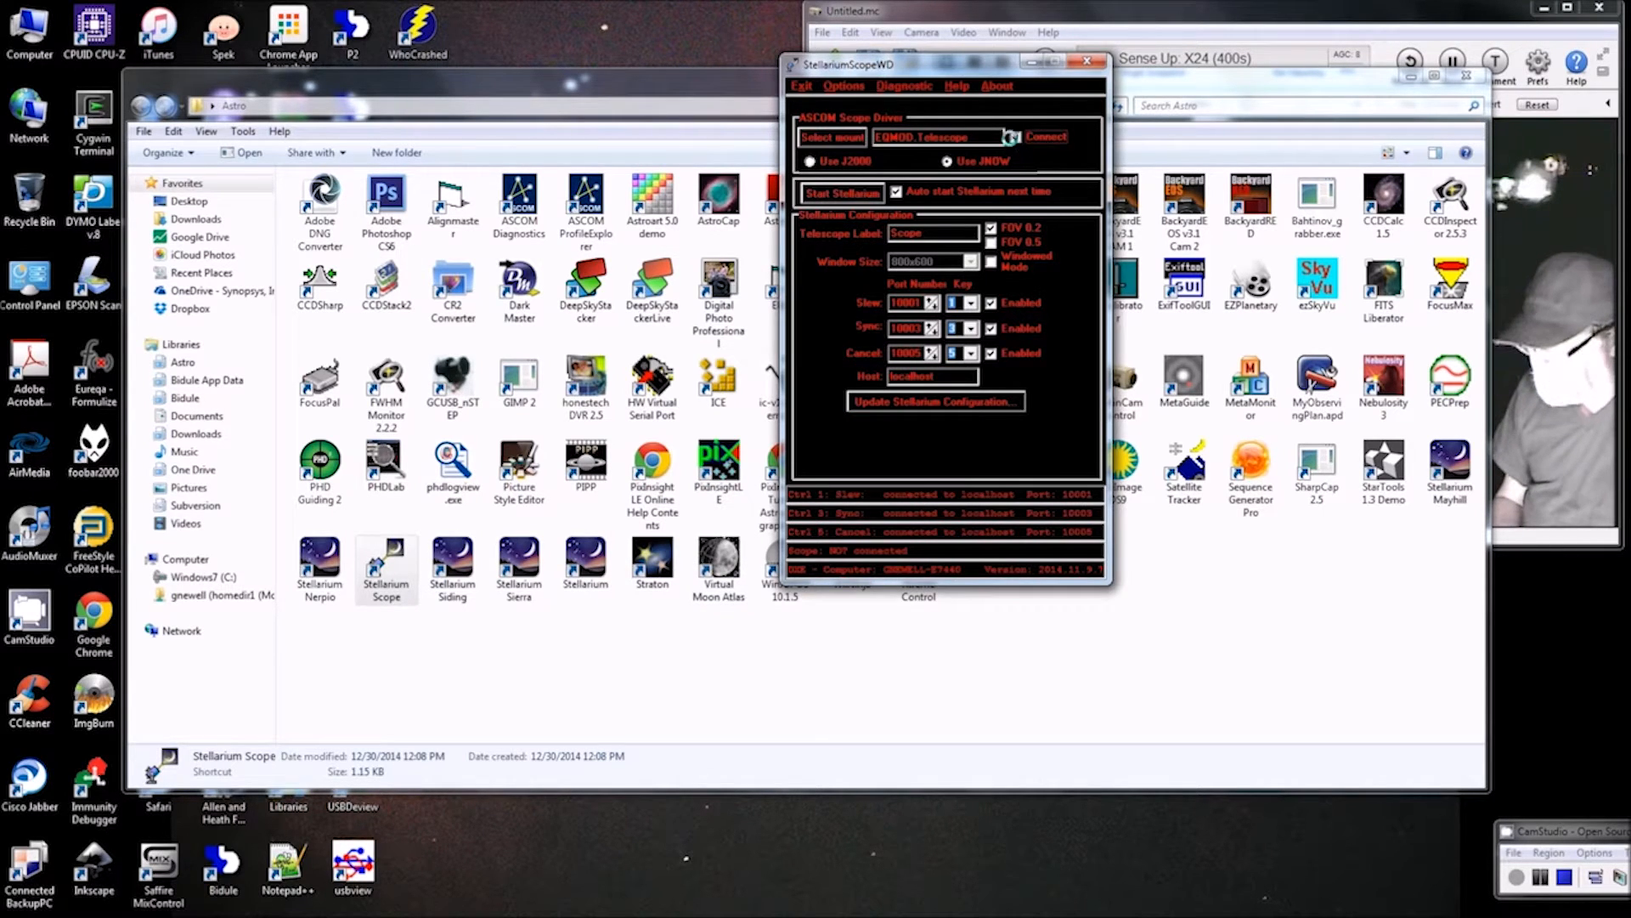
# Connect the scope, unpark the EQMOD HEQ5/6 mount, and bring Stellarium's sky view forward
pyautogui.click(1015, 136)
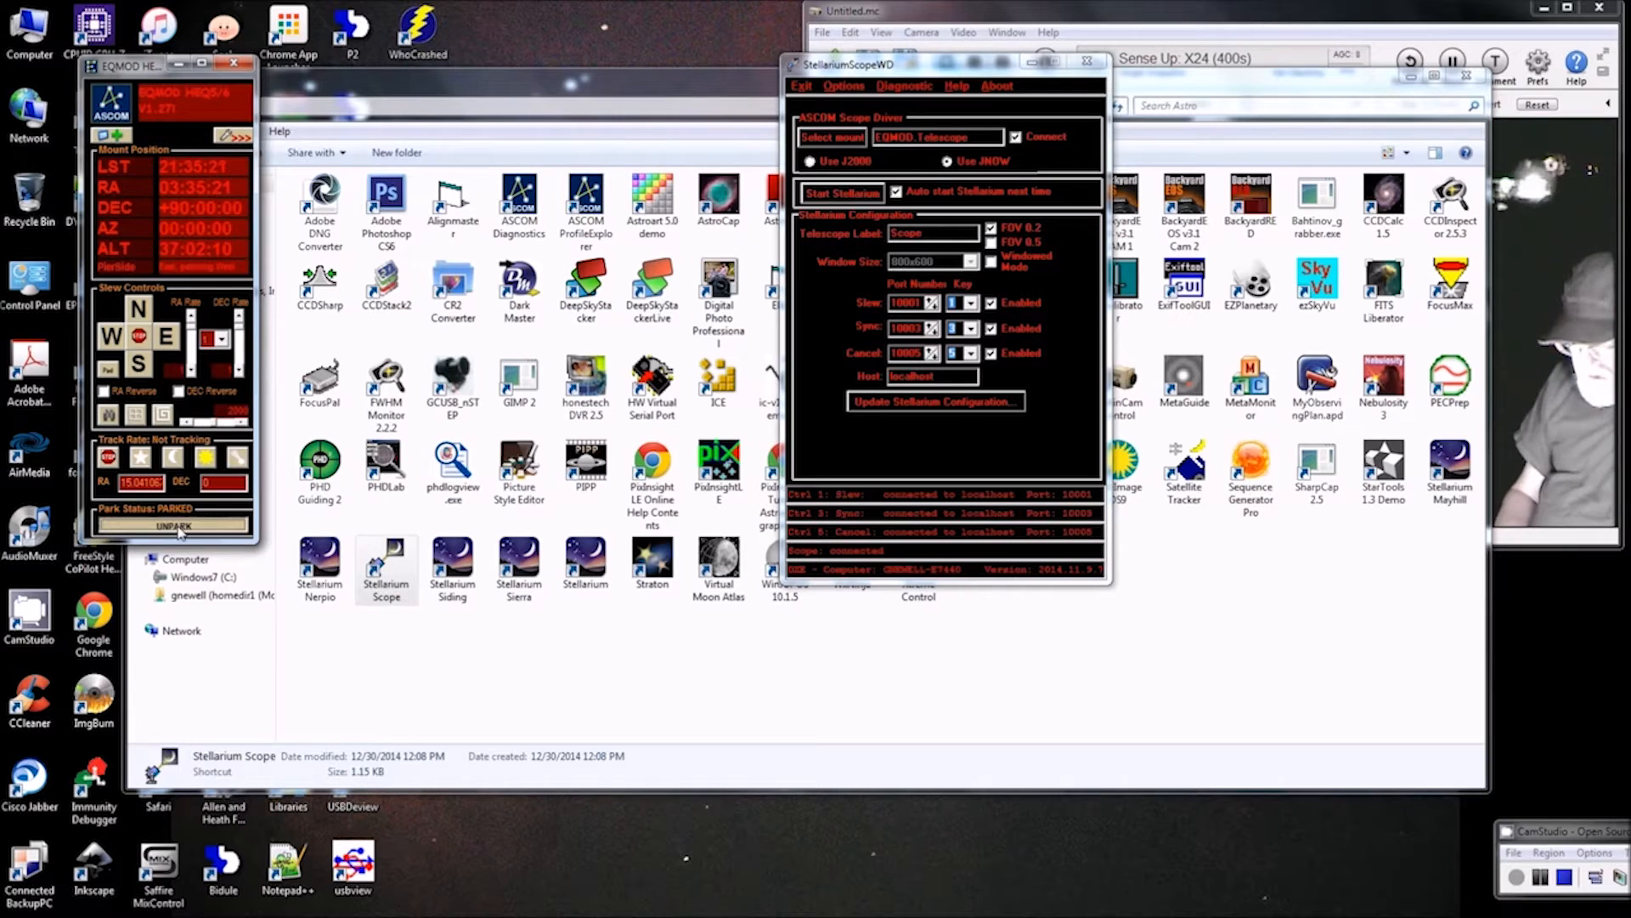
pyautogui.click(171, 525)
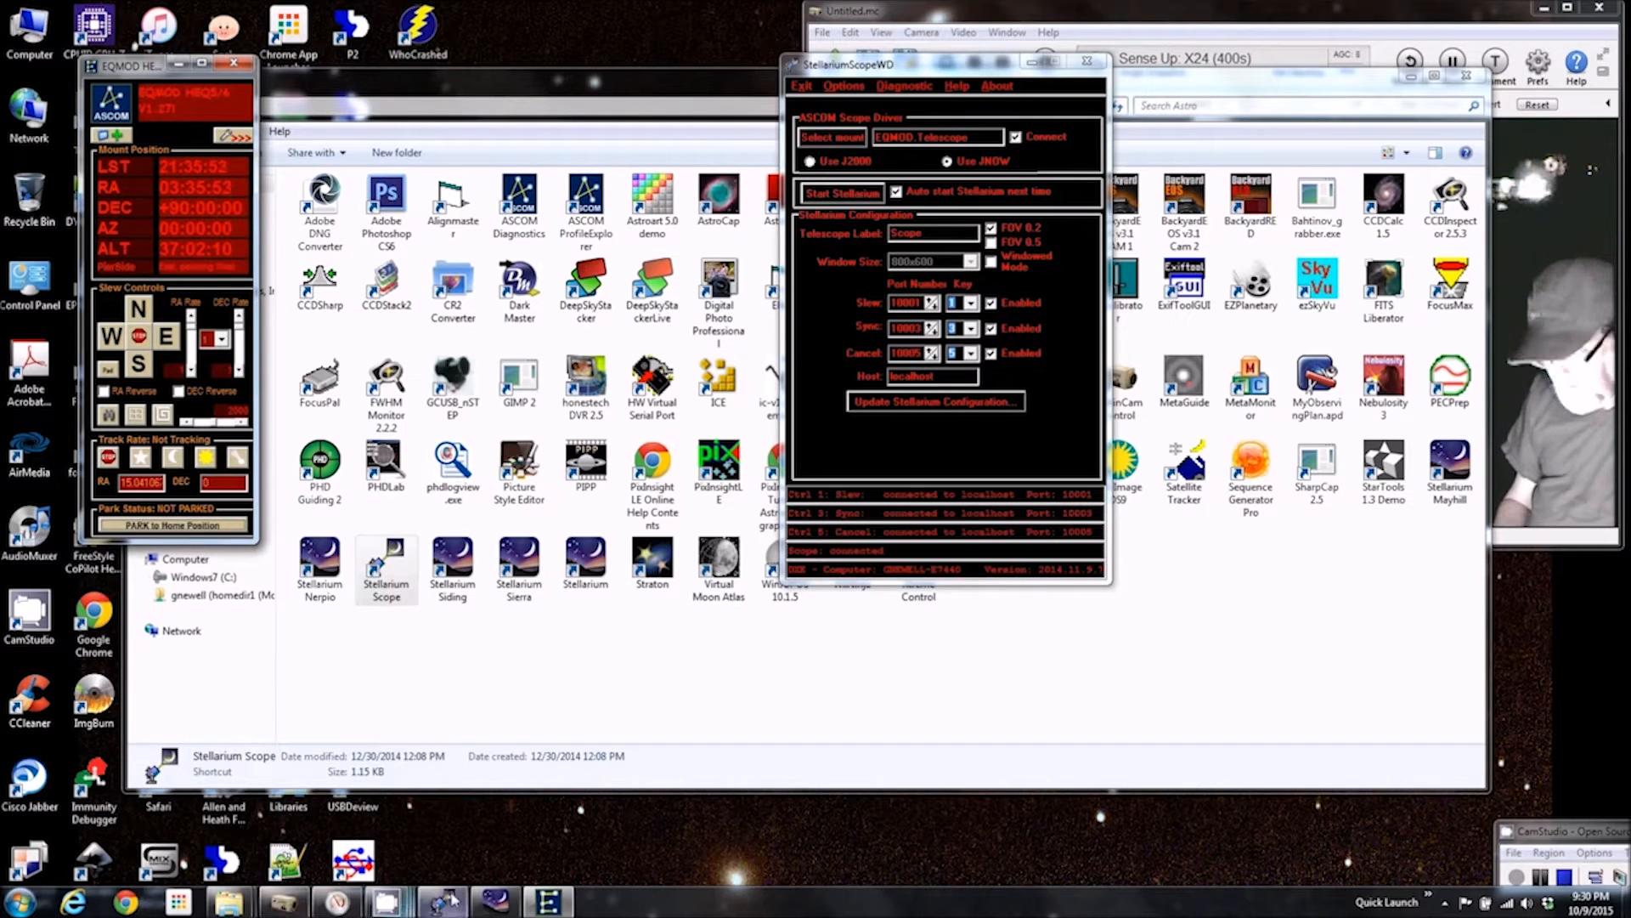
pyautogui.click(840, 191)
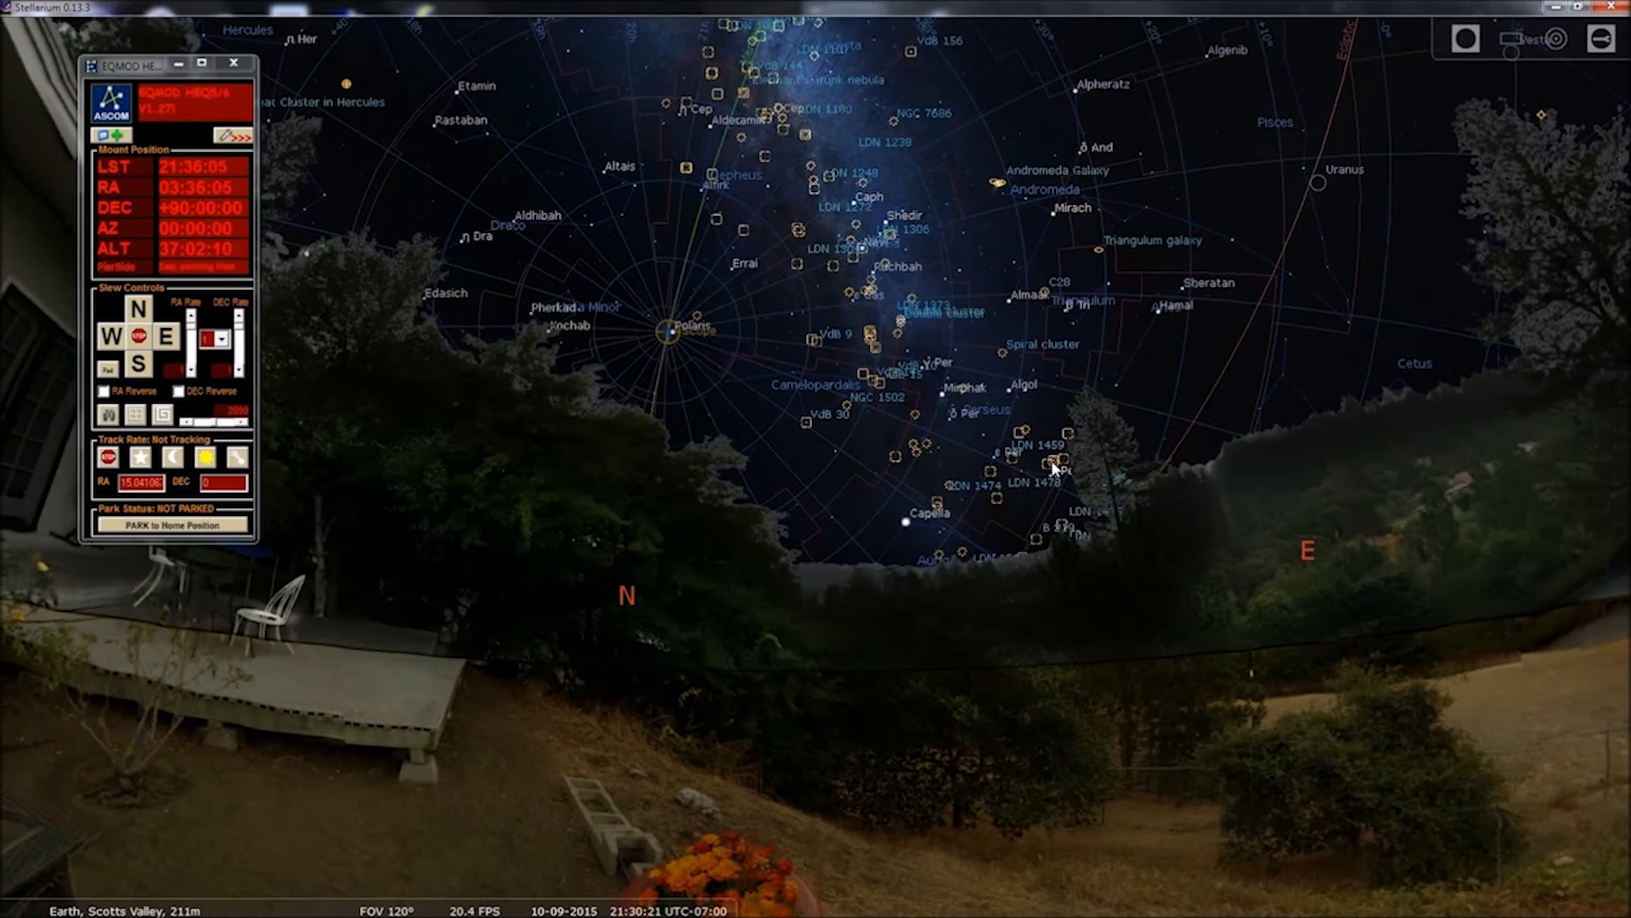
pyautogui.moveTo(1016, 312)
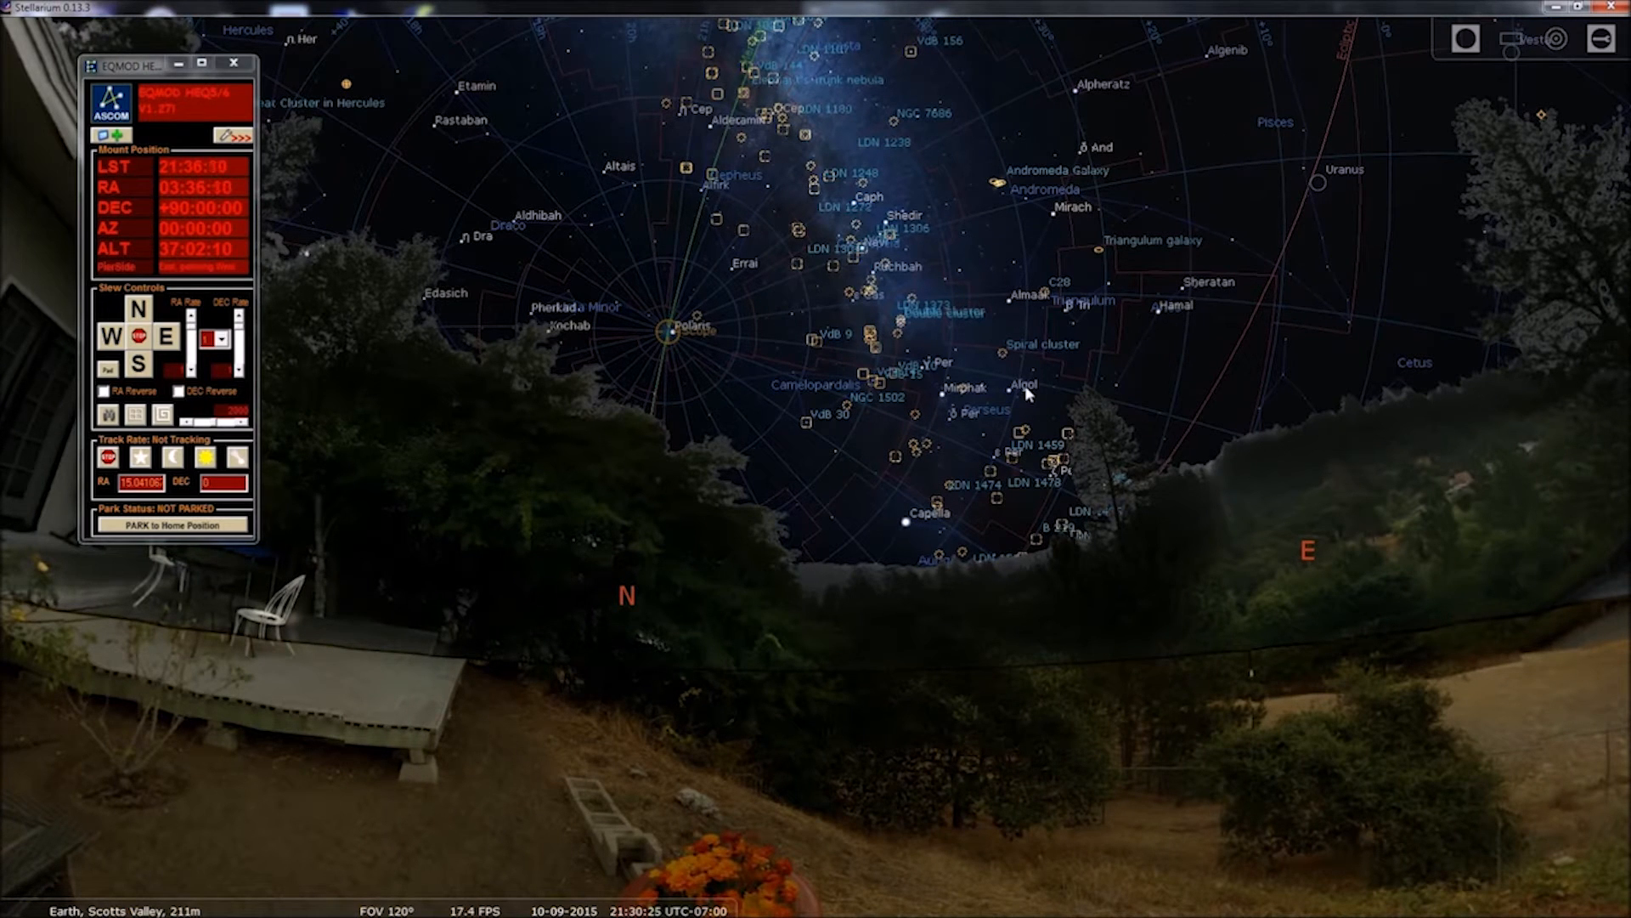
pyautogui.moveTo(1038, 23)
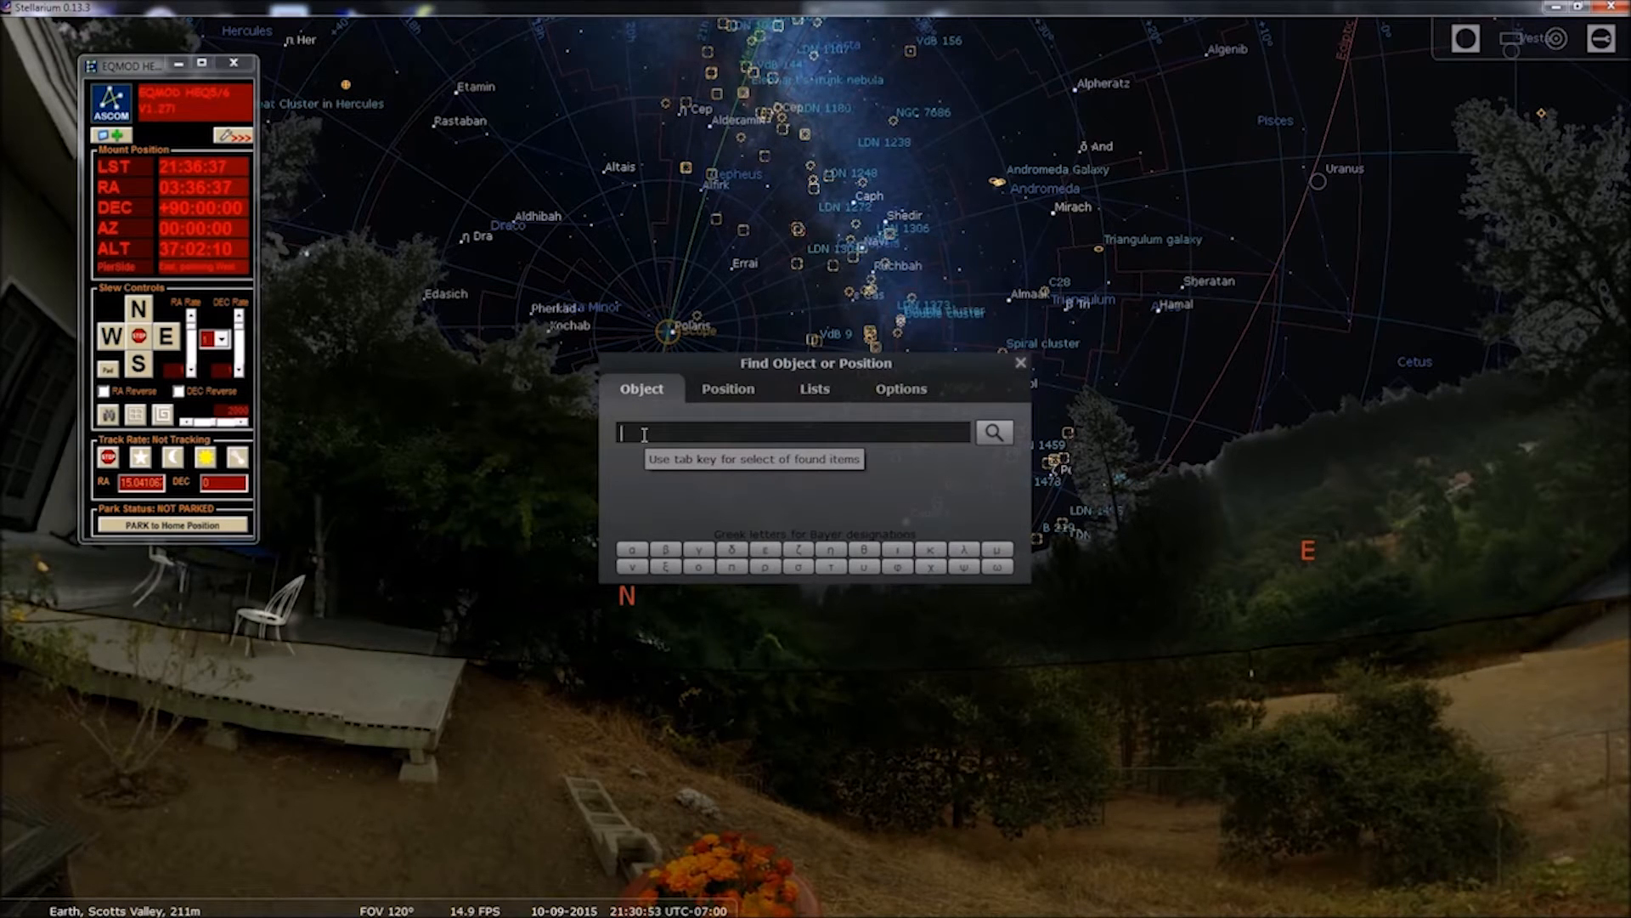
# Search Stellarium for M31 to centre the Andromeda Galaxy
pyautogui.write('M')
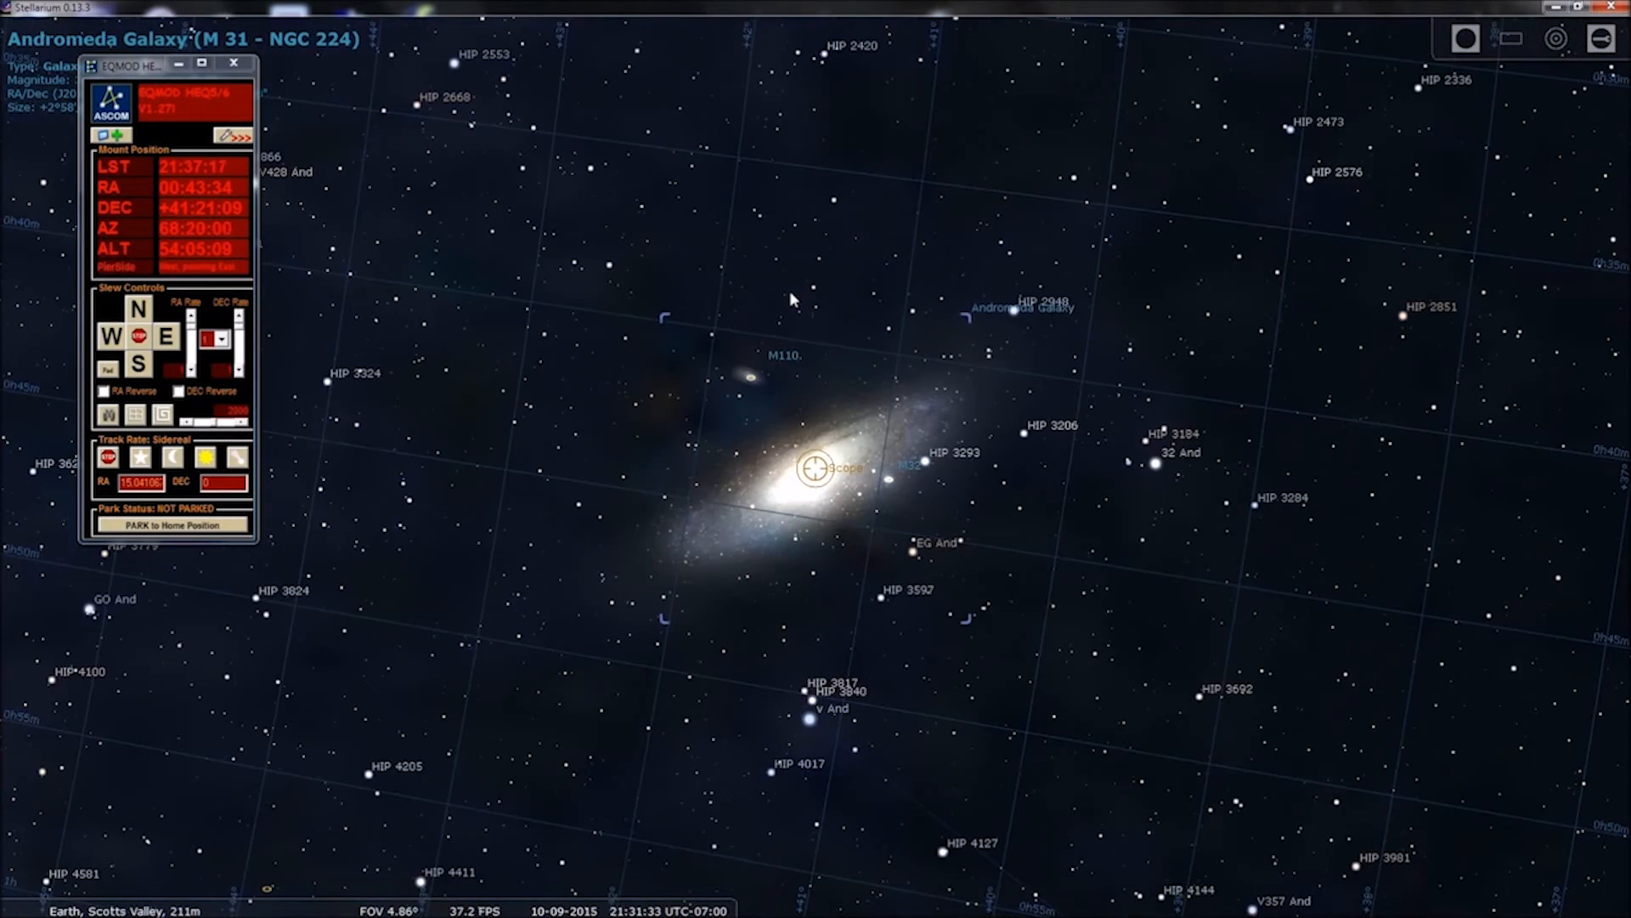
# Zoom out to show the telescope marker on M31 amid Andromeda and Pegasus
pyautogui.scroll(-3)
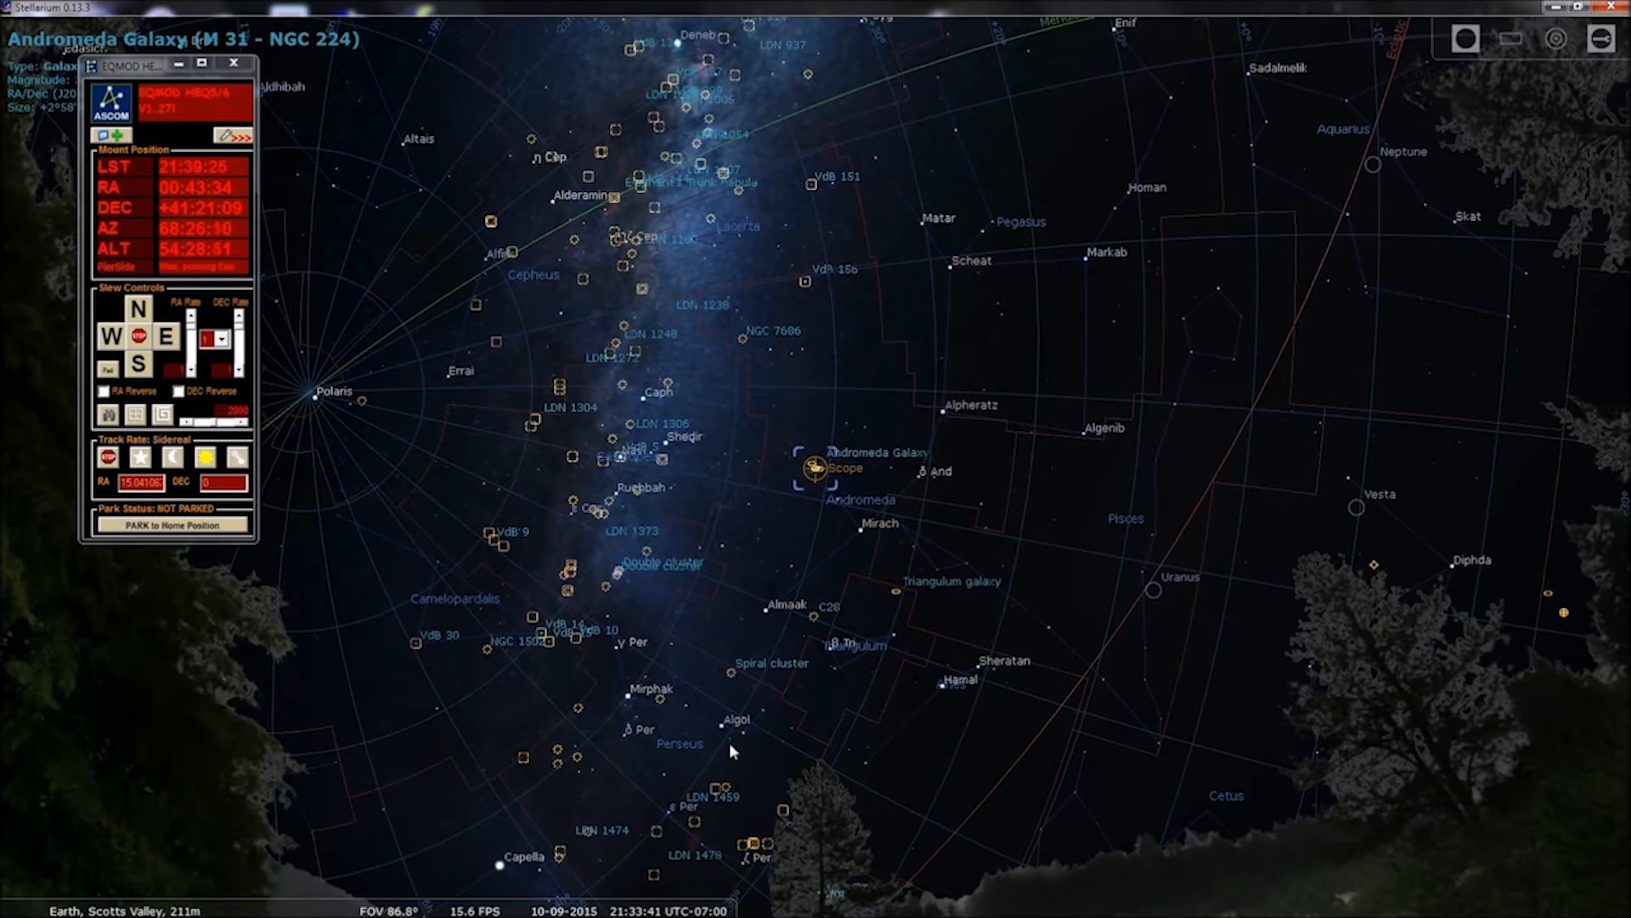
pyautogui.moveTo(509, 832)
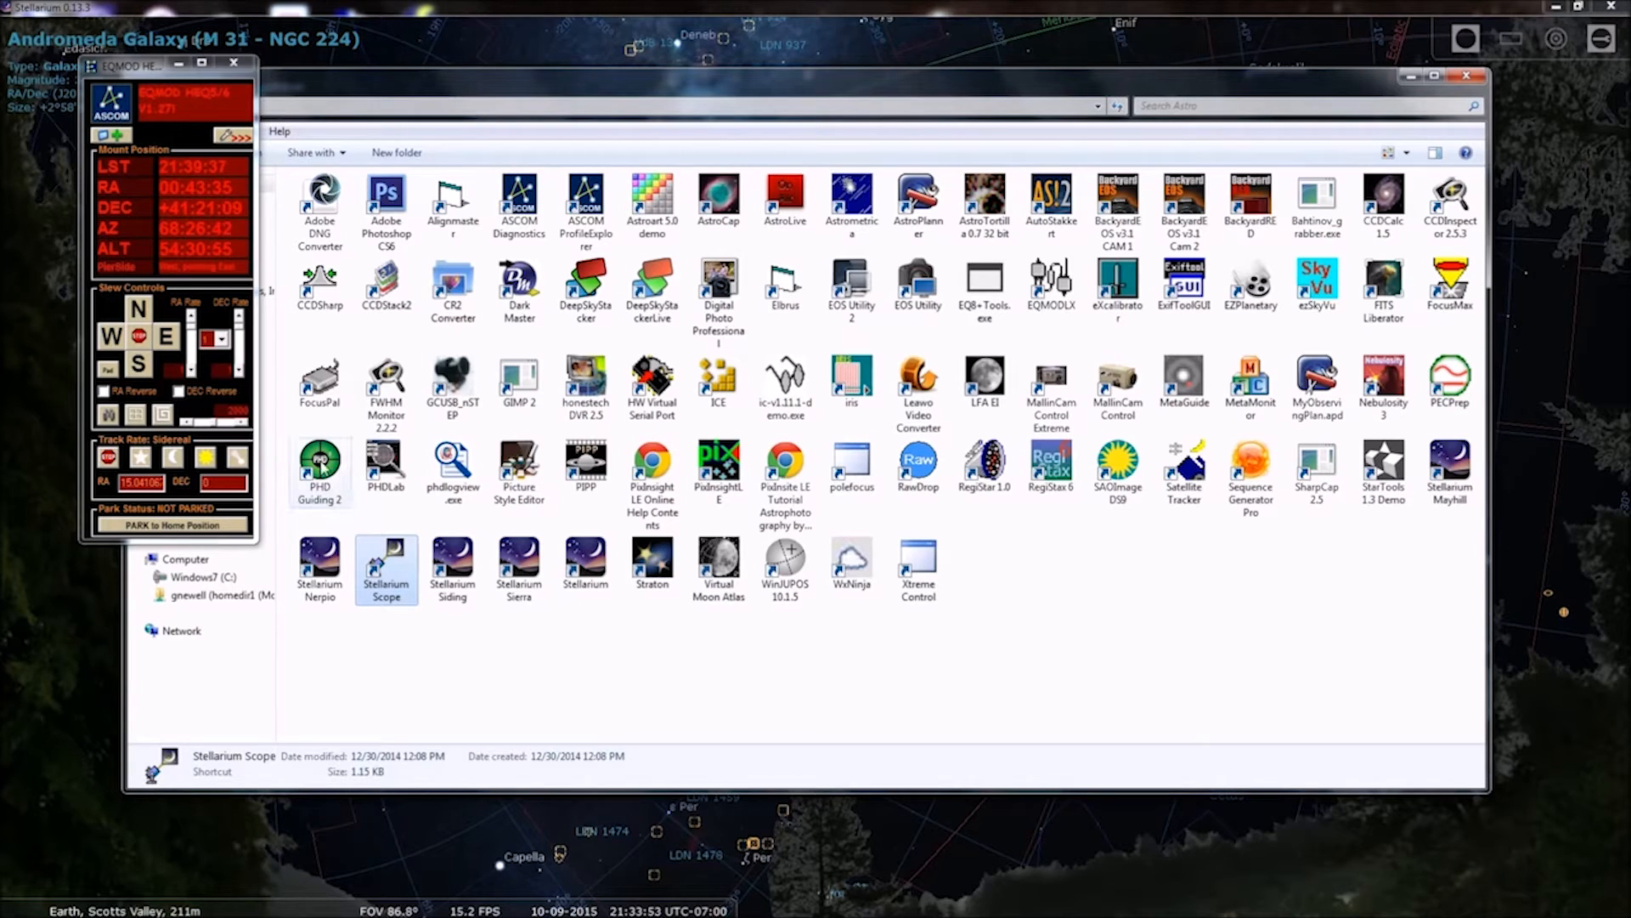
# Launch PHD Guiding 2 from its shortcut in the Astro folder
pyautogui.click(320, 468)
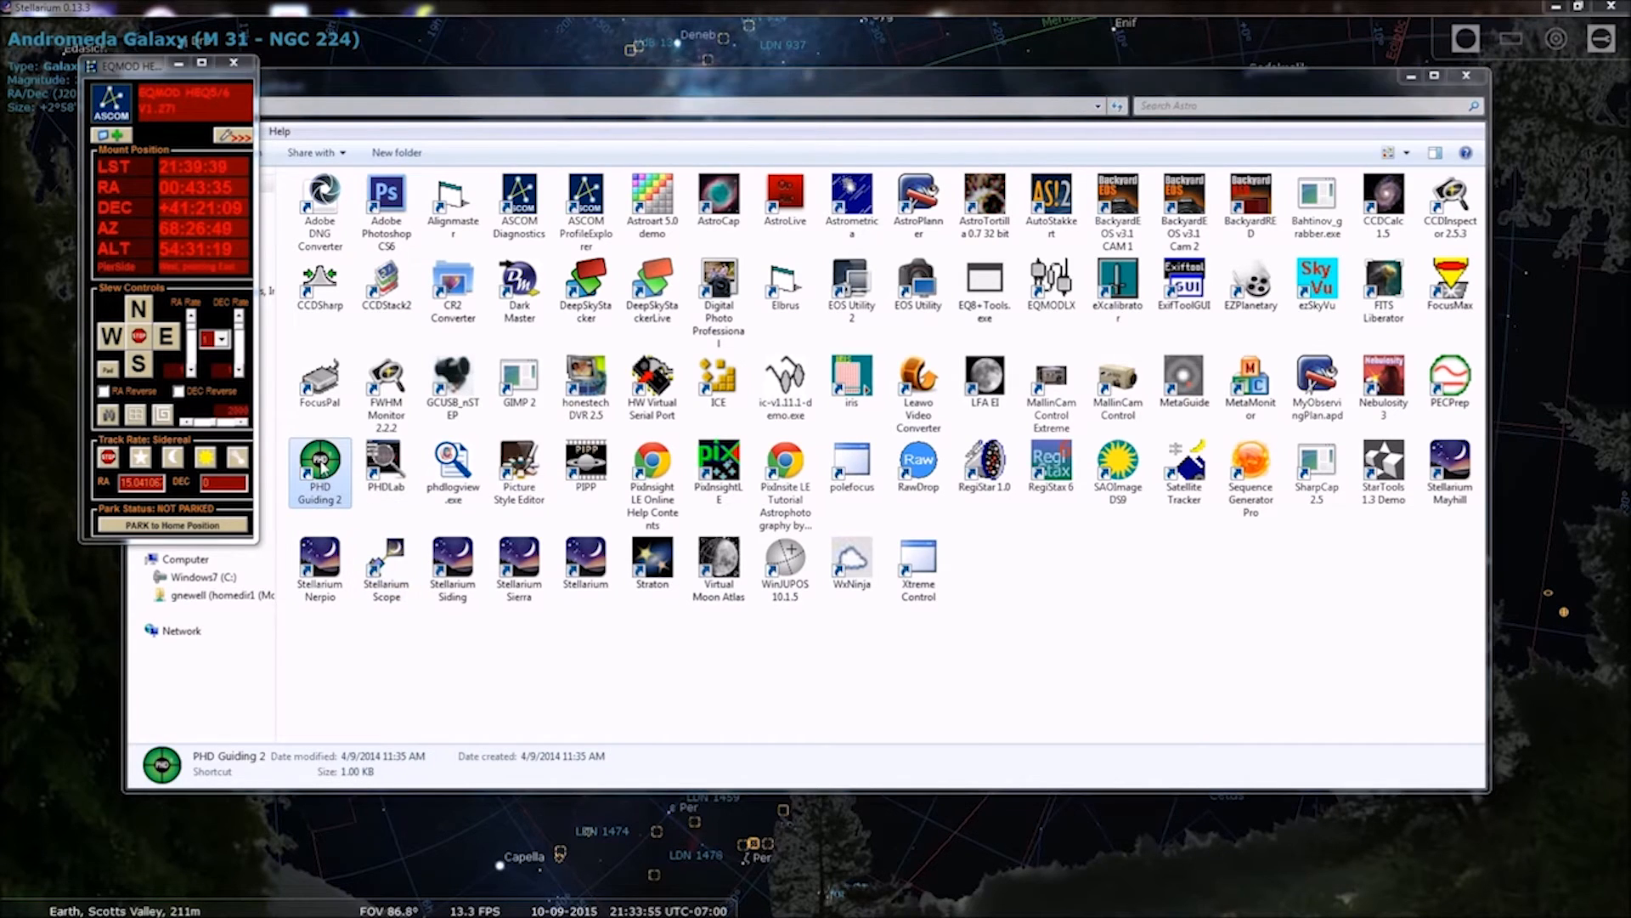
pyautogui.doubleClick(319, 468)
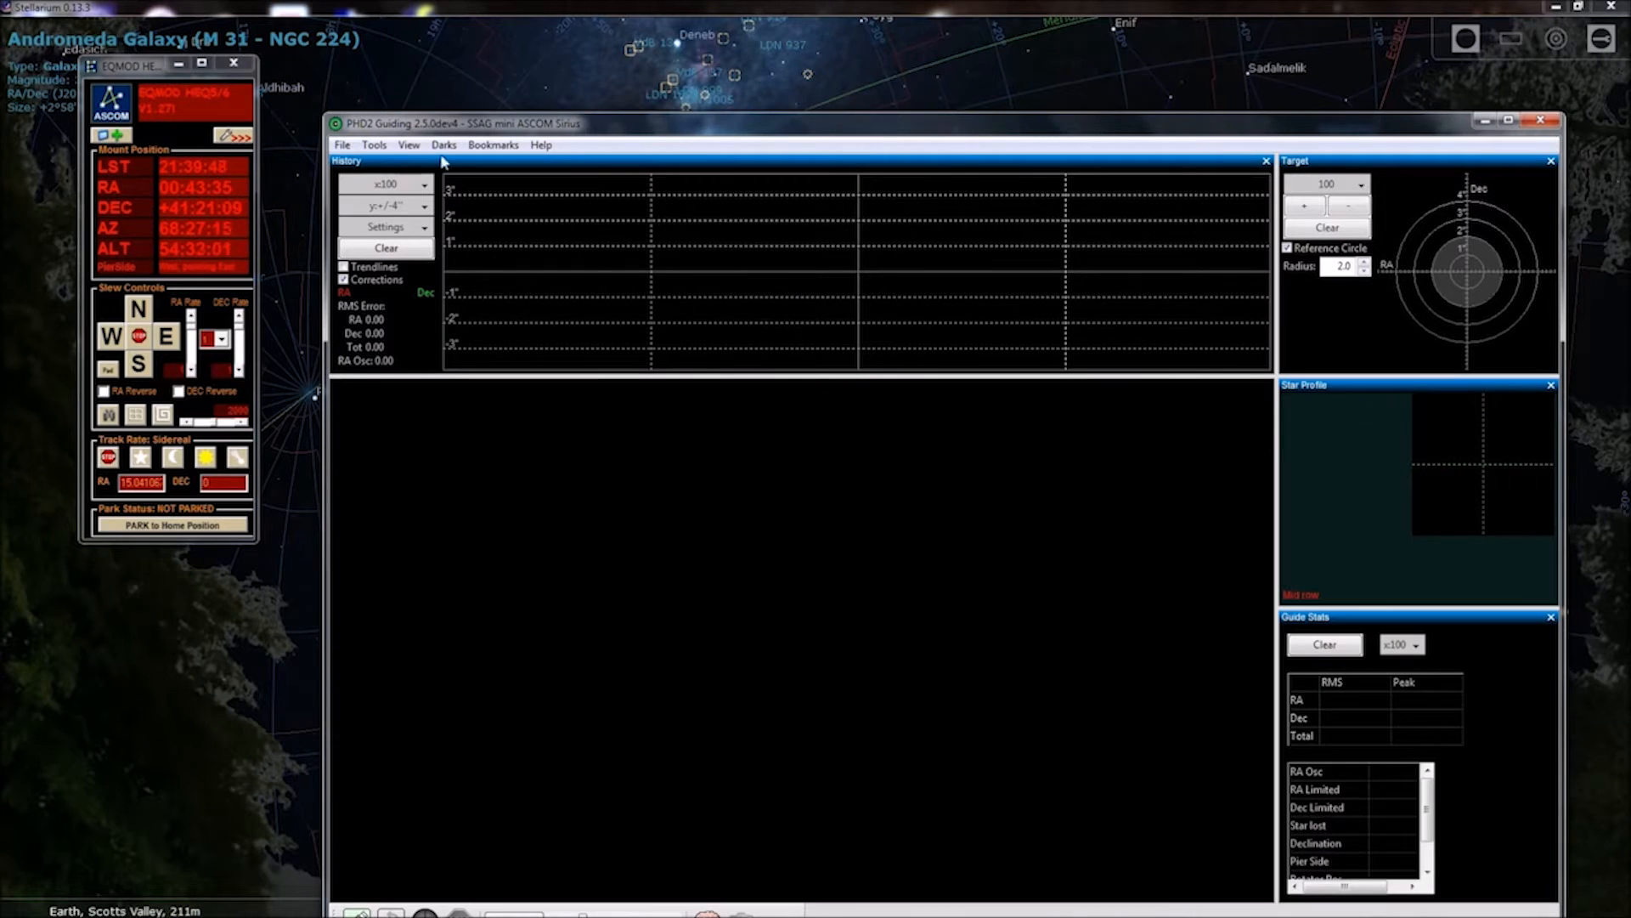
pyautogui.moveTo(470, 131)
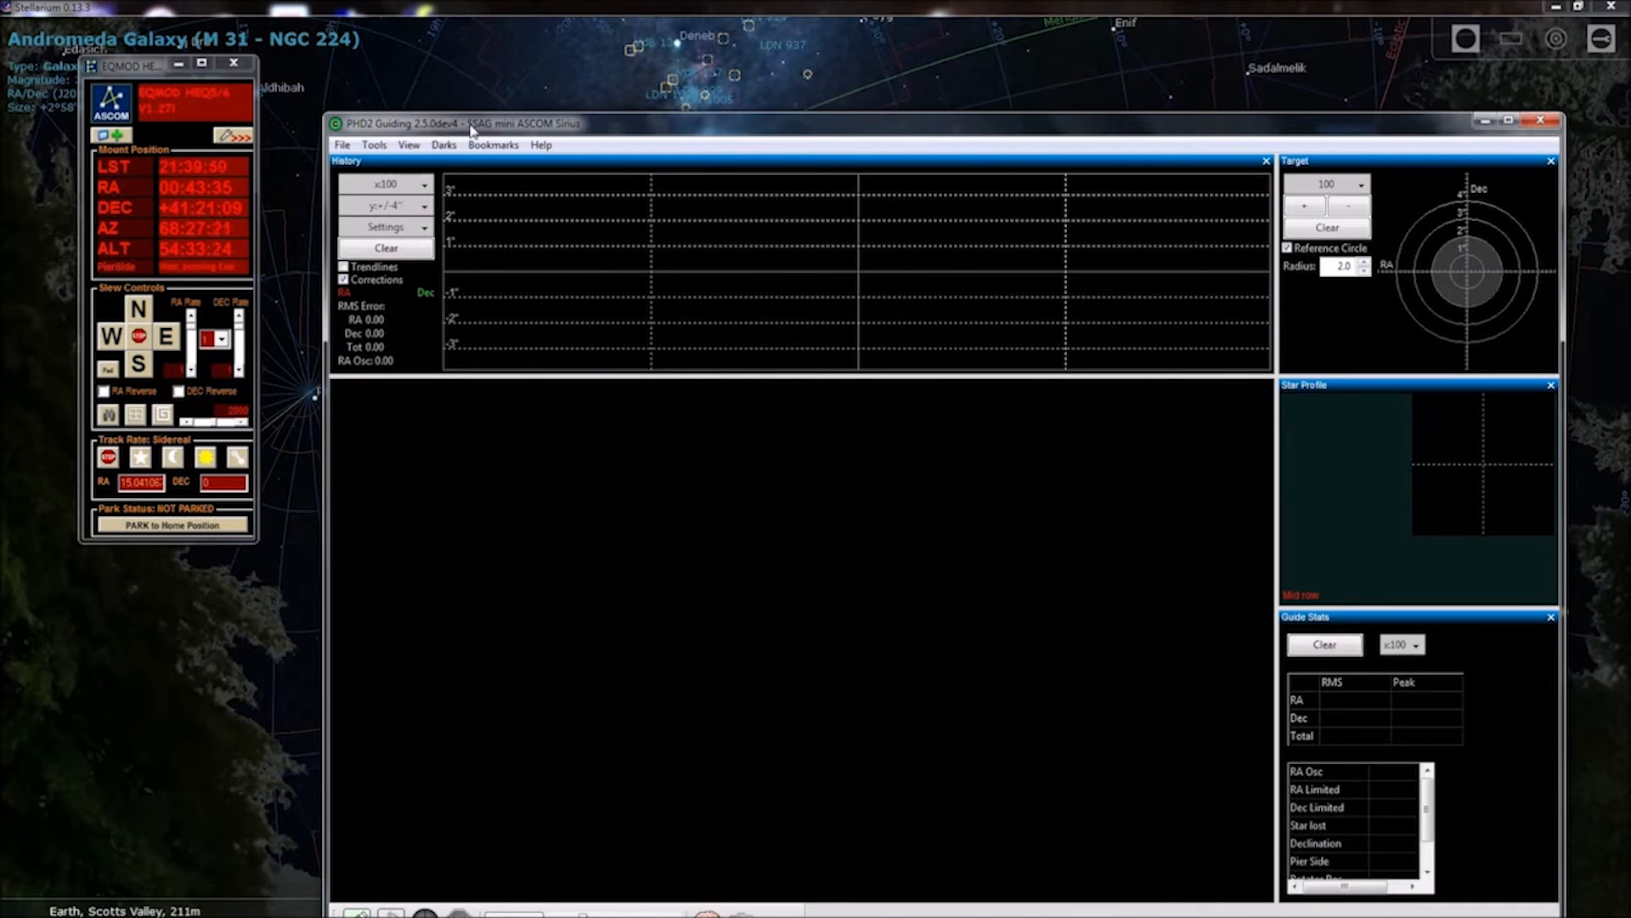
pyautogui.moveTo(724, 138)
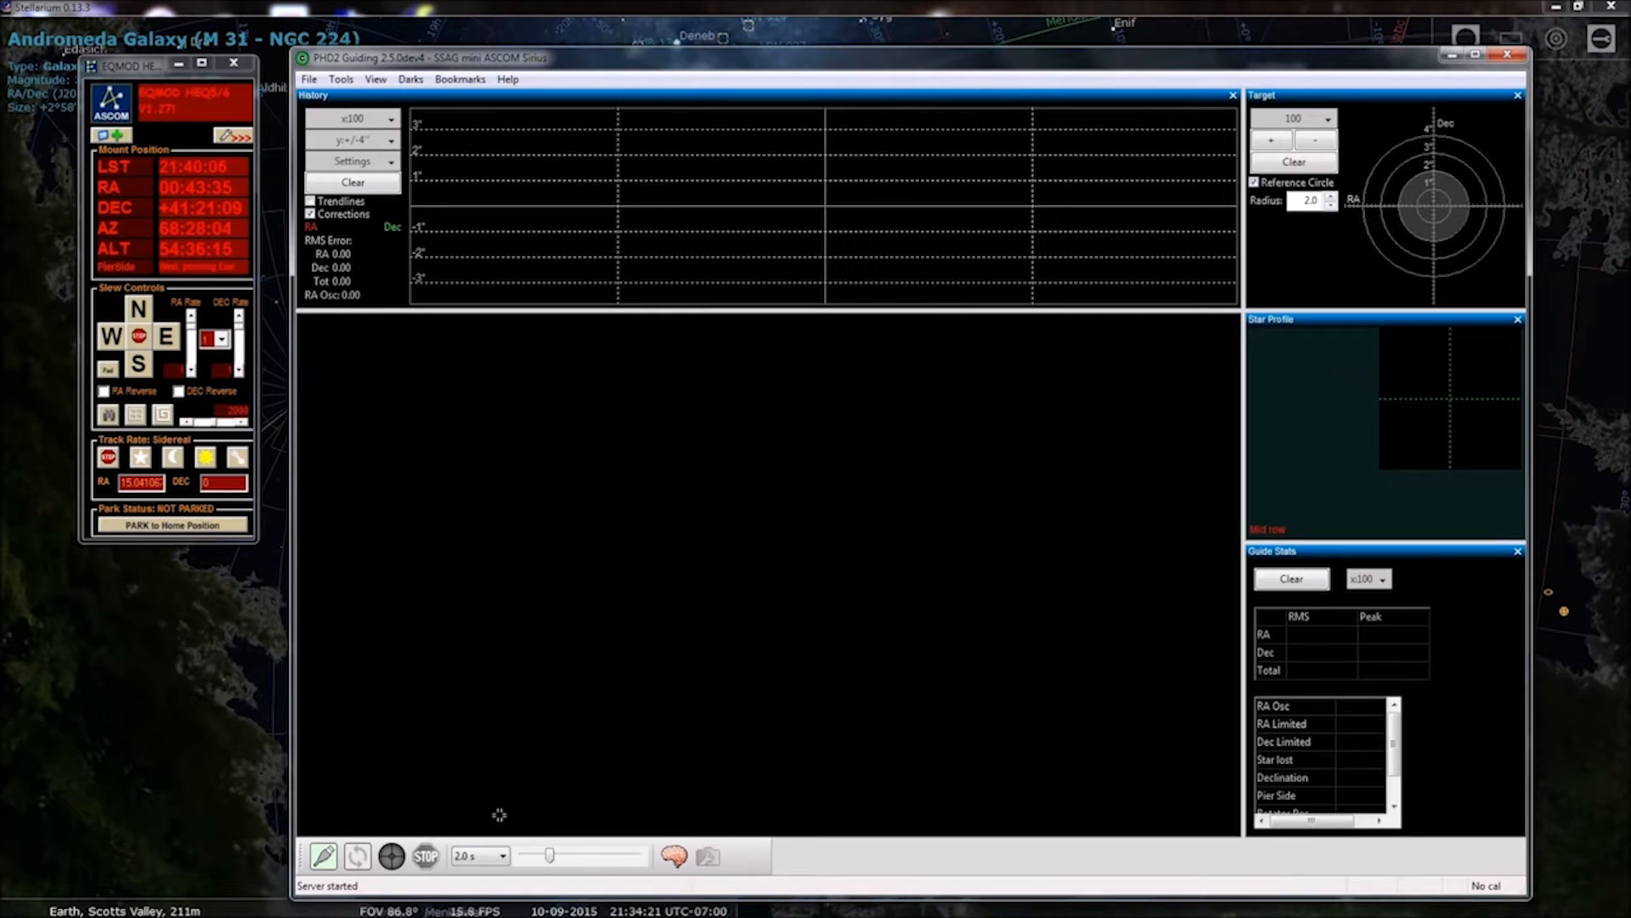
pyautogui.moveTo(323, 856)
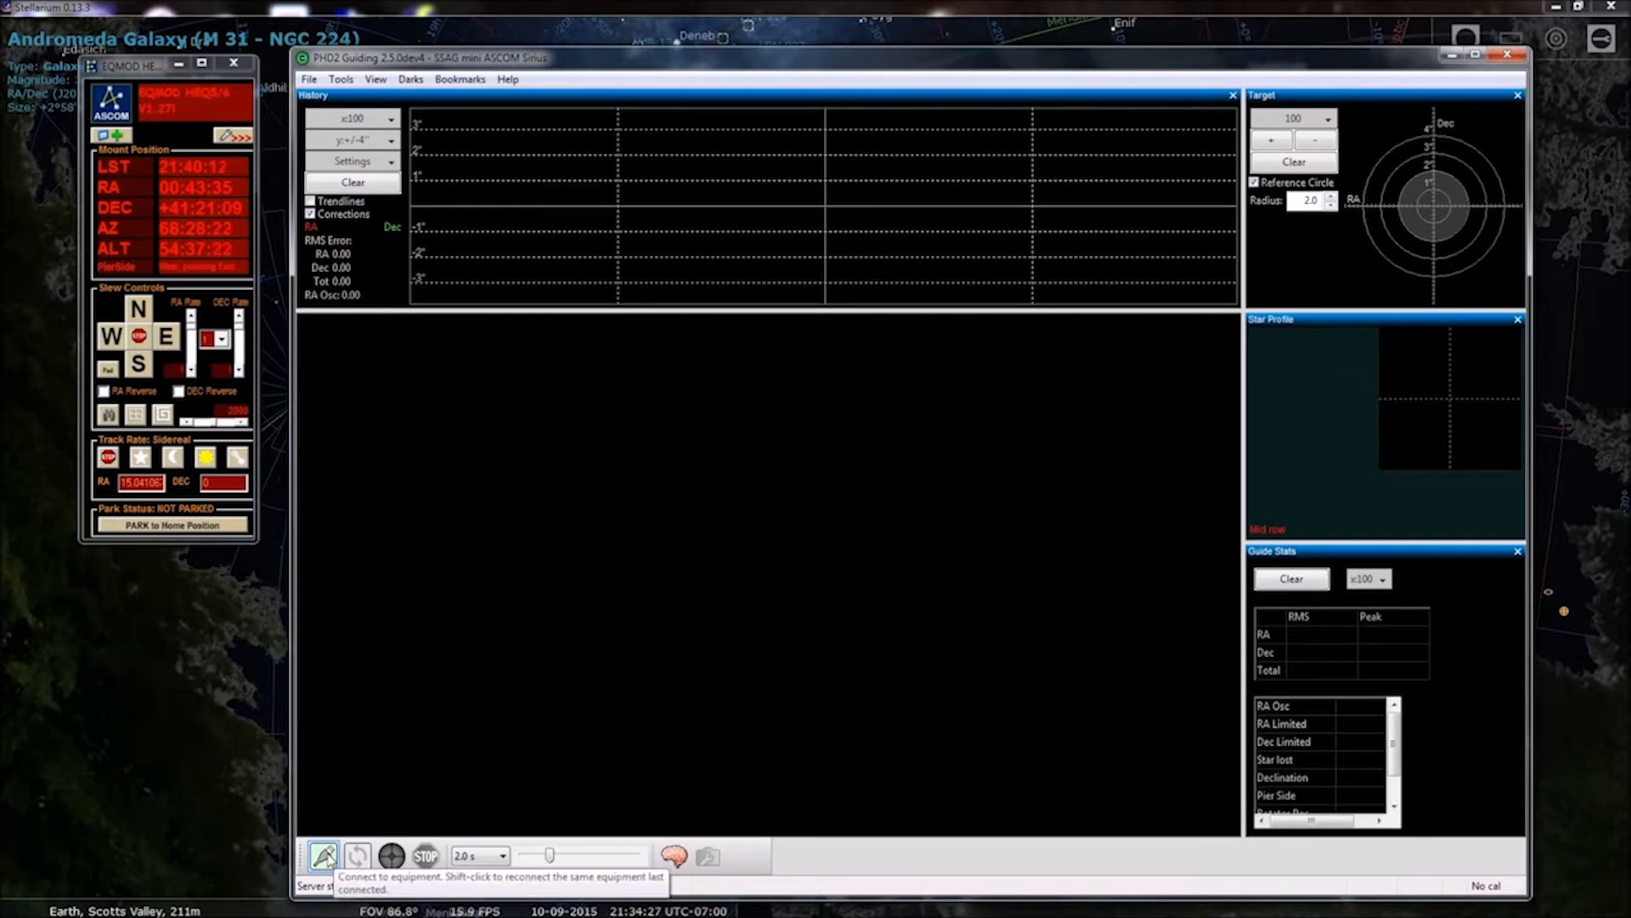
# Connect the StarShoot Autoguider camera and EQMOD HEQ5/6 mount via Connect All
pyautogui.click(323, 856)
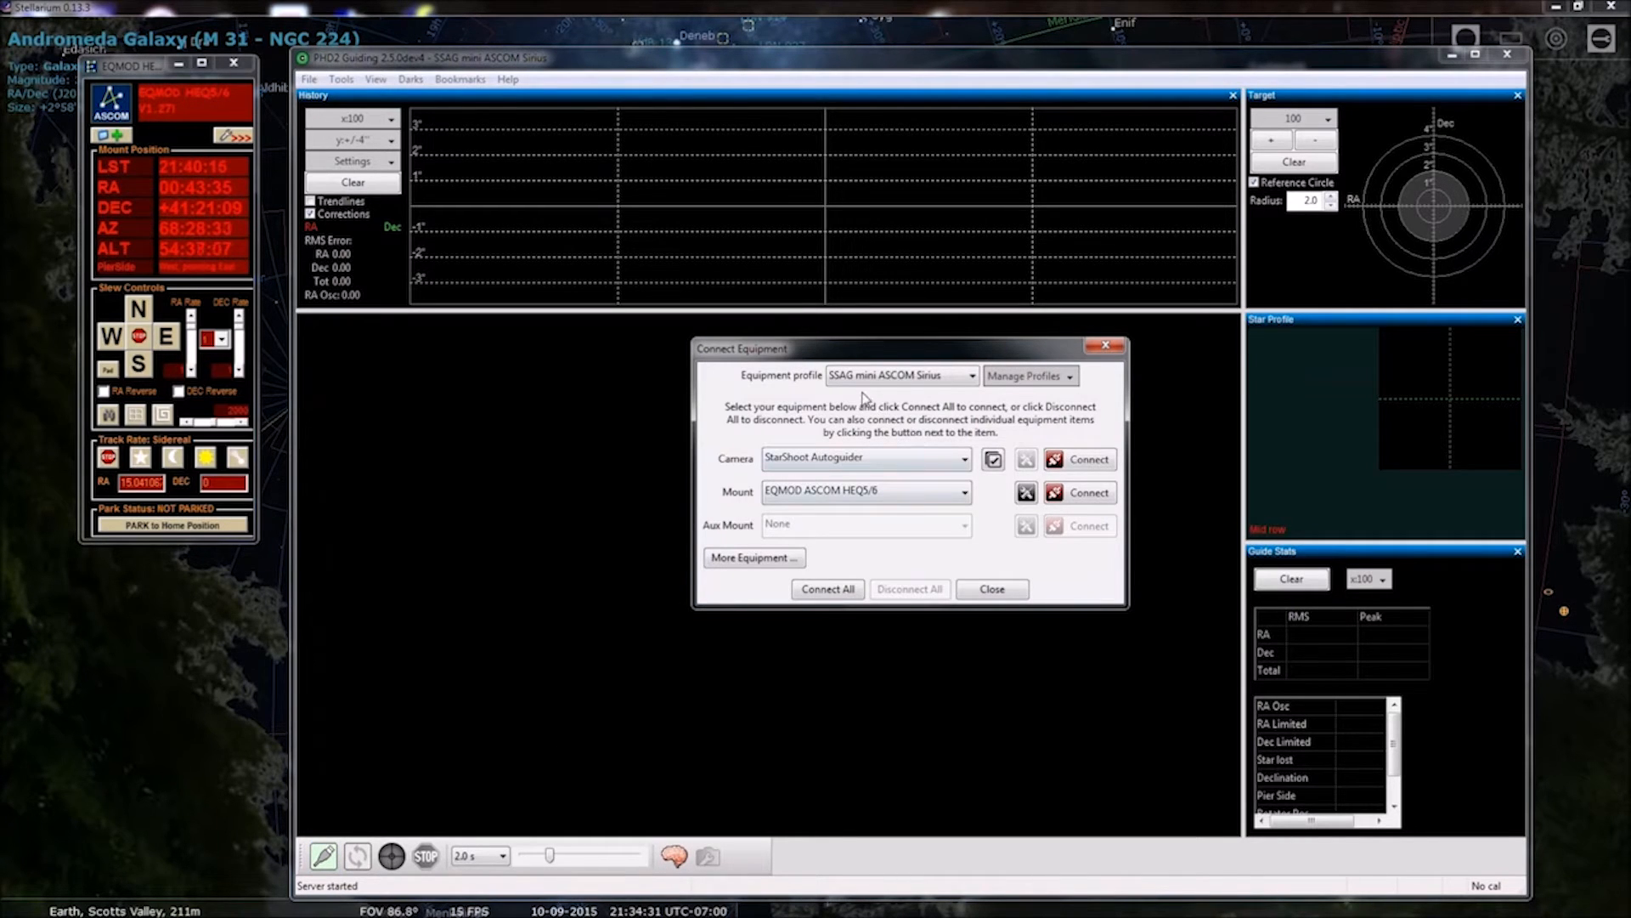
pyautogui.moveTo(901, 376)
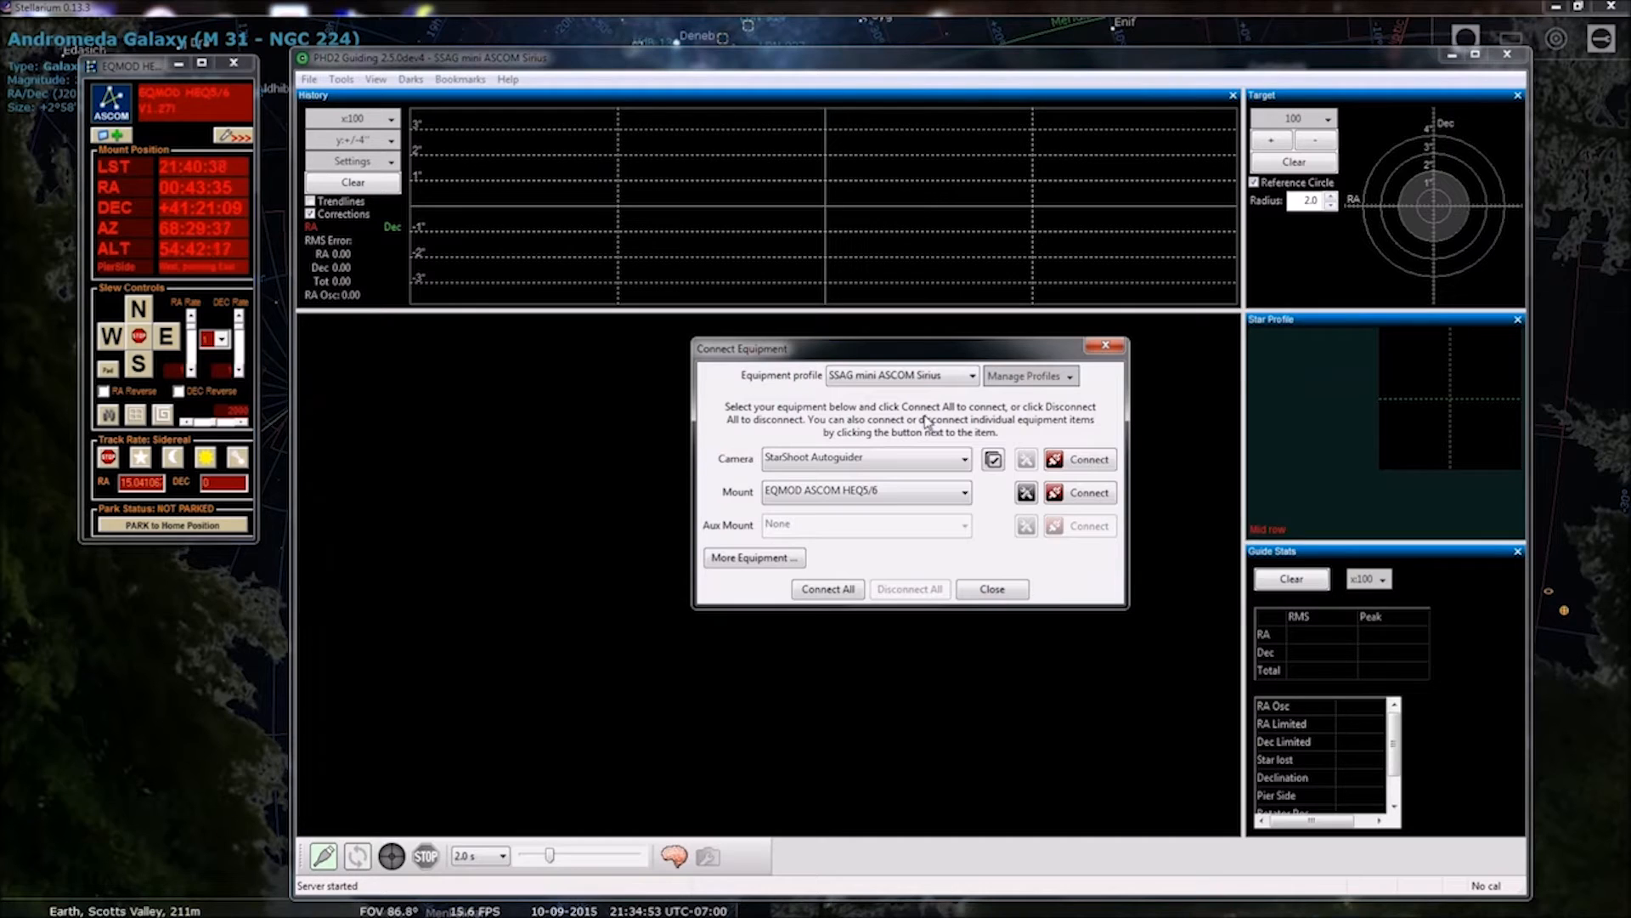
pyautogui.moveTo(843, 442)
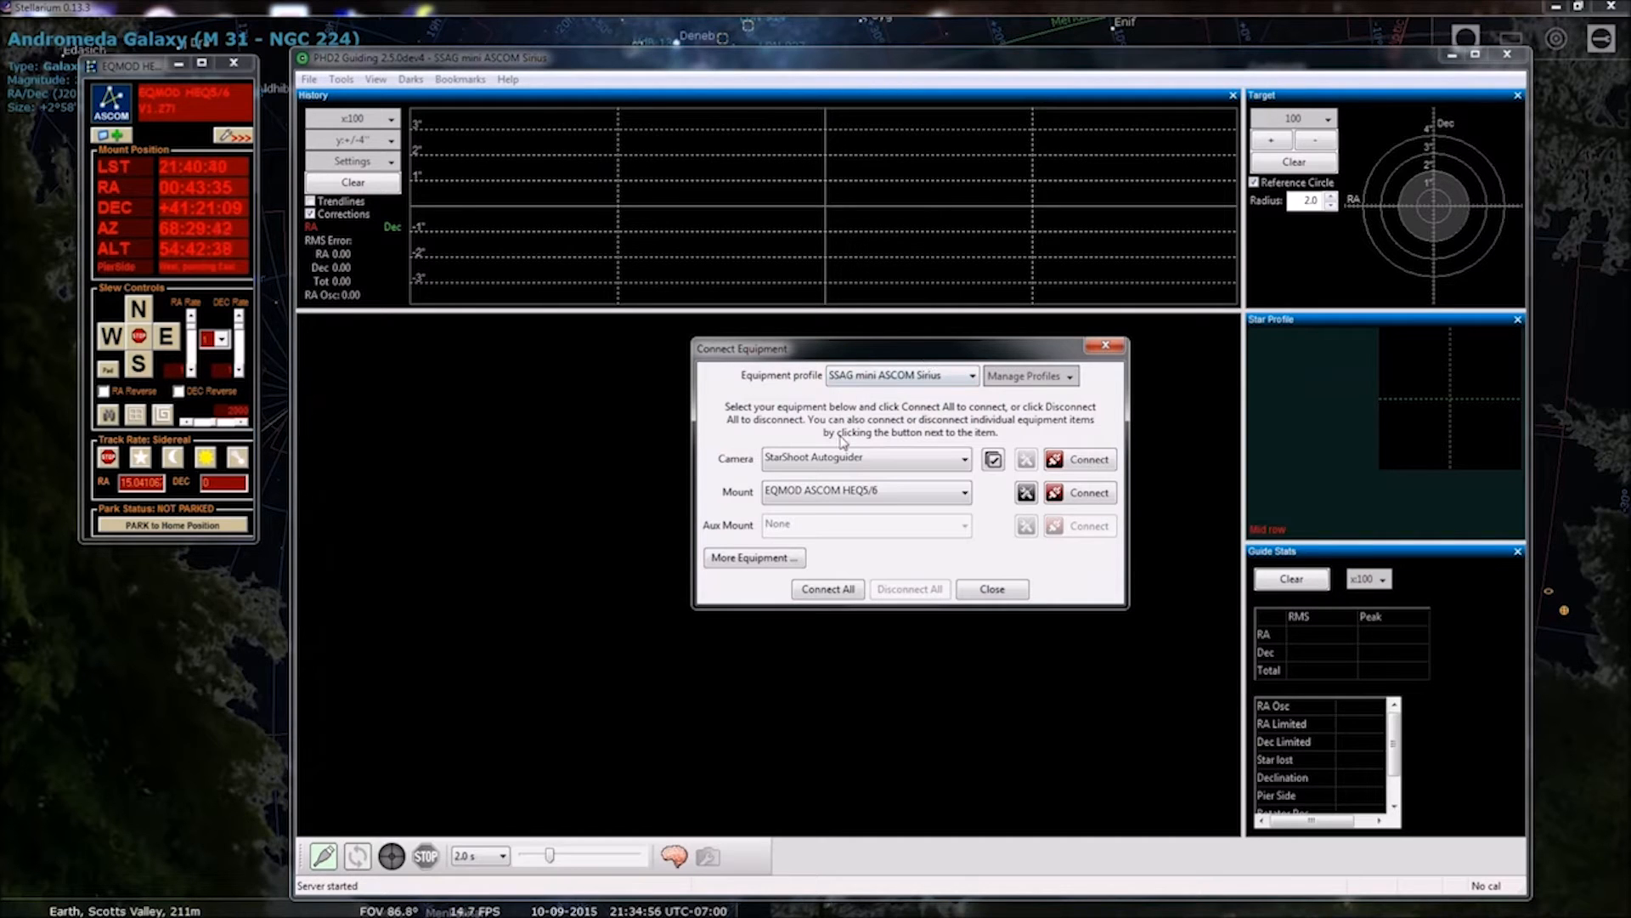
pyautogui.click(825, 589)
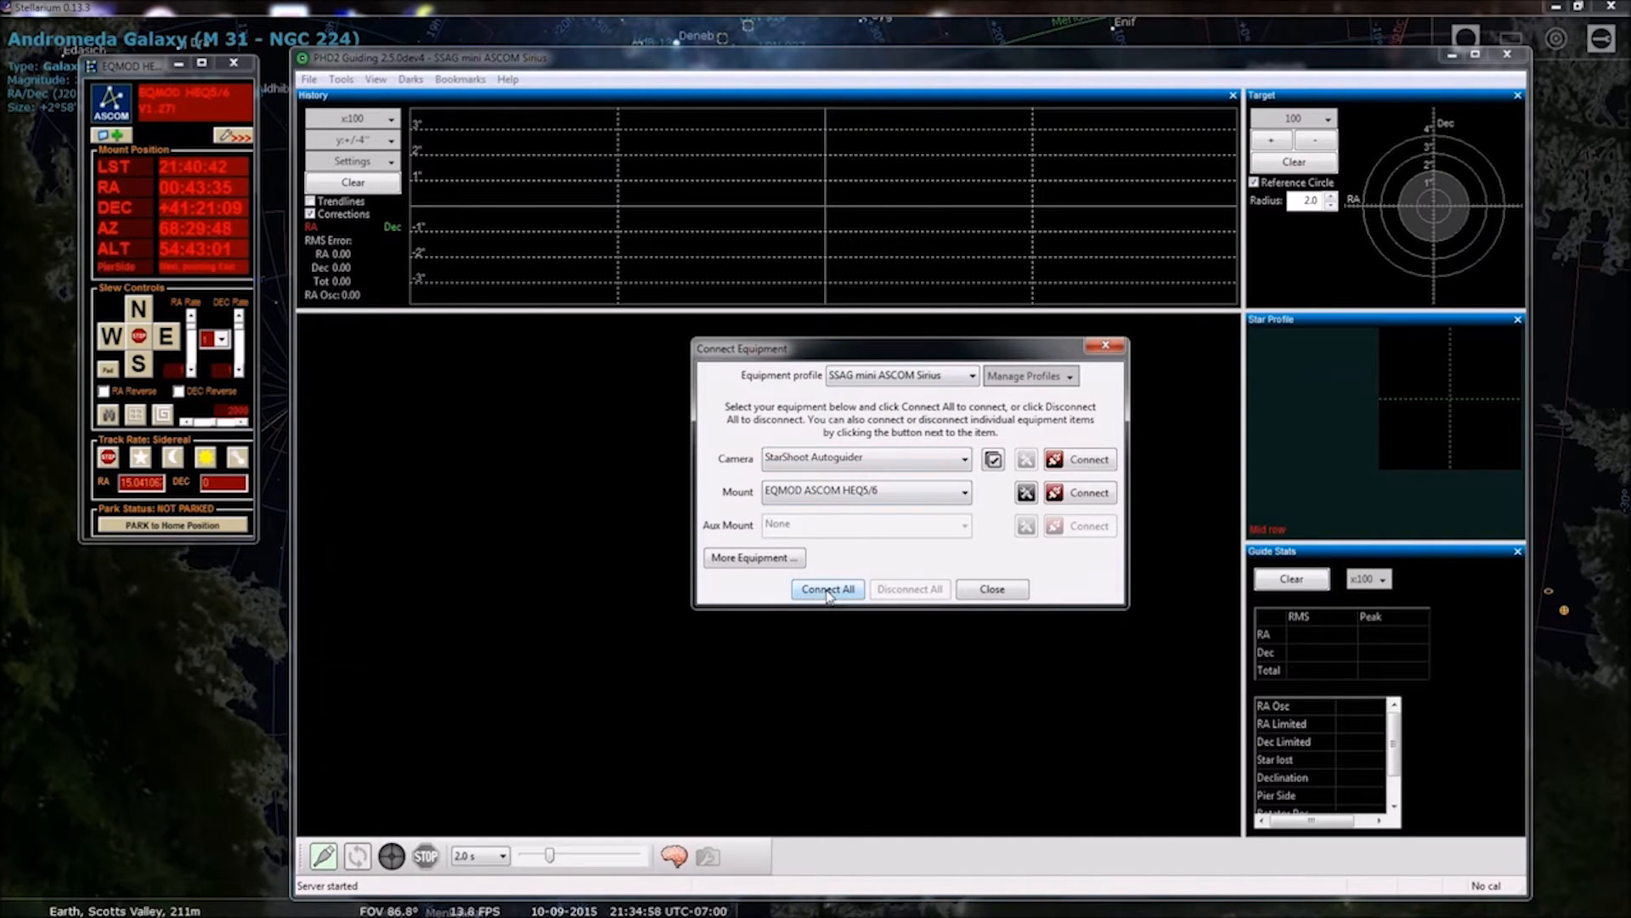
pyautogui.click(826, 589)
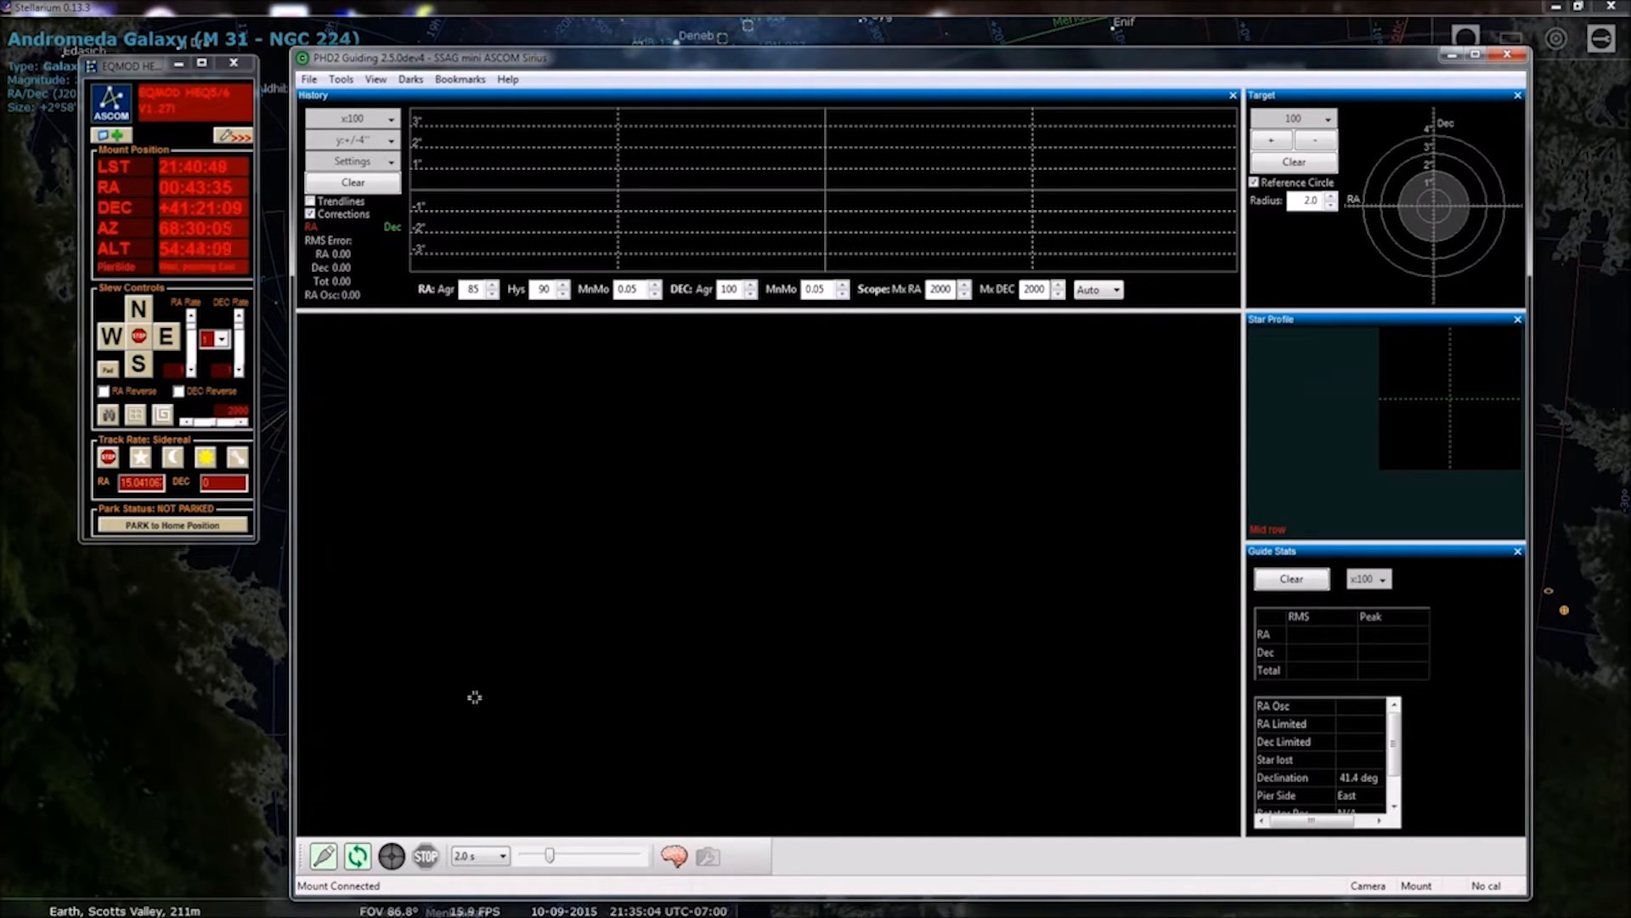
pyautogui.click(356, 855)
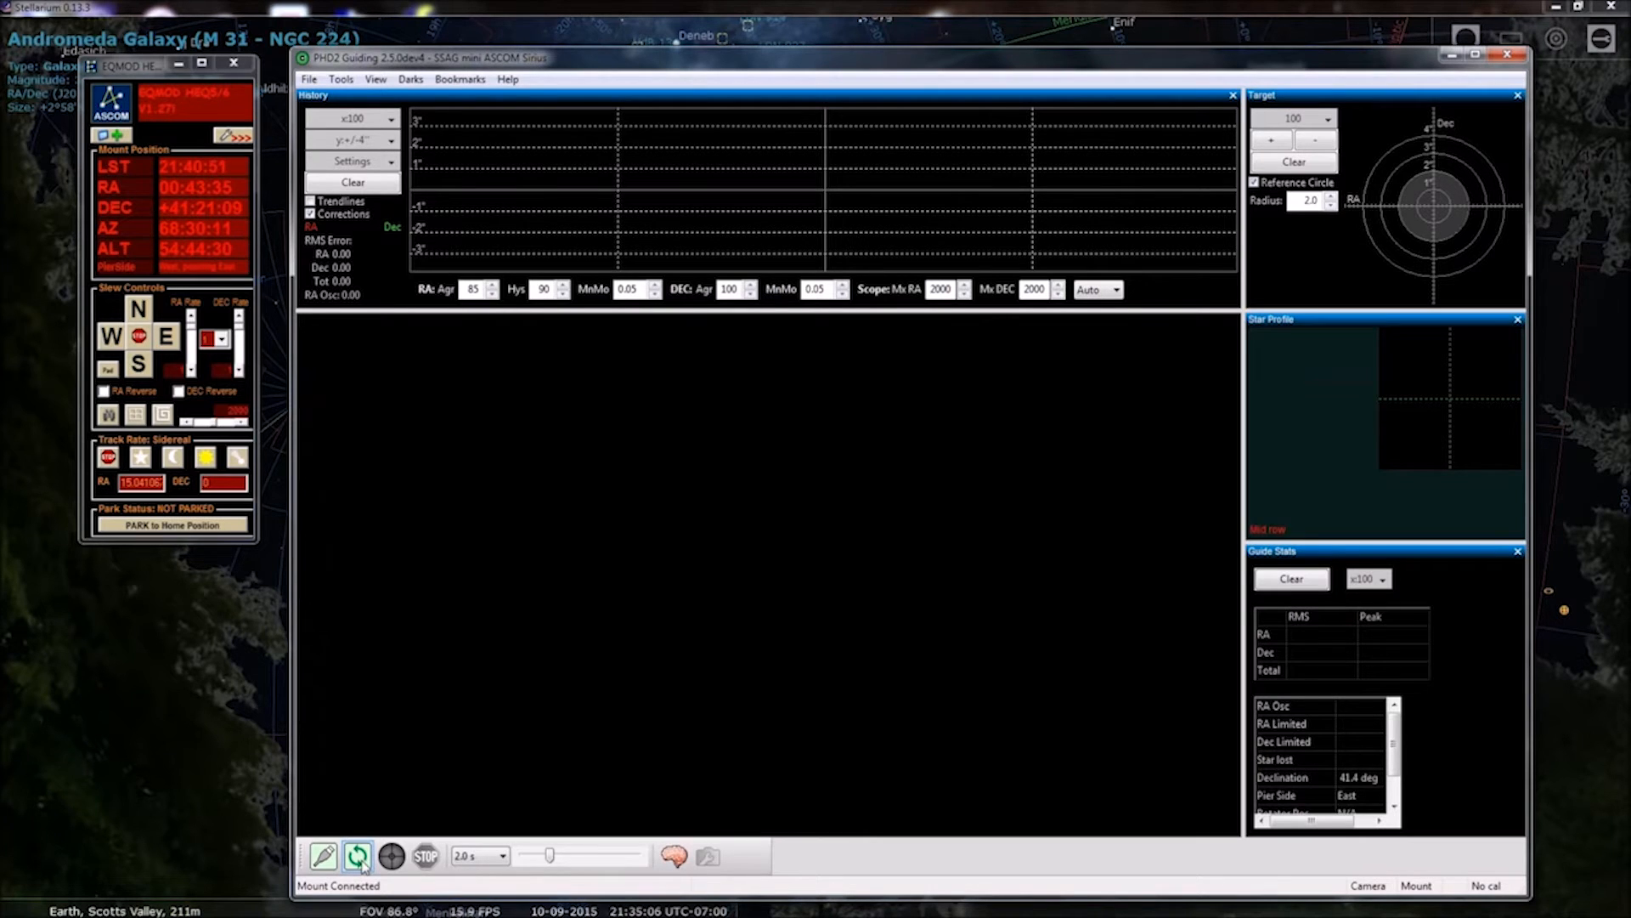
pyautogui.moveTo(356, 854)
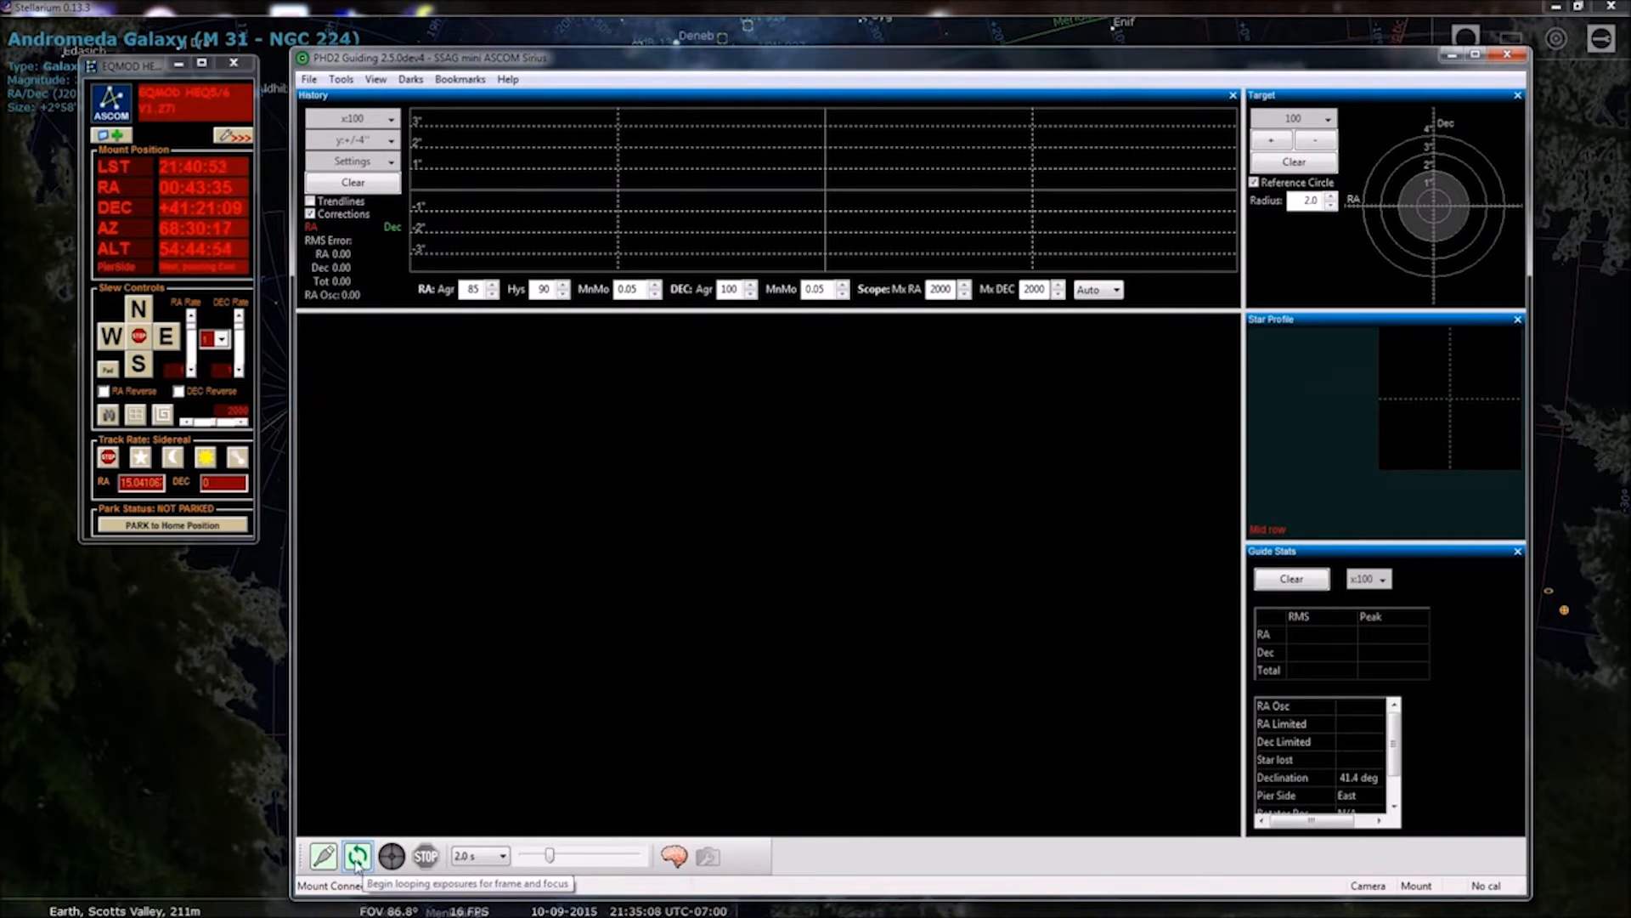
# Loop guide-camera exposures so the star field appears
pyautogui.click(356, 857)
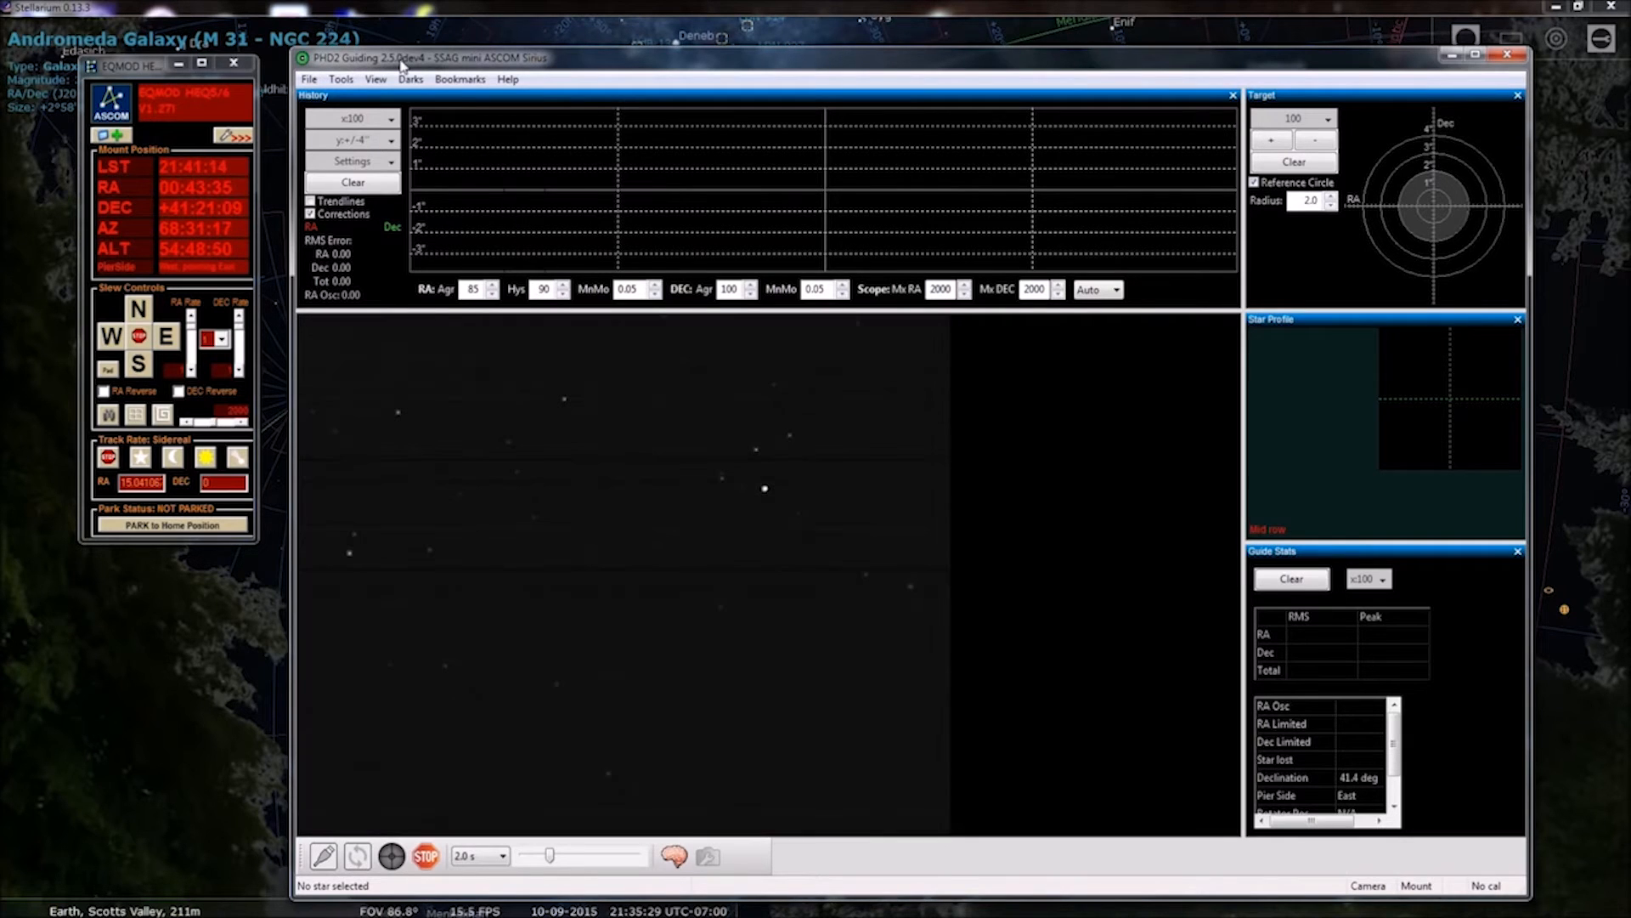
pyautogui.moveTo(448, 573)
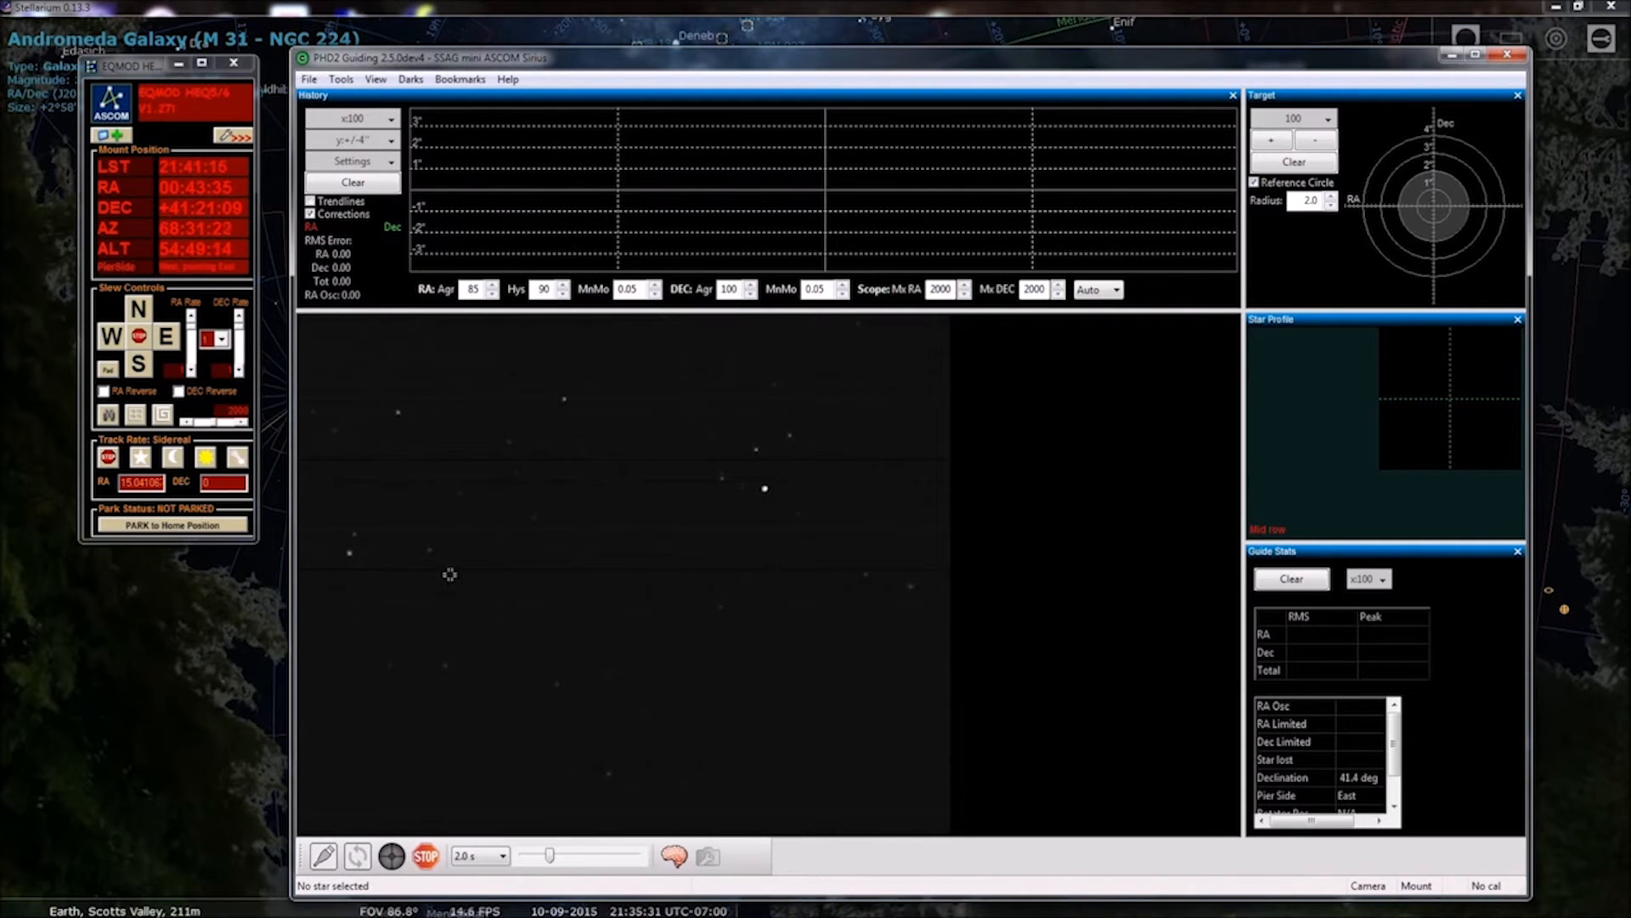
pyautogui.moveTo(460, 667)
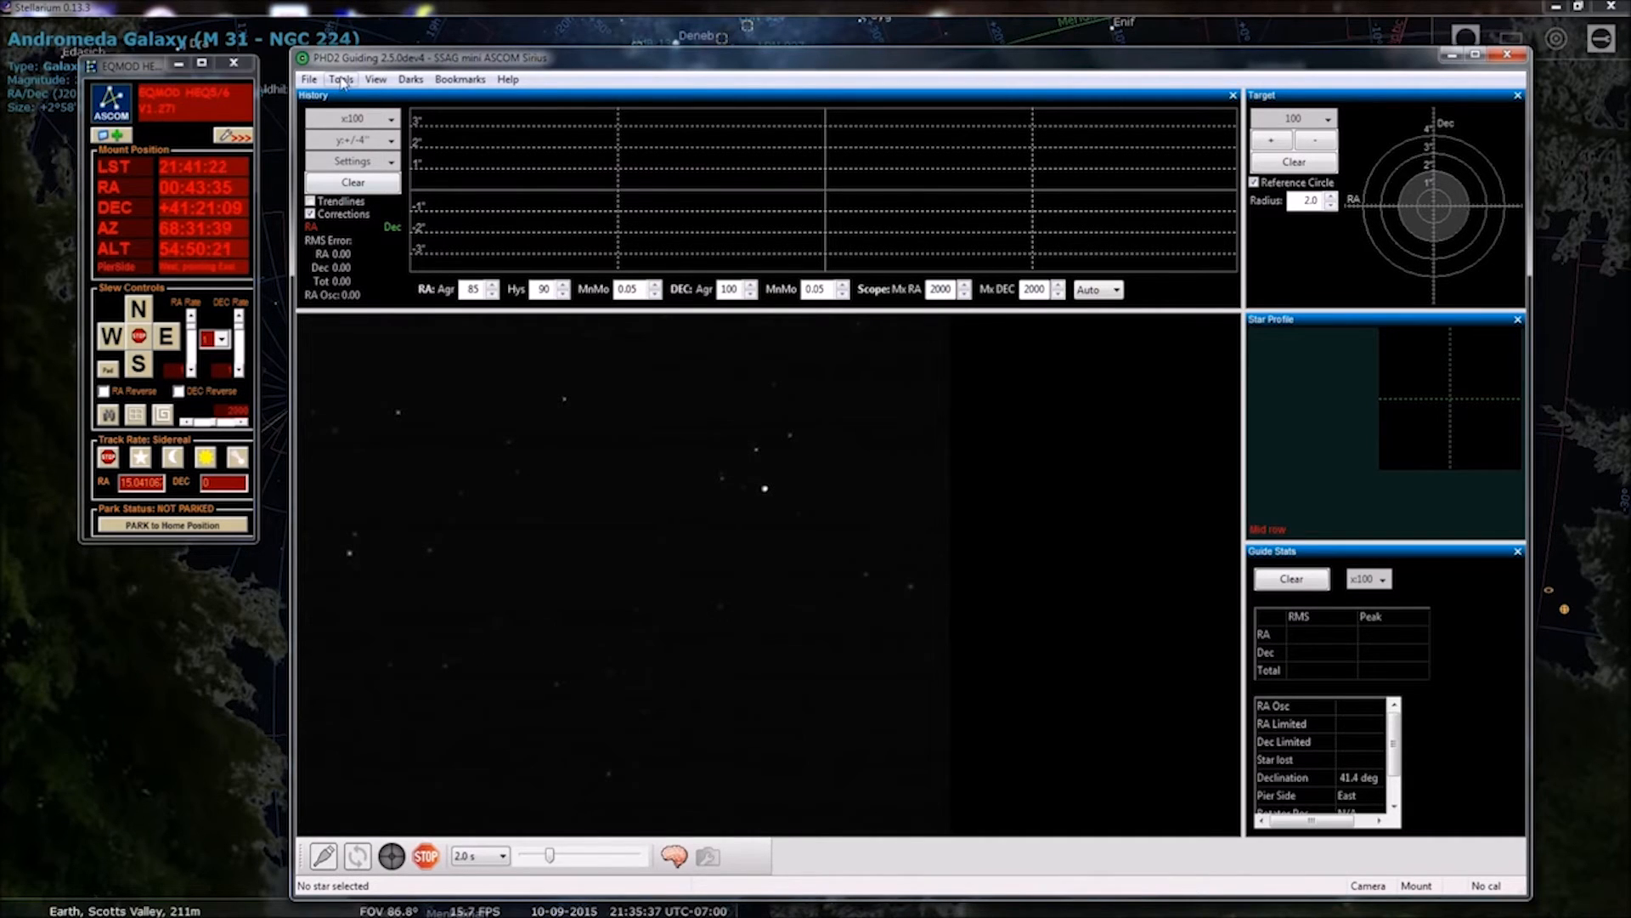
# Select a guide star in the image to show its star profile and SNR
pyautogui.click(341, 79)
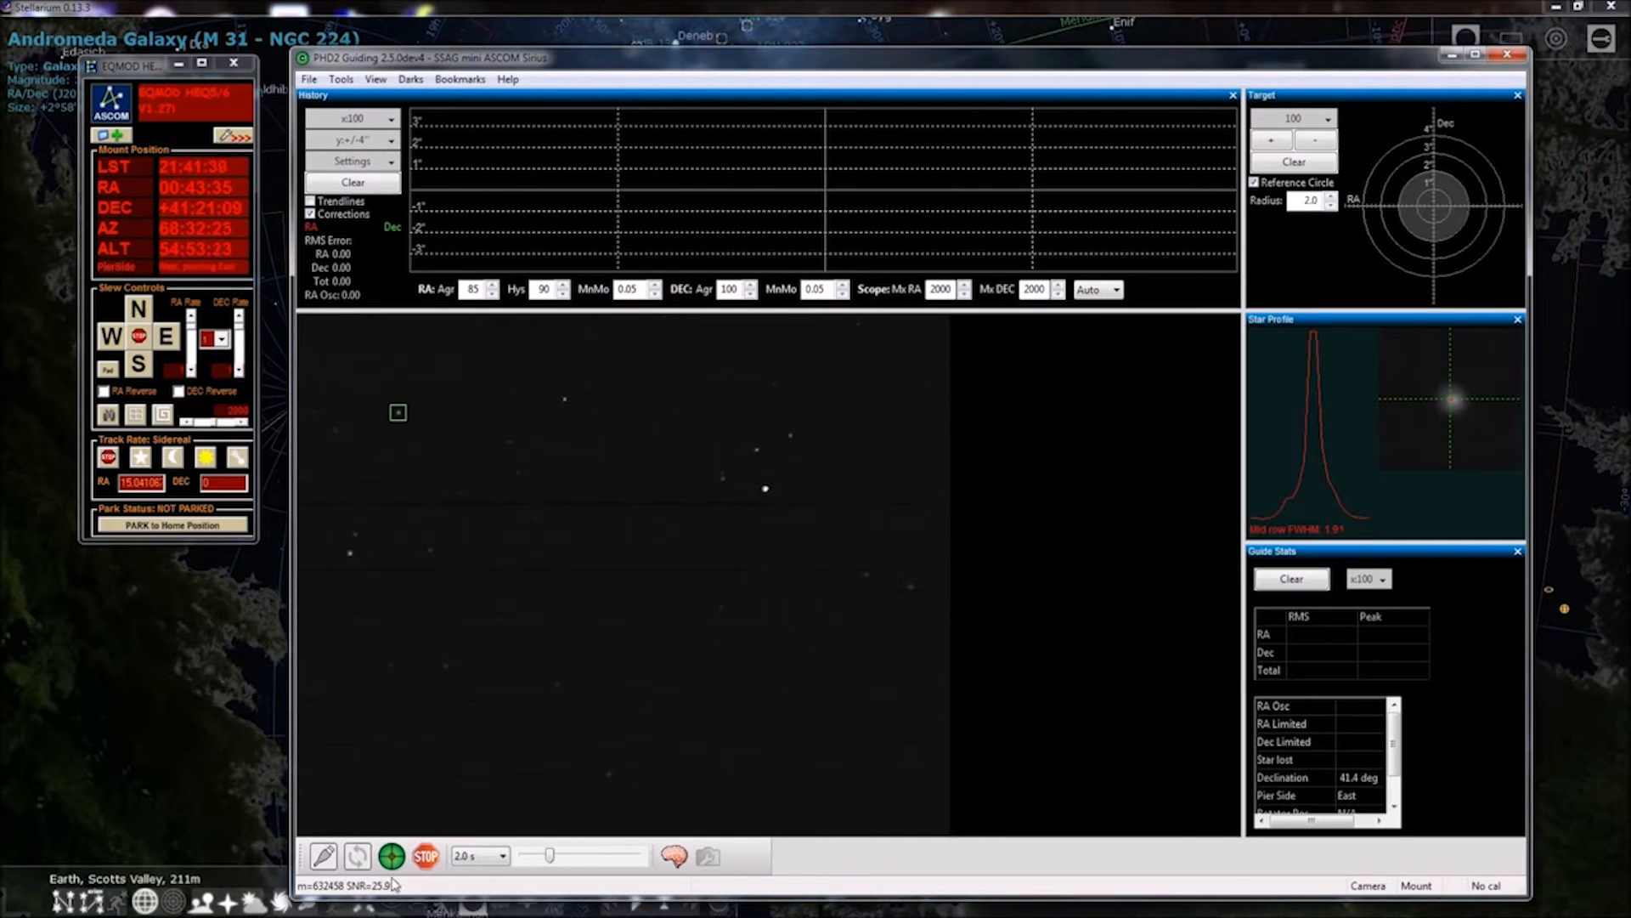
pyautogui.click(425, 857)
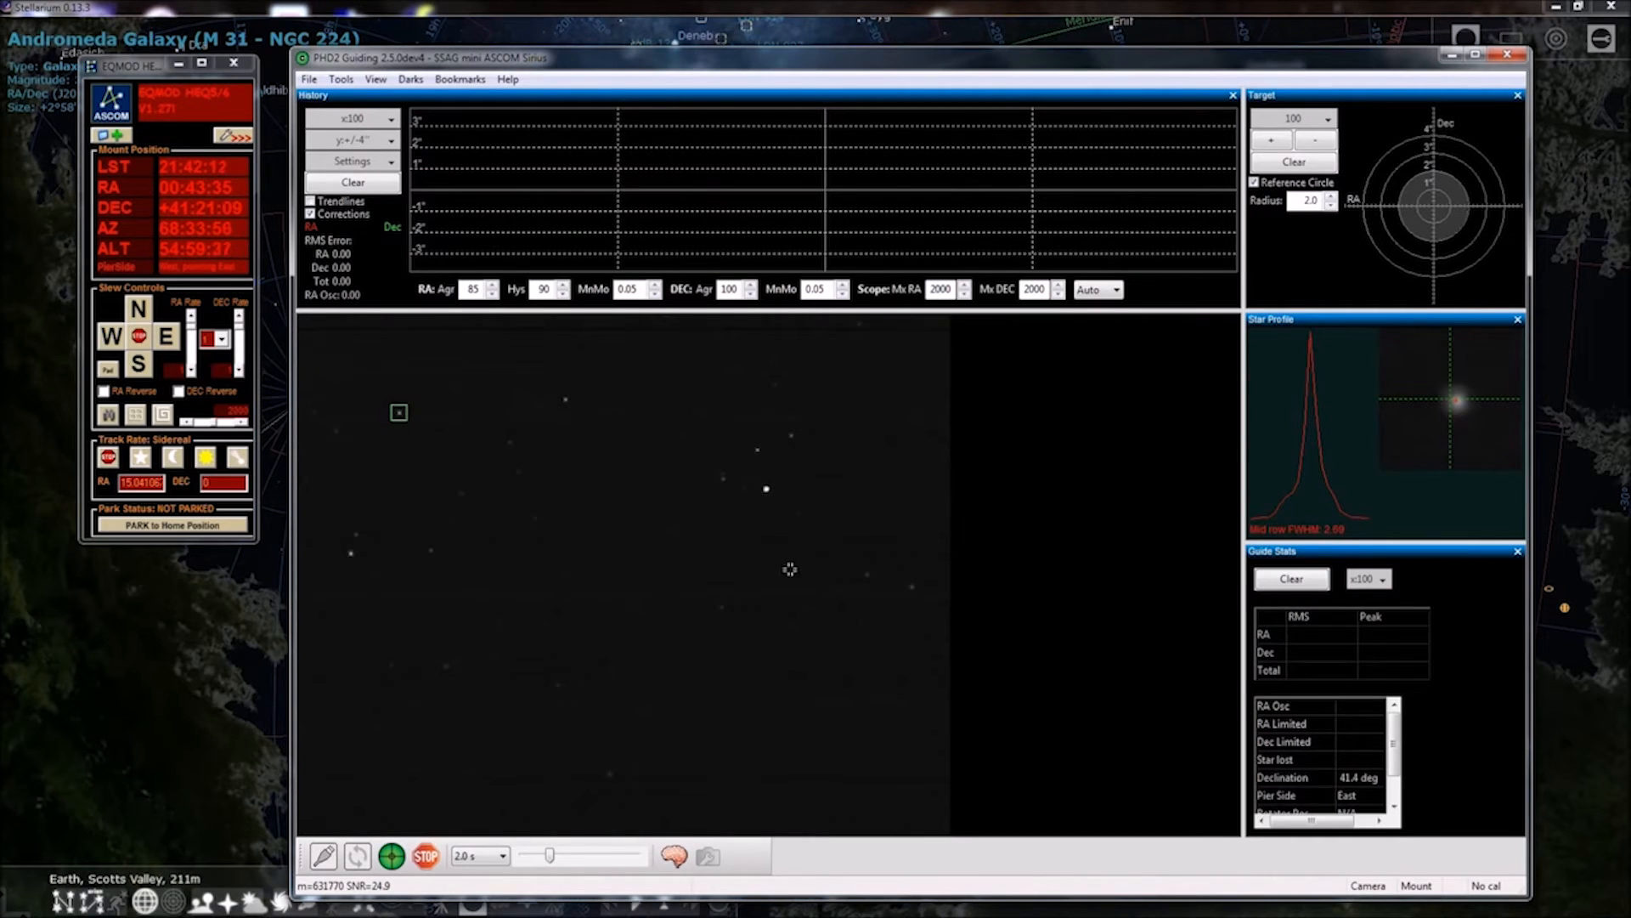
pyautogui.moveTo(663, 574)
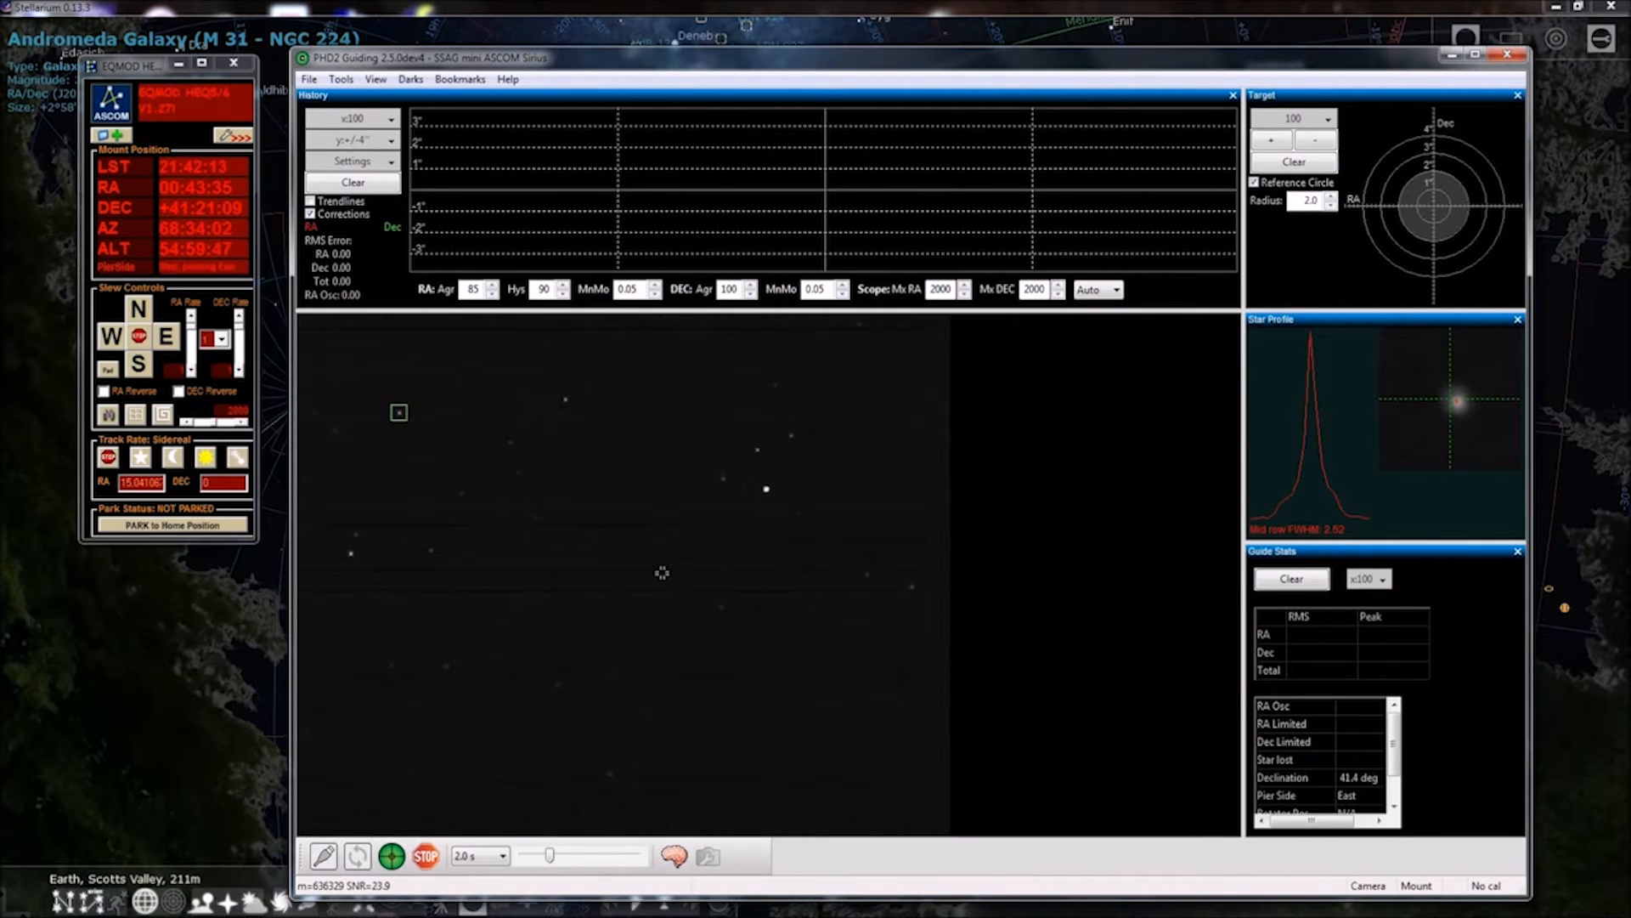
pyautogui.click(391, 857)
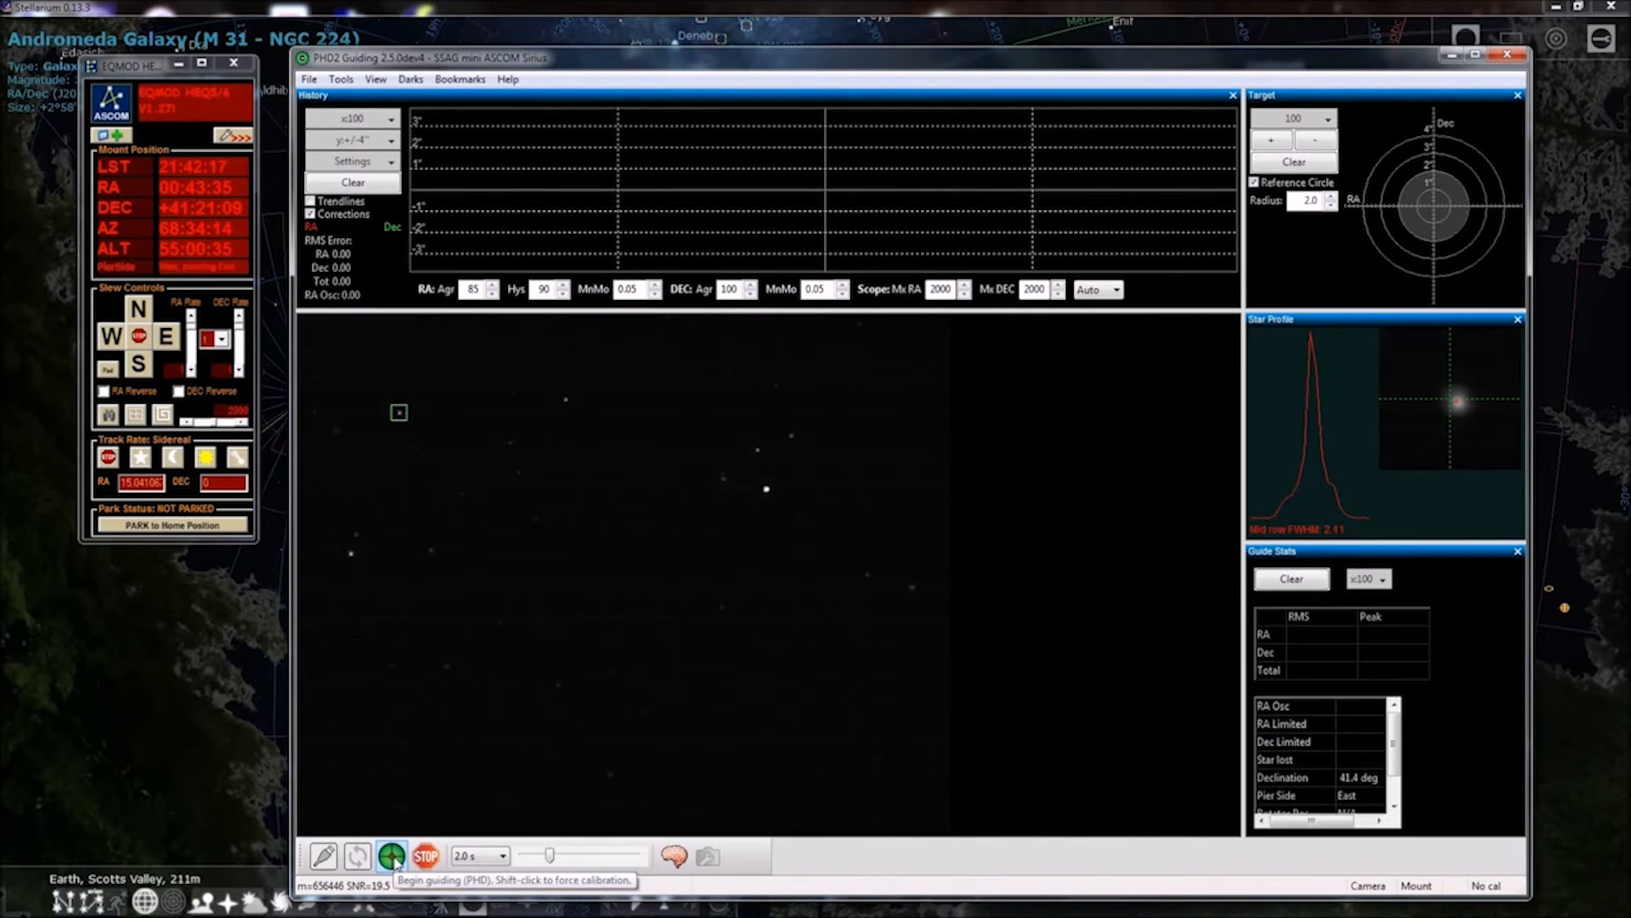
# Begin guiding on the selected star, starting calibration with westward mount steps
pyautogui.click(390, 856)
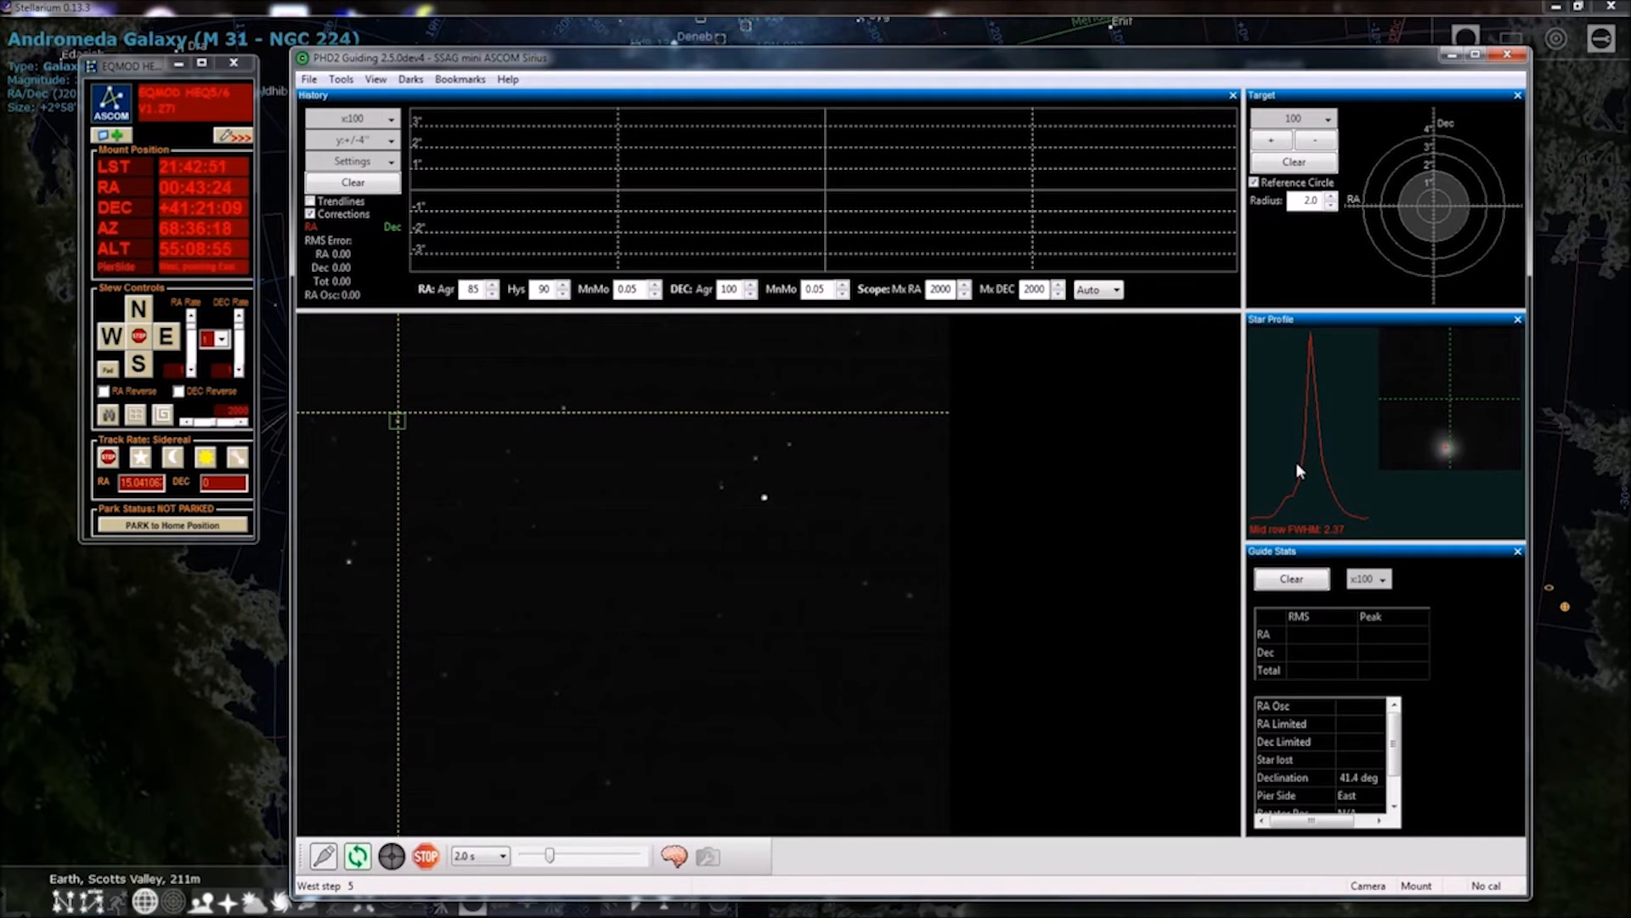
pyautogui.moveTo(1454, 438)
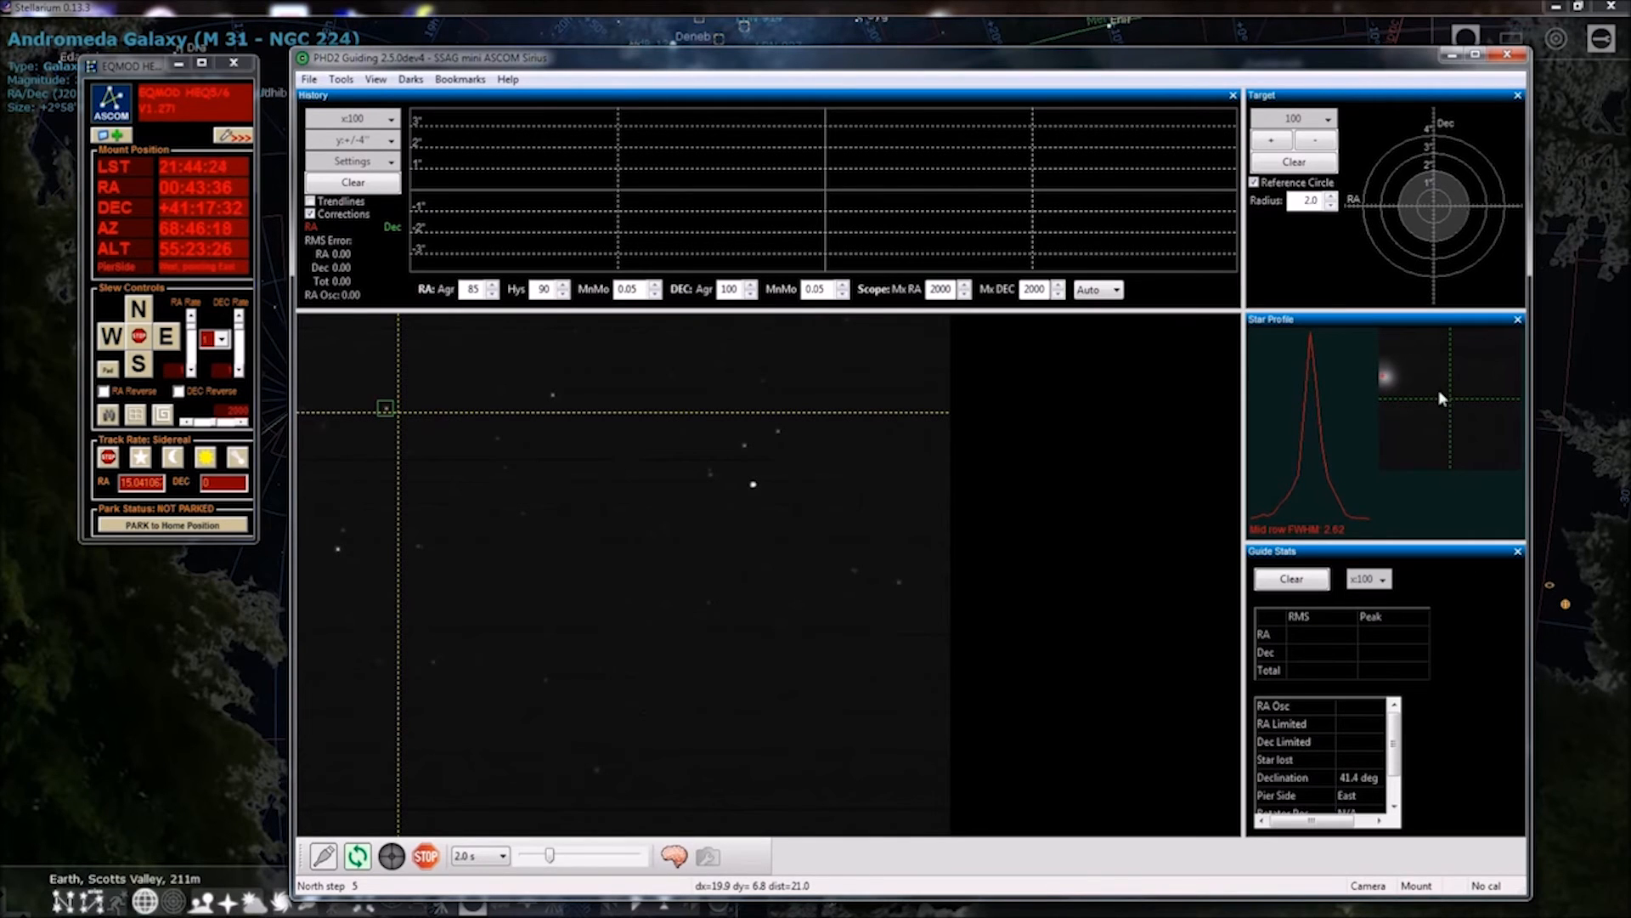
pyautogui.moveTo(1443, 471)
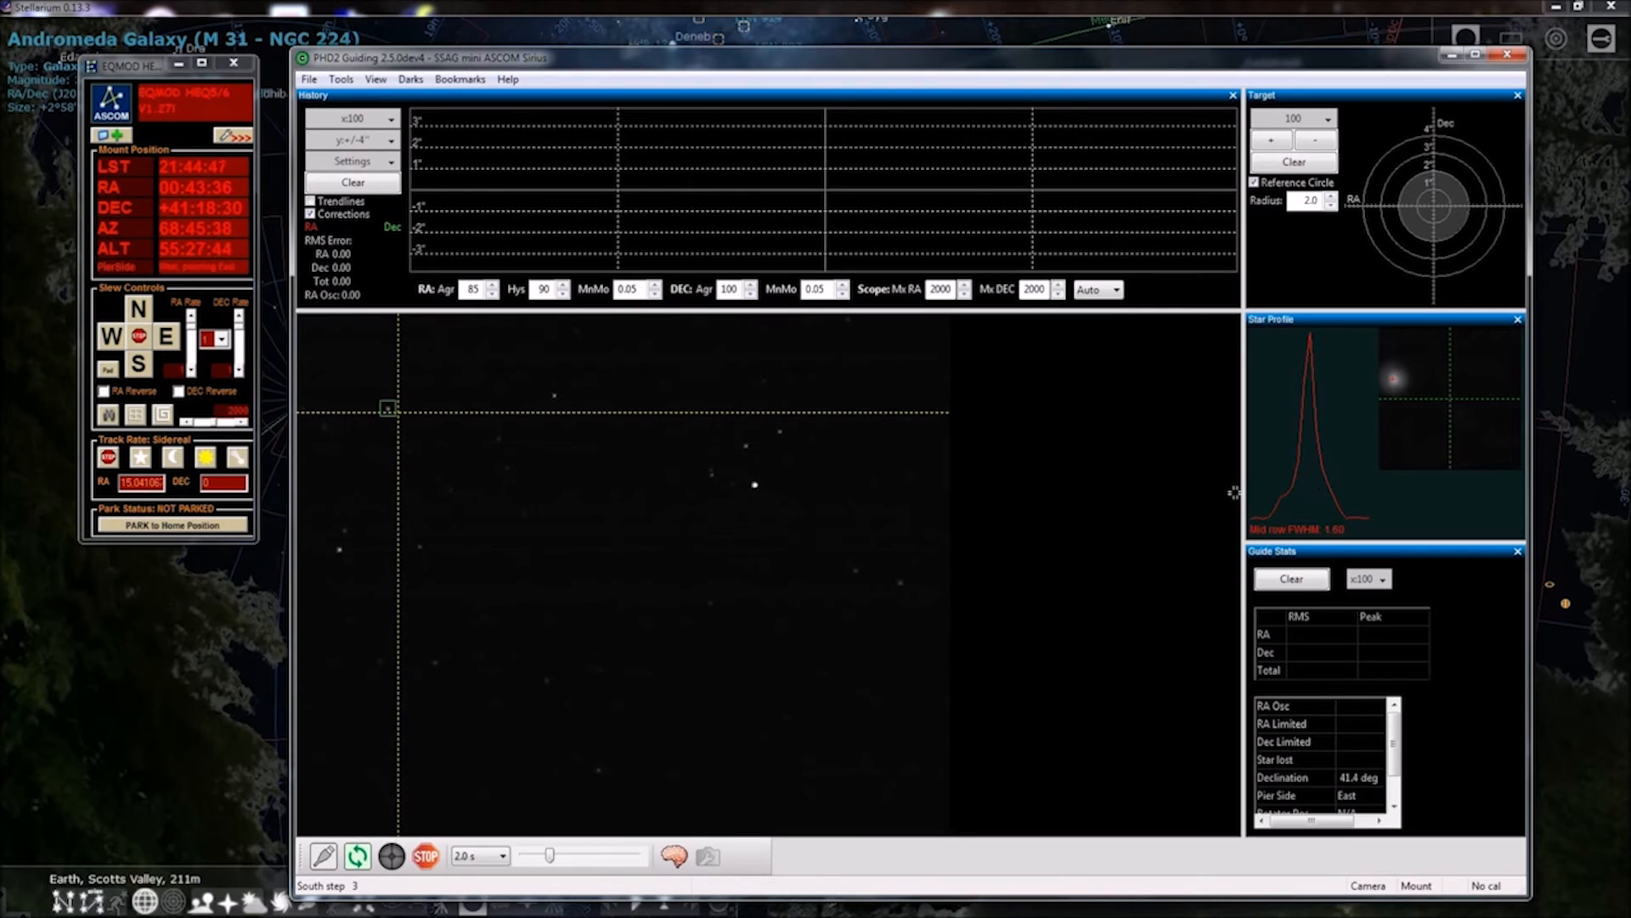
pyautogui.moveTo(1099, 527)
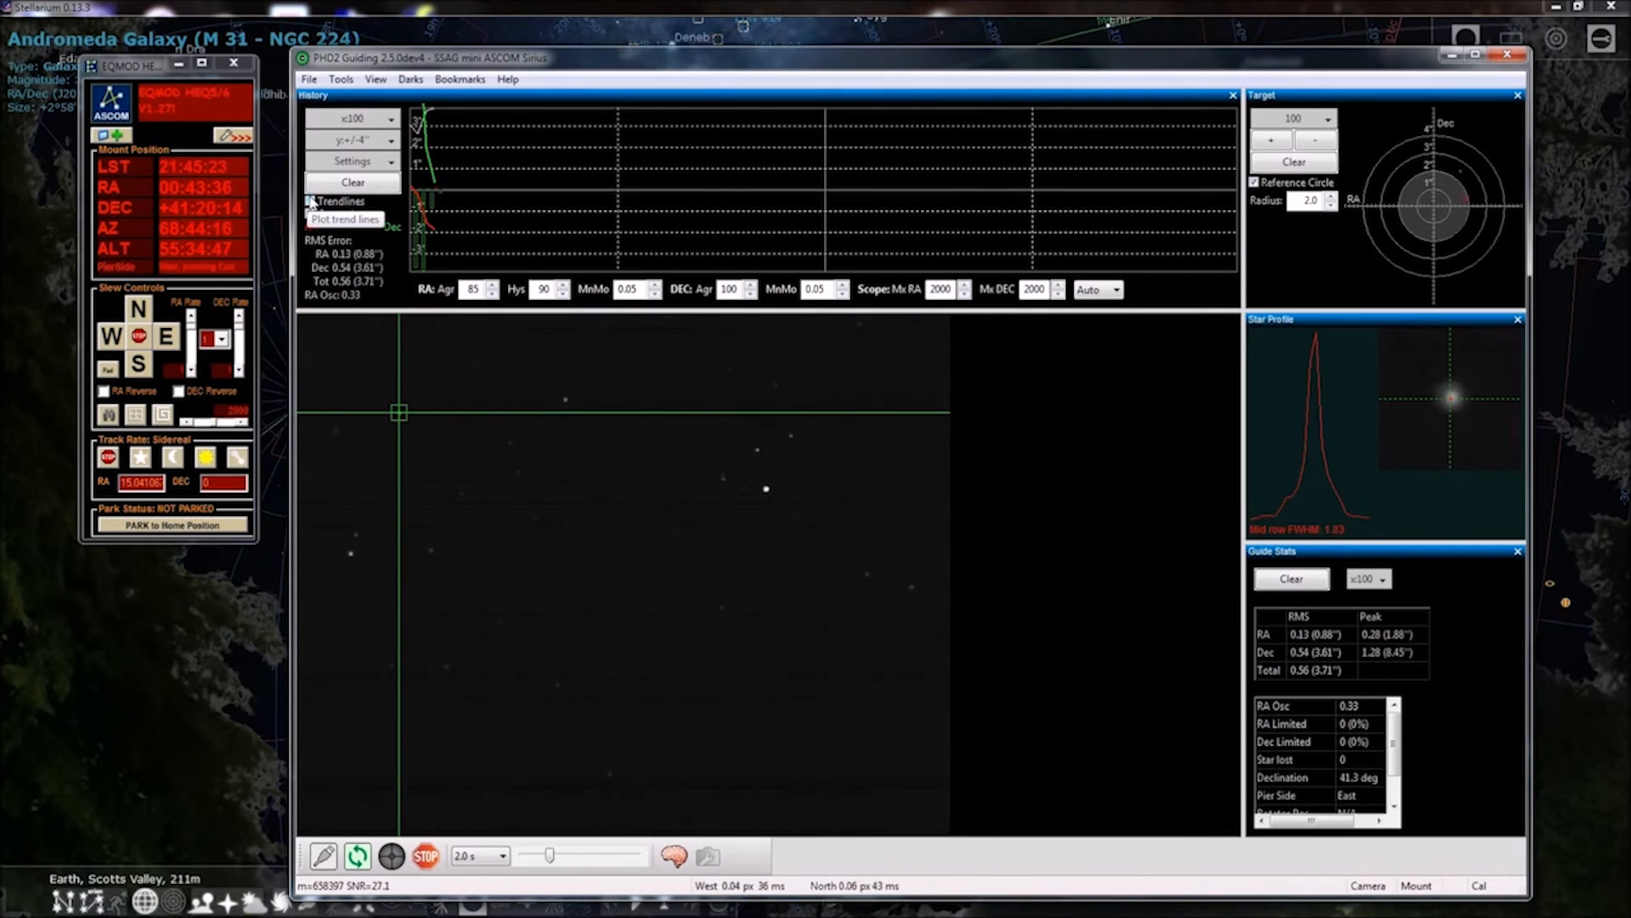
# Enable Trendlines in the History panel so the guiding graph shows trend lines
pyautogui.click(311, 201)
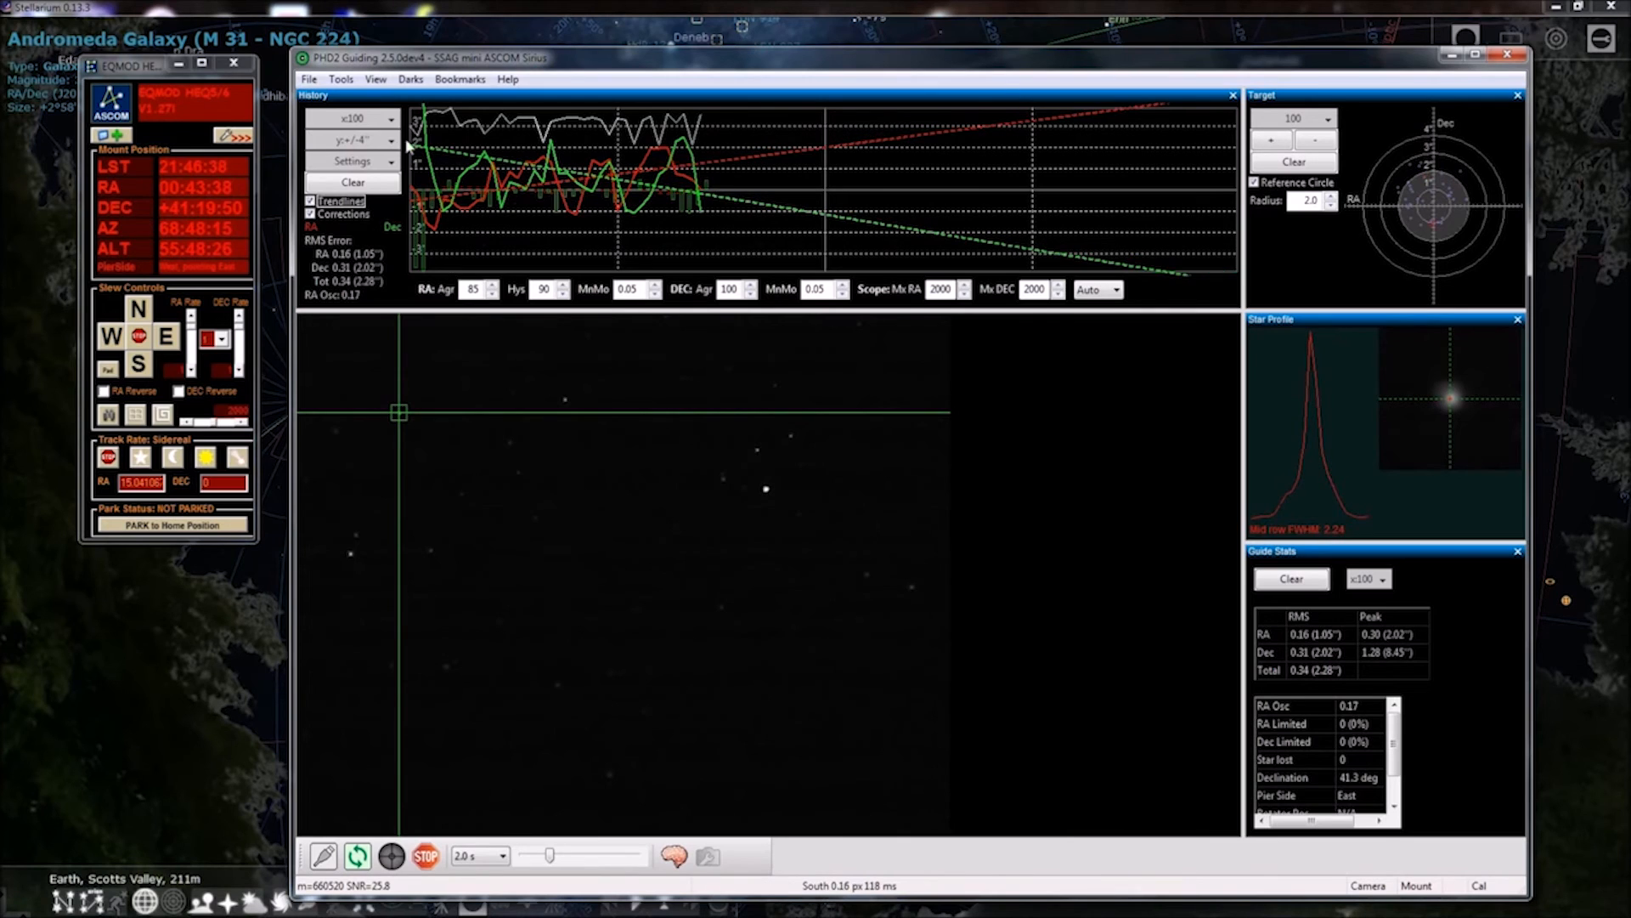
pyautogui.click(340, 79)
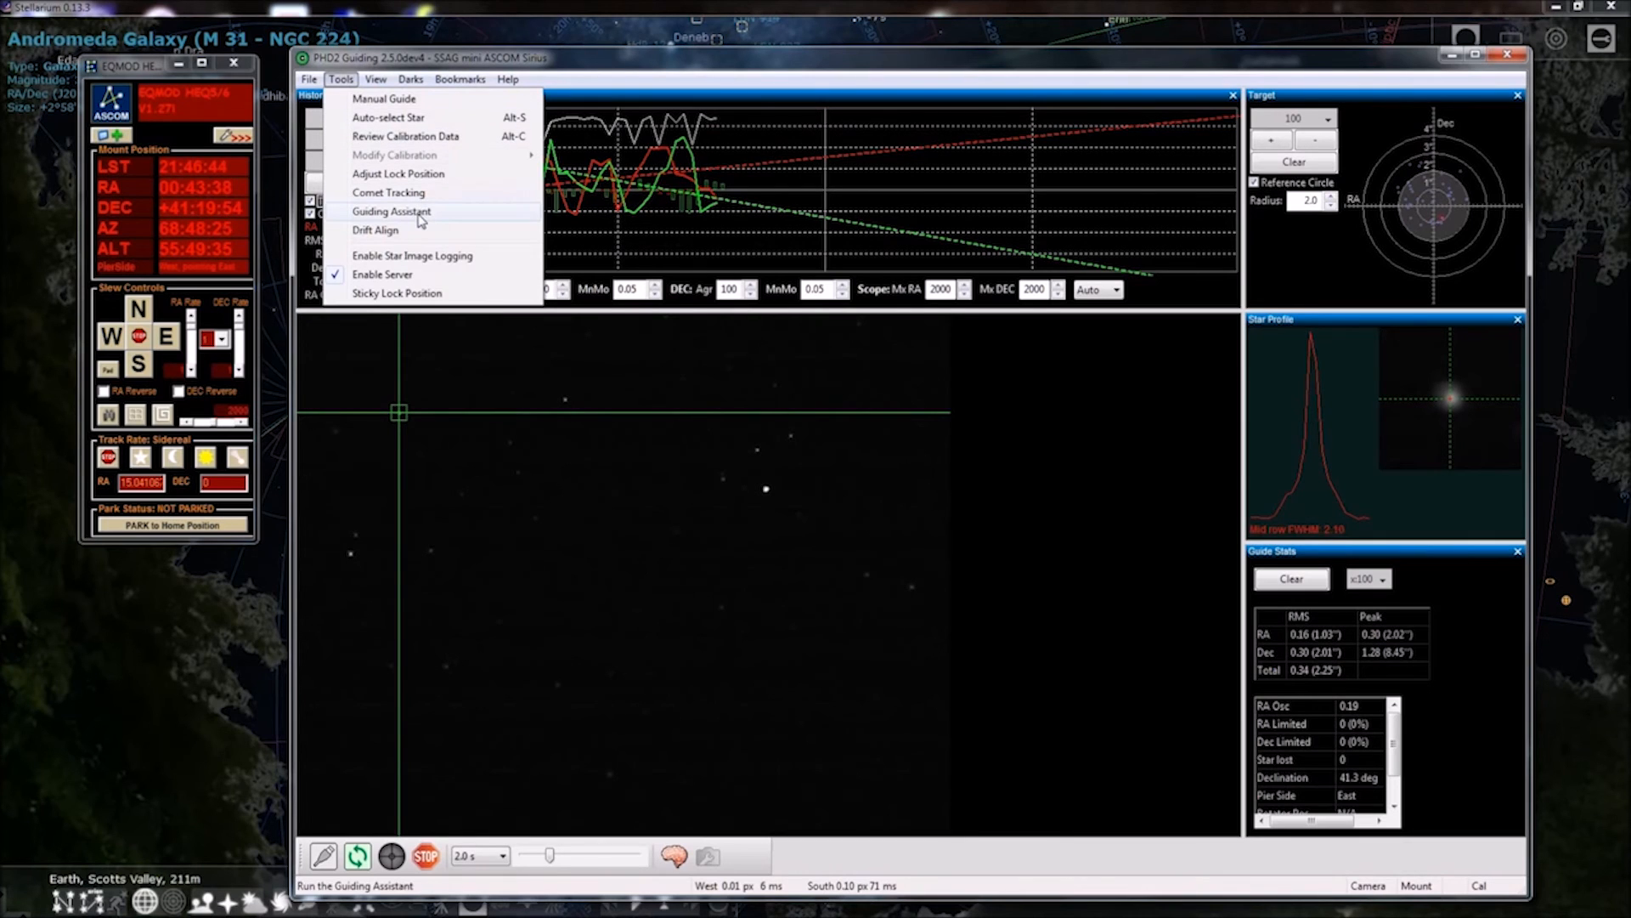
# Launch the Guiding Assistant with Measure Declination Backlash left checked
pyautogui.click(391, 211)
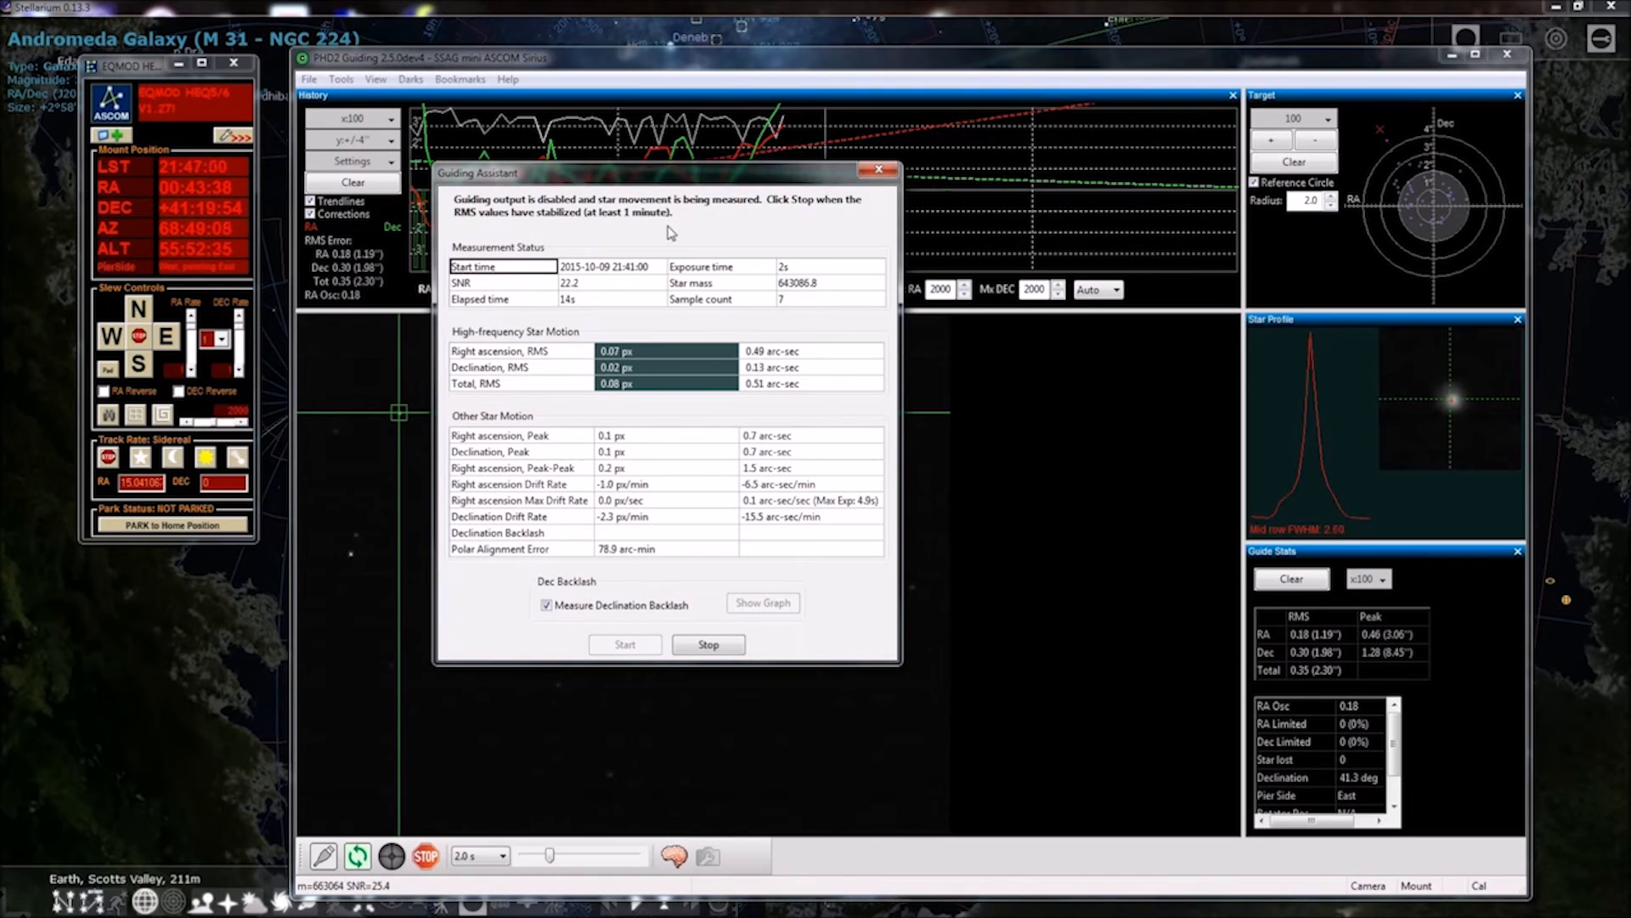
pyautogui.moveTo(819, 373)
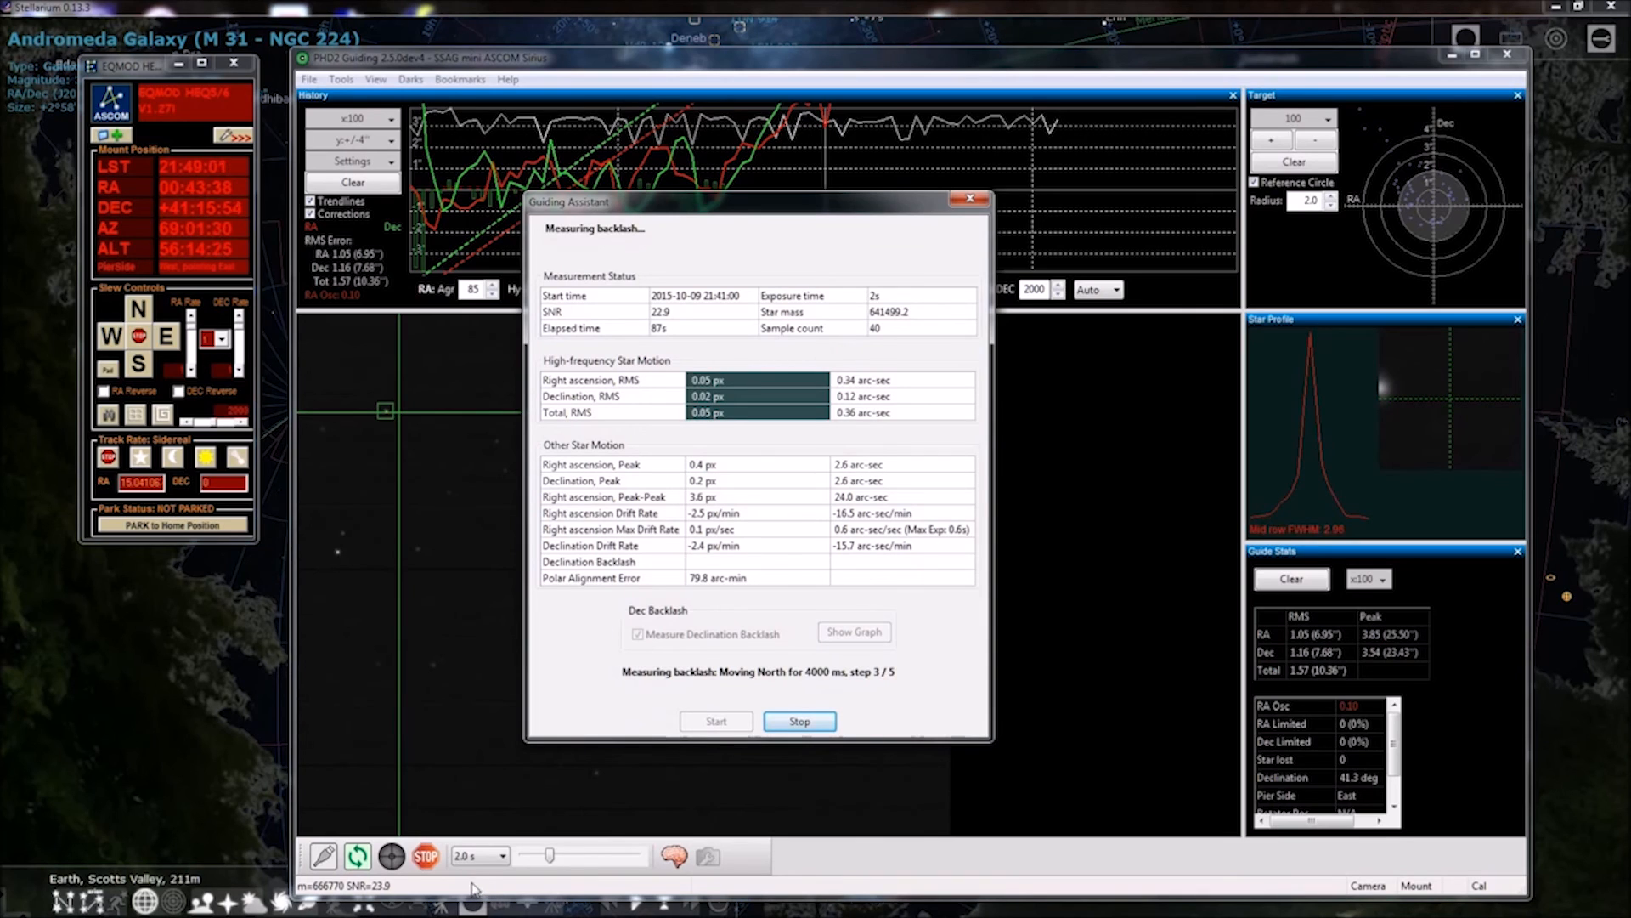
pyautogui.moveTo(466, 855)
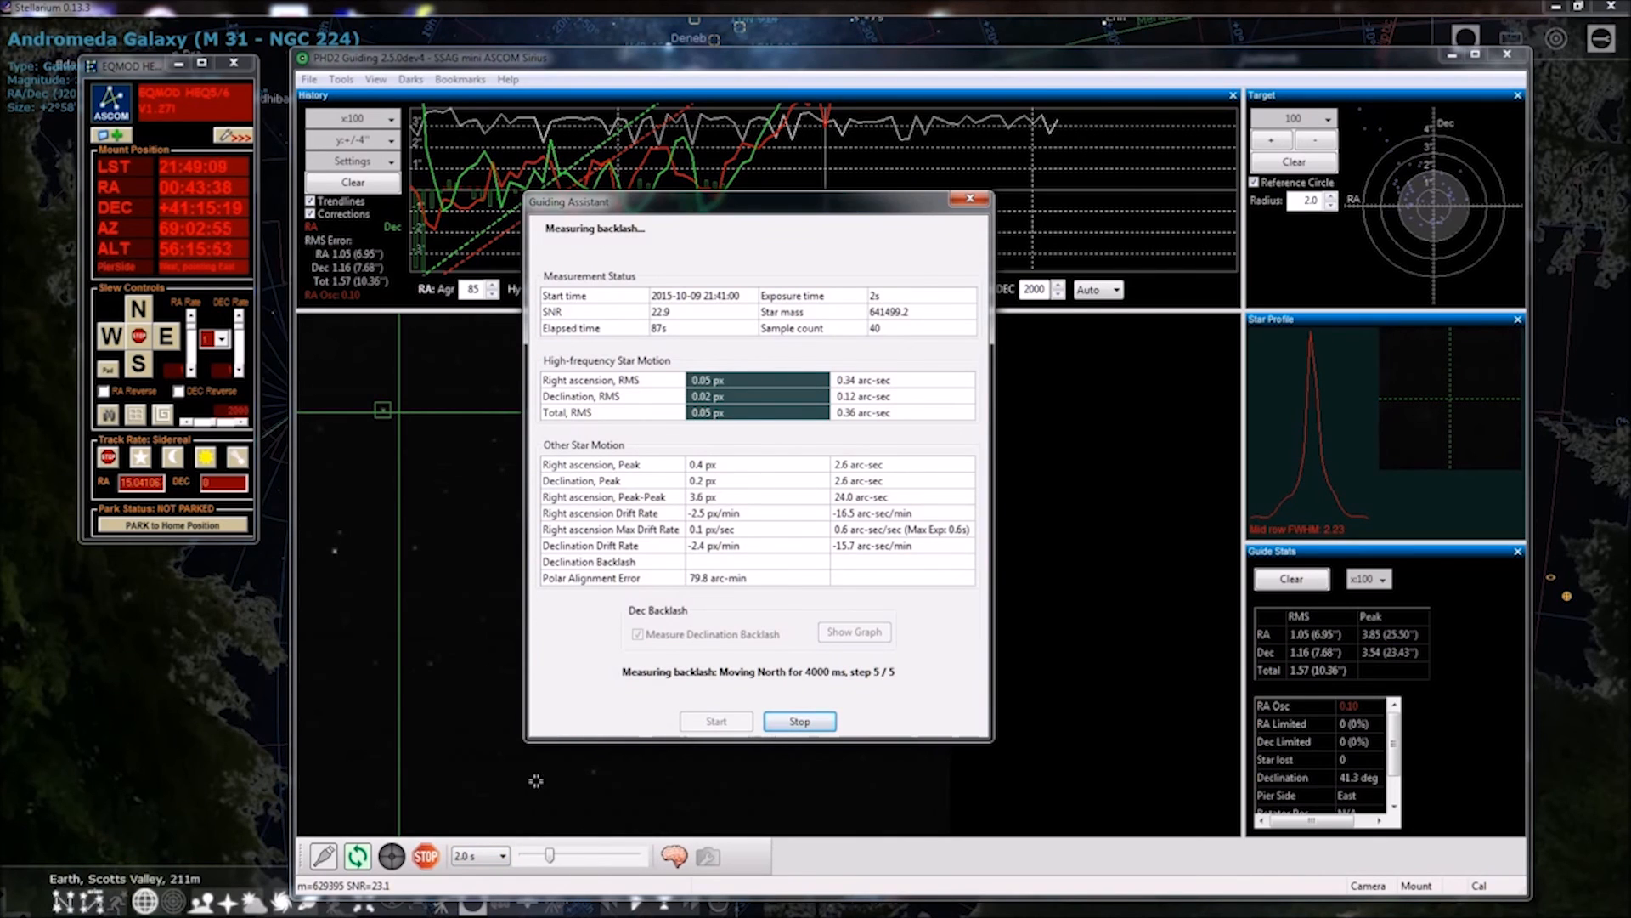
pyautogui.moveTo(456, 856)
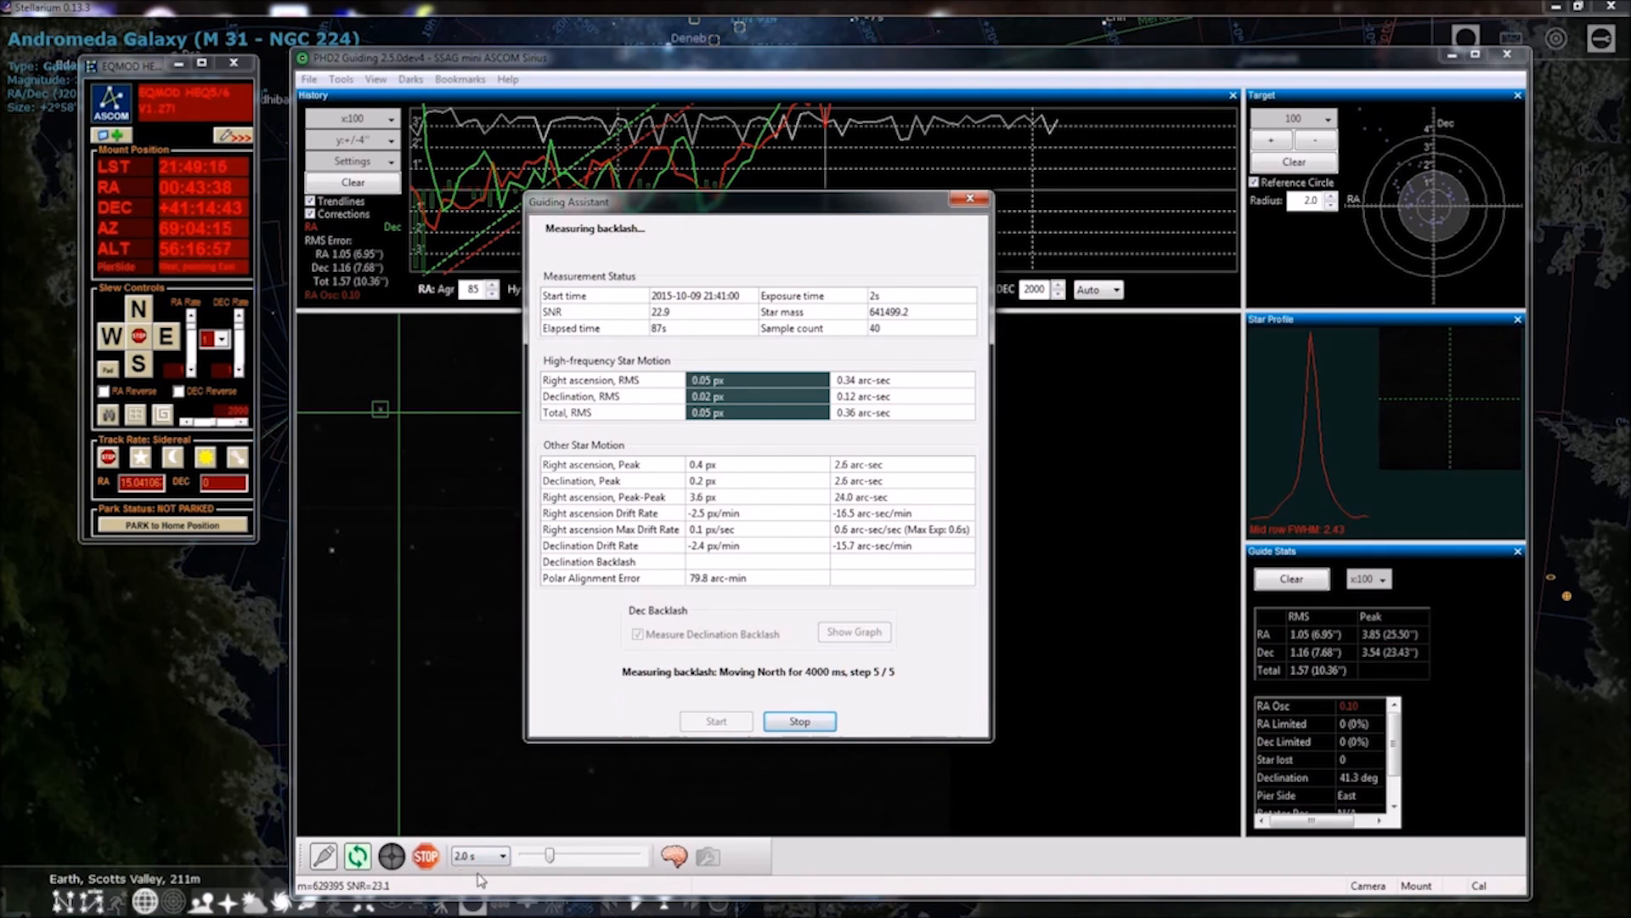
pyautogui.moveTo(477, 855)
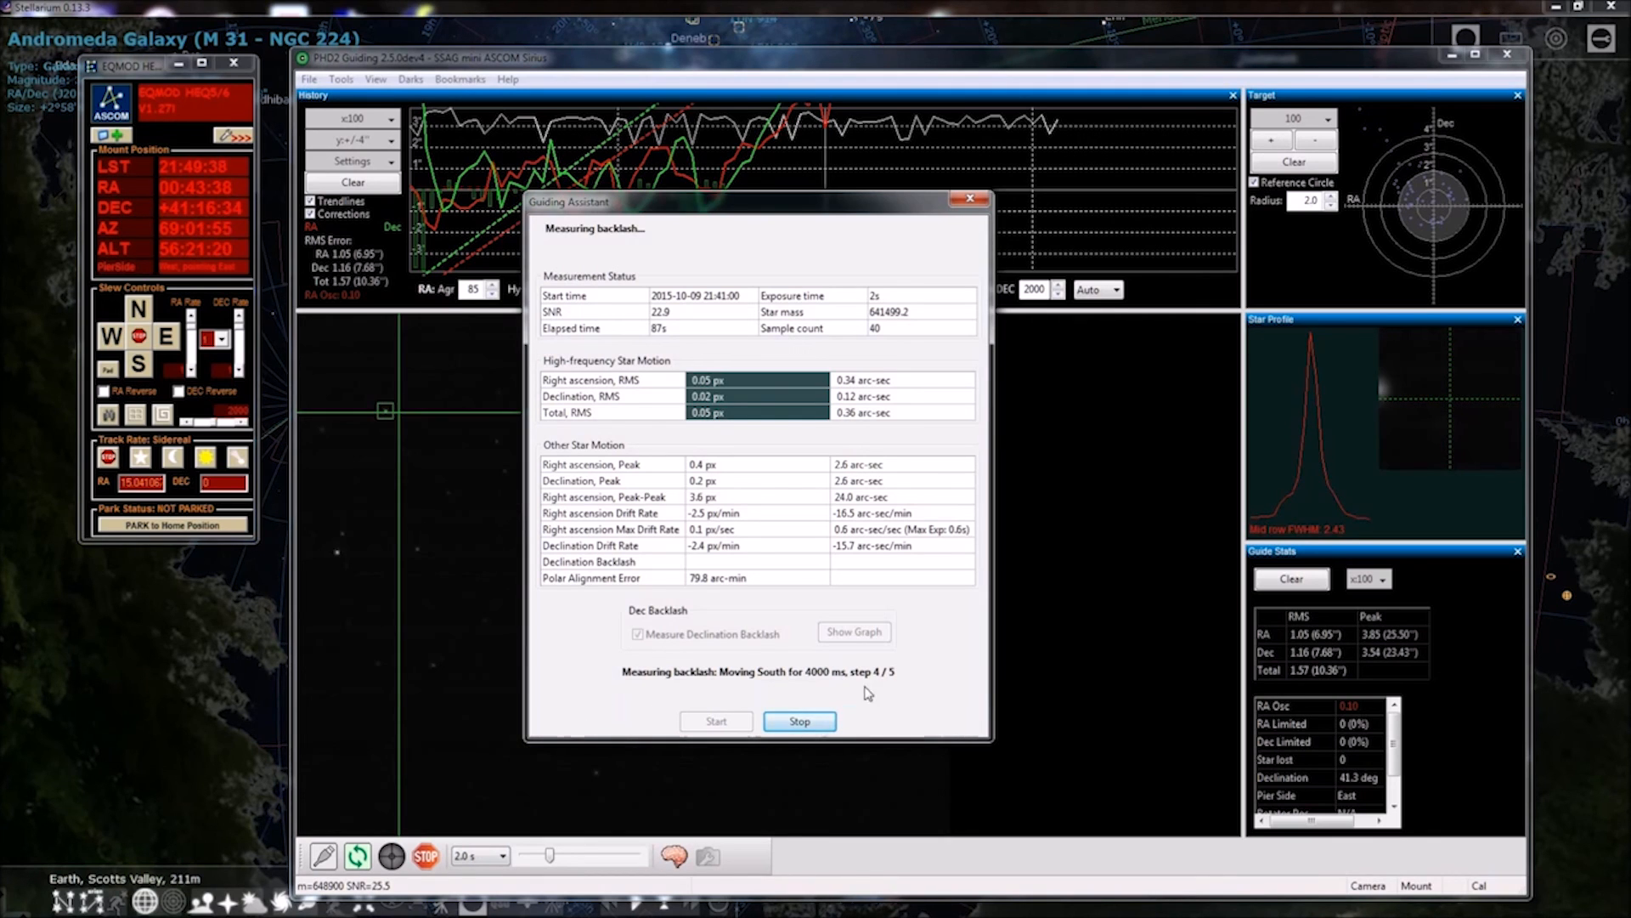
pyautogui.moveTo(882, 694)
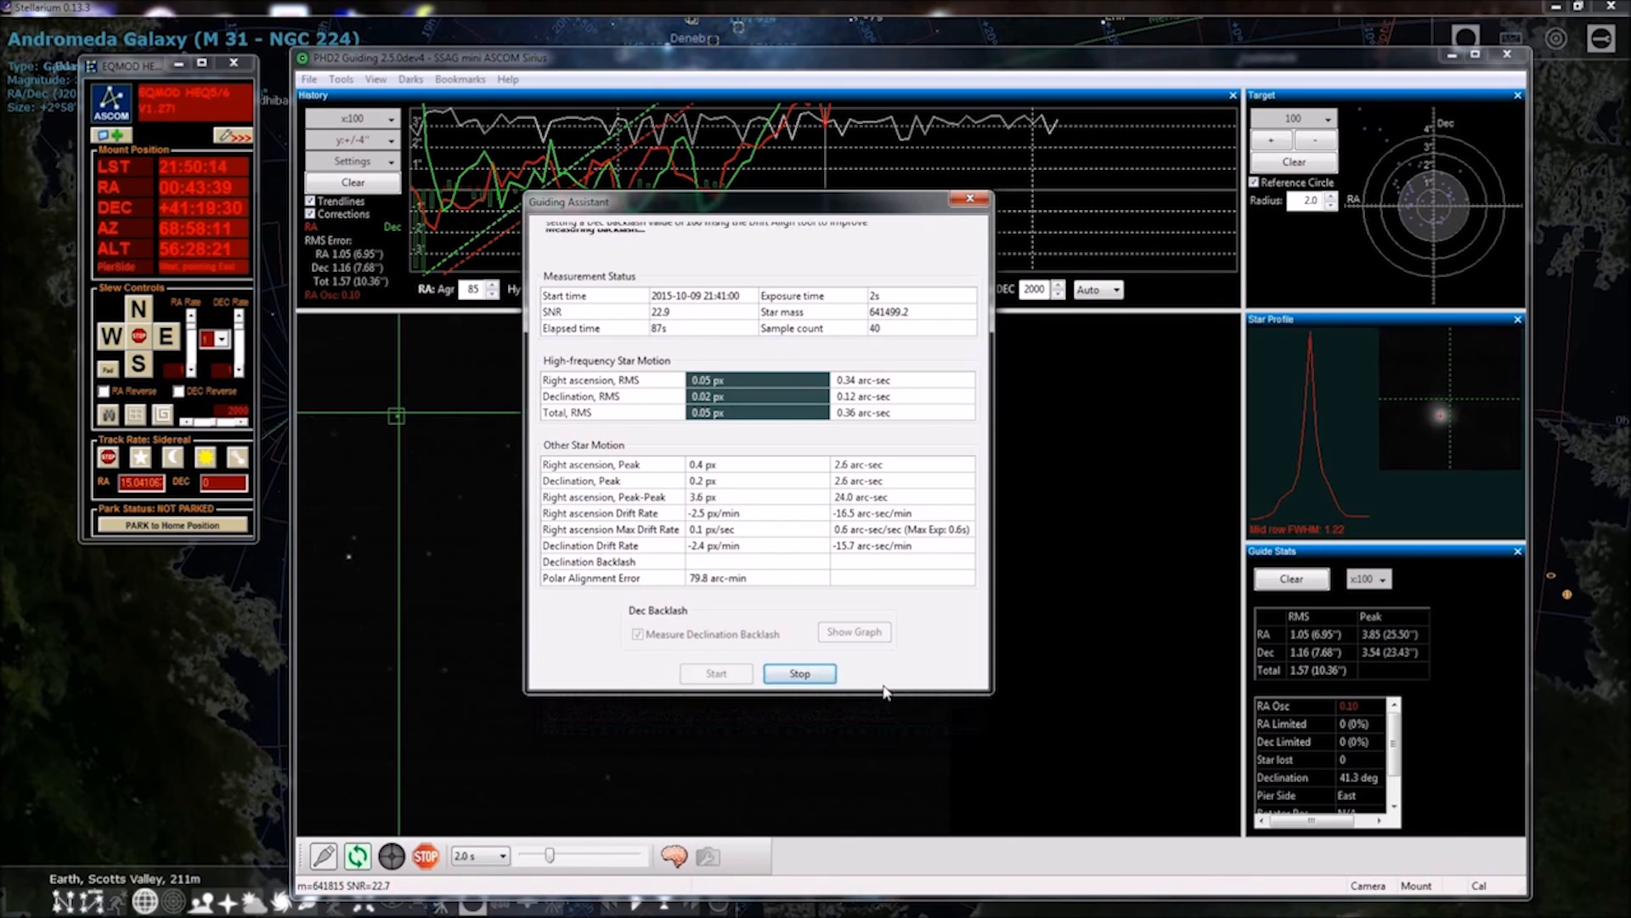
# Let the Dec backlash measurement finish, measuring 106 ms backlash
pyautogui.click(799, 673)
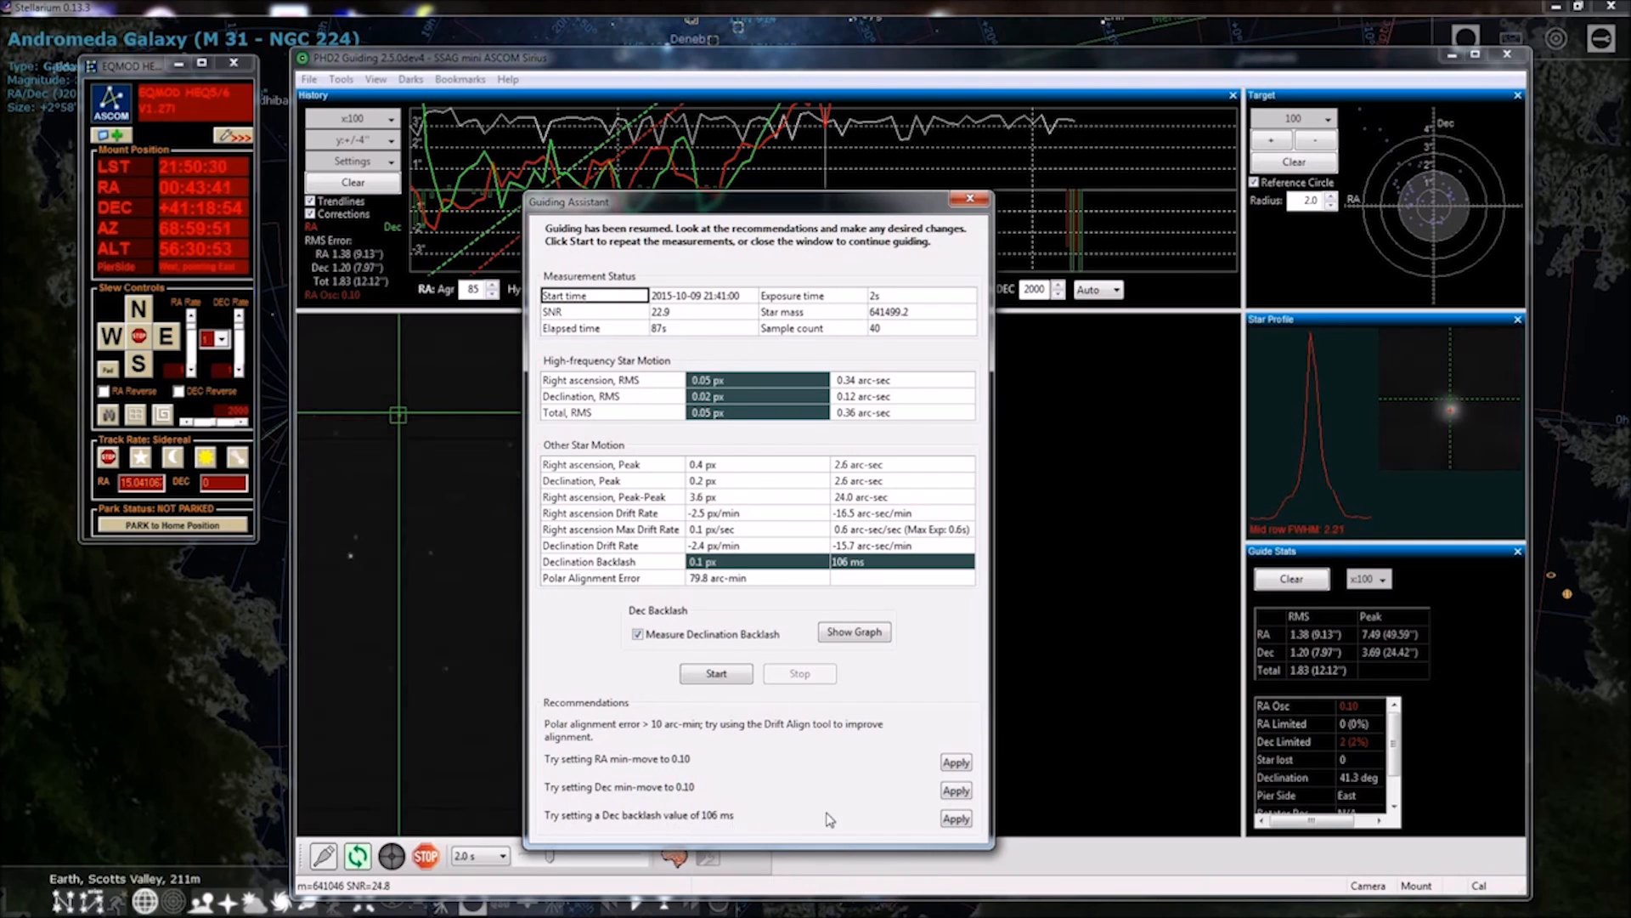
# Apply the recommended 106 ms Dec backlash value from the Recommendations list
pyautogui.click(954, 820)
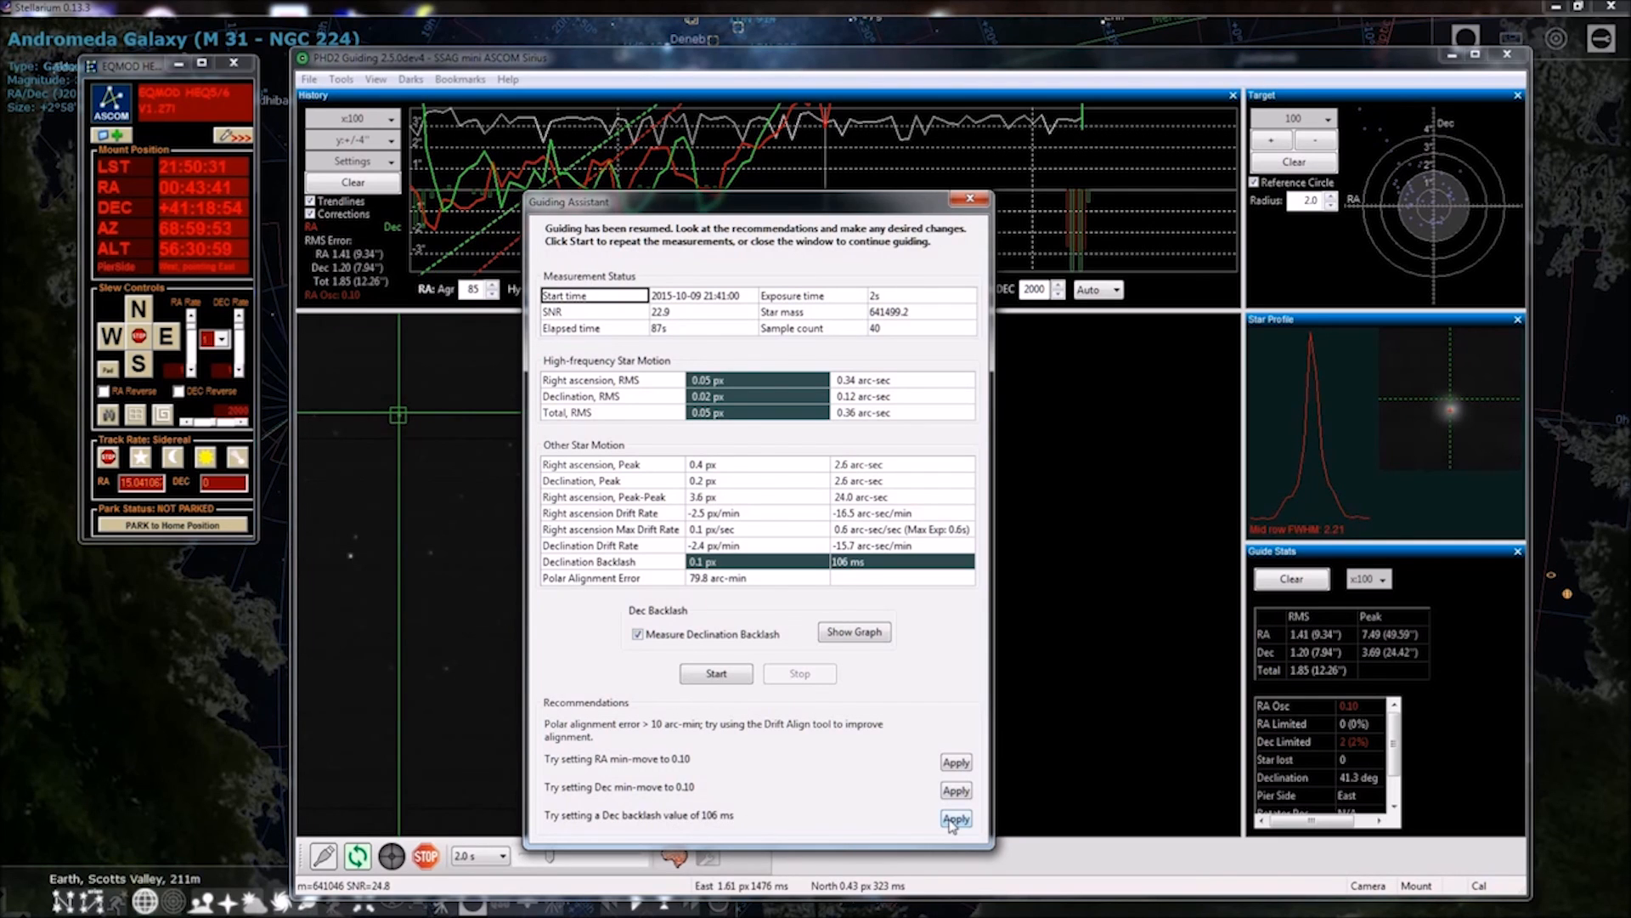